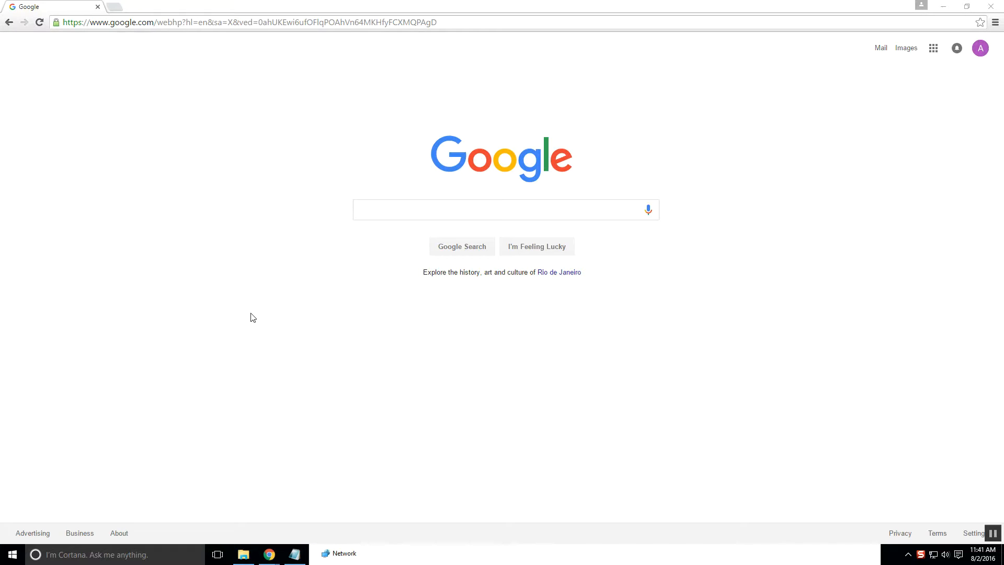
mouse_move(260, 312)
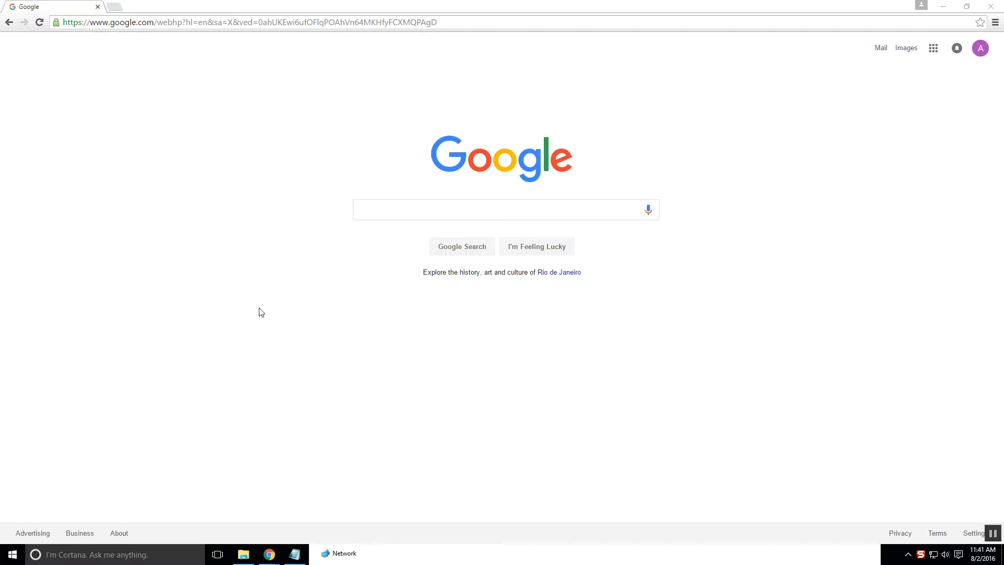
- Run a Google search for "flowers" from the search box
left_click(505, 209)
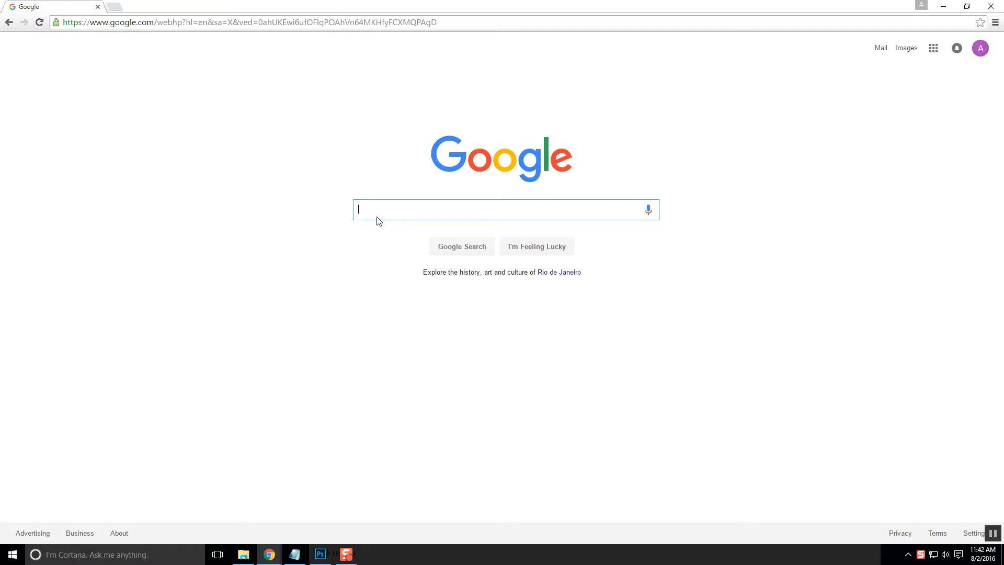
type("flowers")
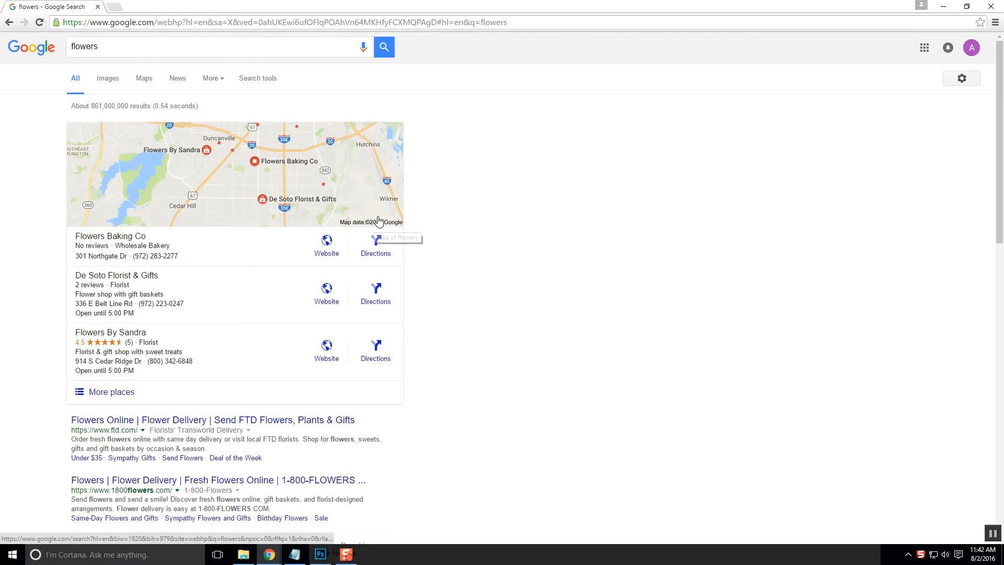
mouse_move(108, 79)
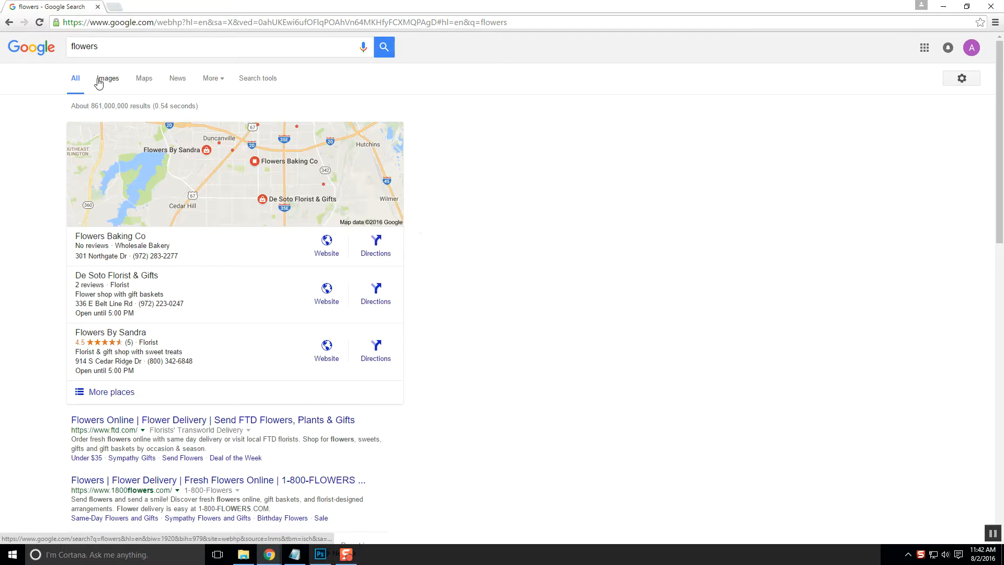
- Switch to Images results for flowers and reveal the Search tools filter row
left_click(107, 78)
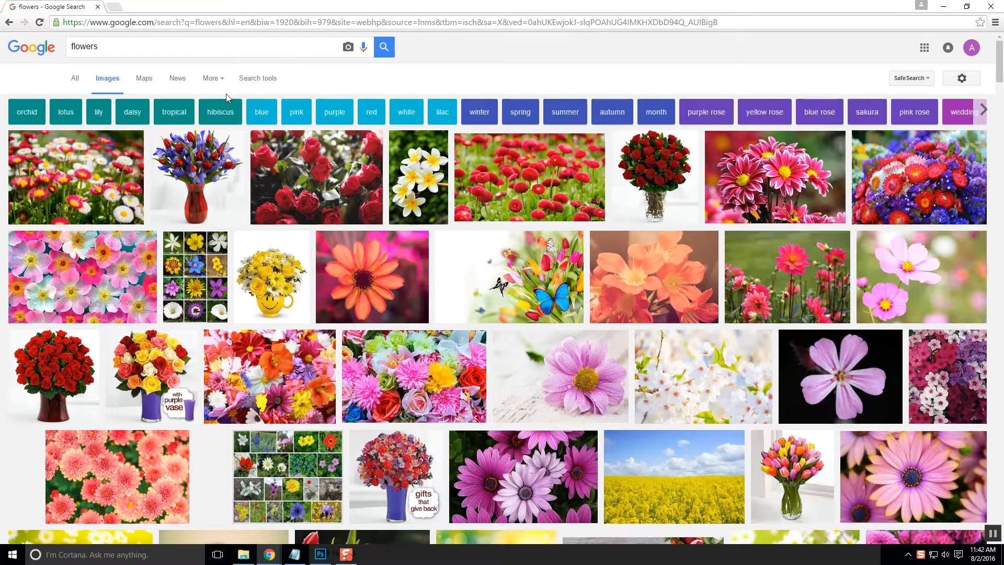
mouse_move(258, 79)
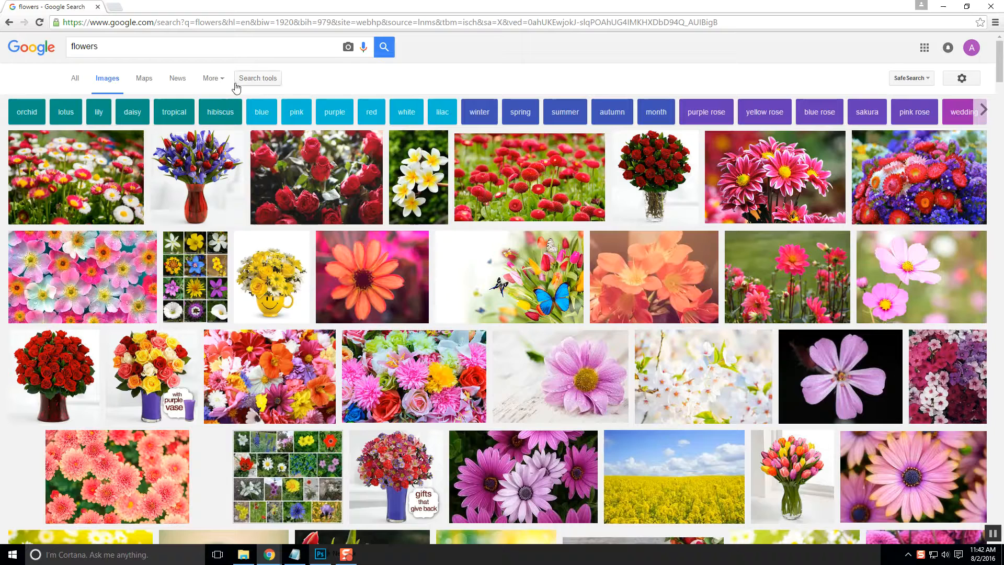
left_click(257, 78)
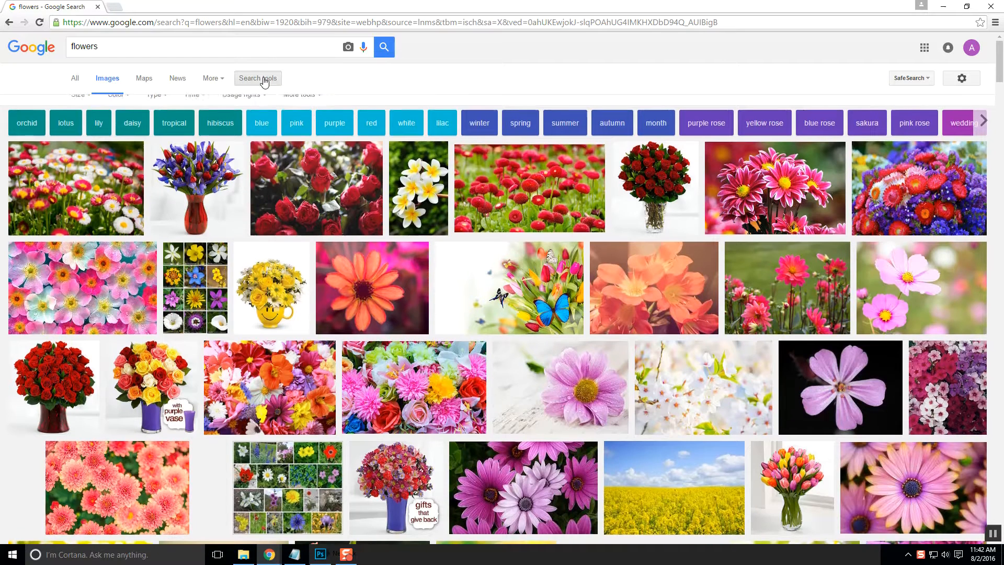
left_click(258, 78)
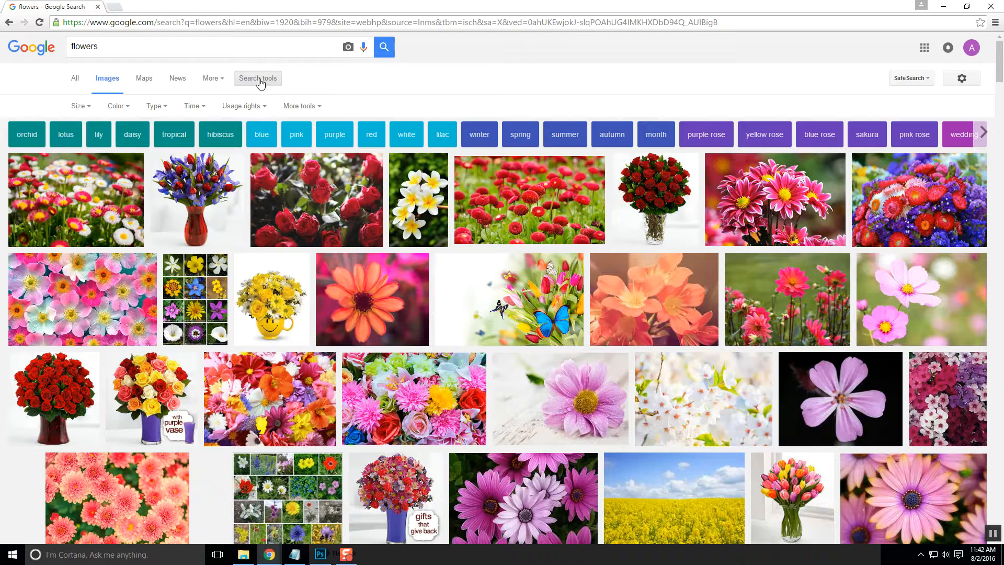
mouse_move(237, 78)
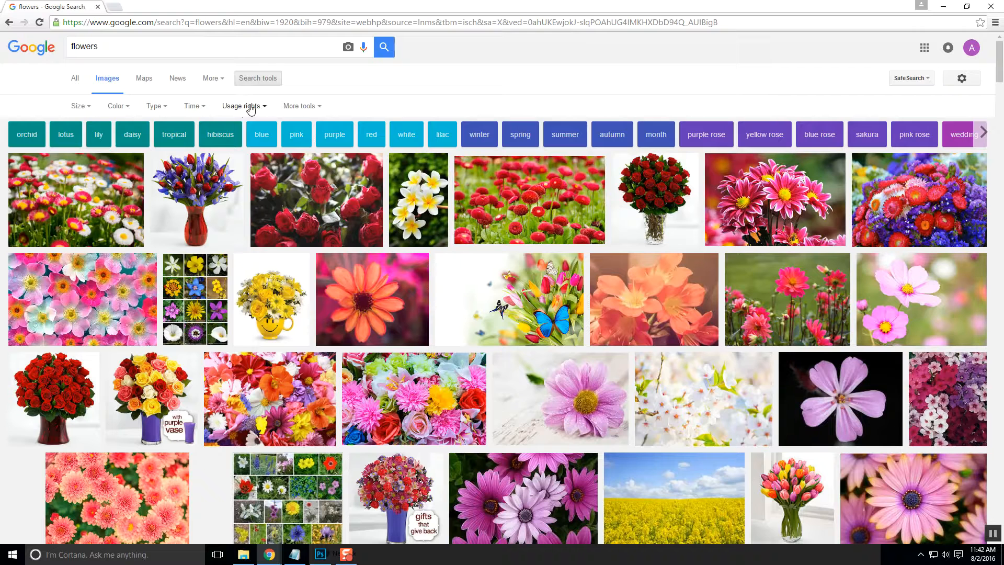
- Expand the Usage rights filter to show its licence choices
left_click(241, 106)
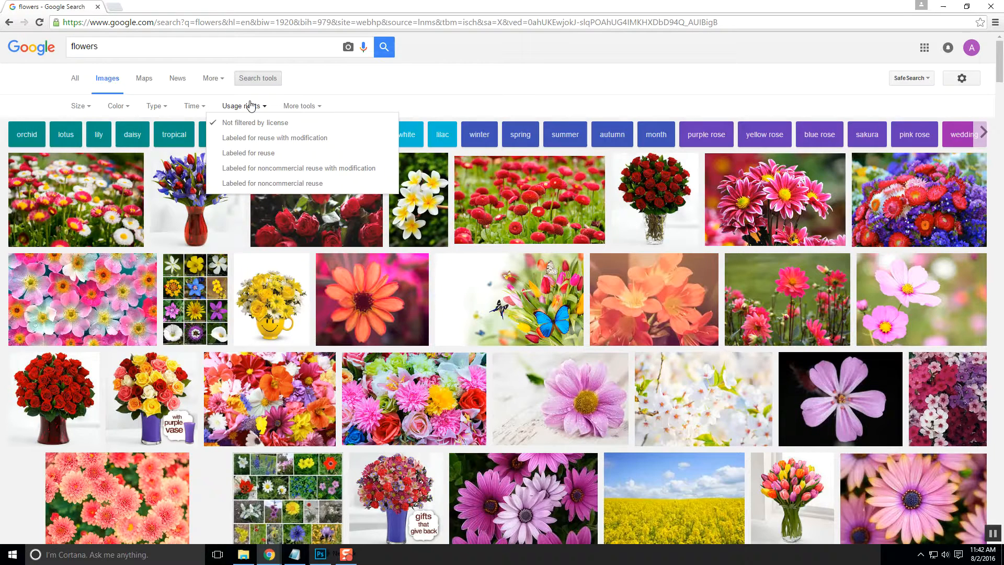
mouse_move(275, 138)
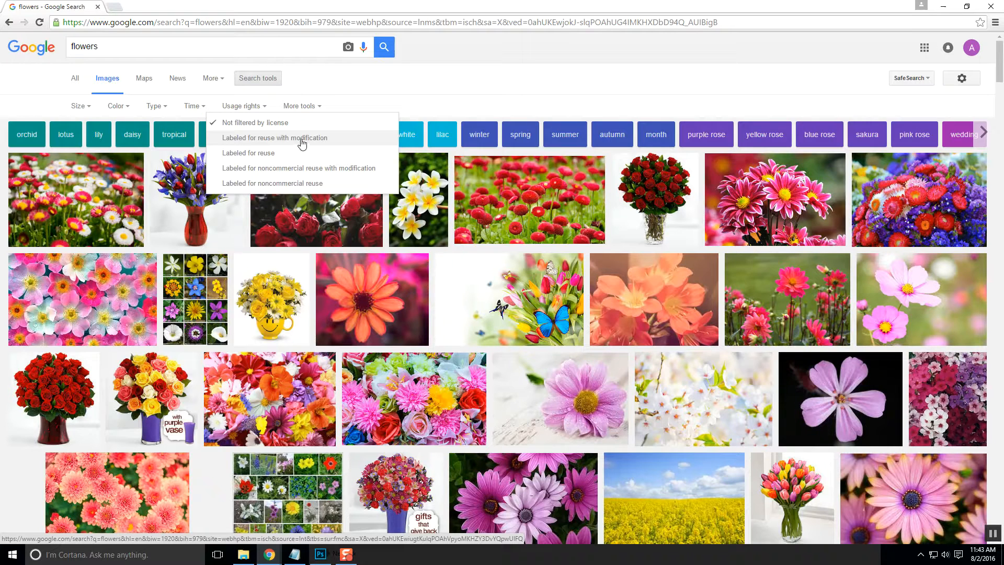
mouse_move(298, 155)
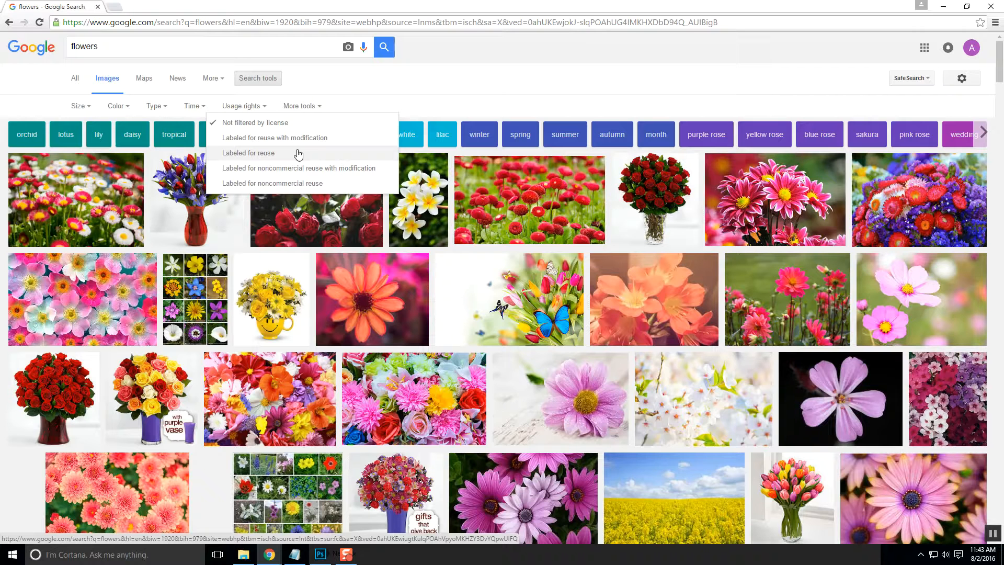
mouse_move(320, 173)
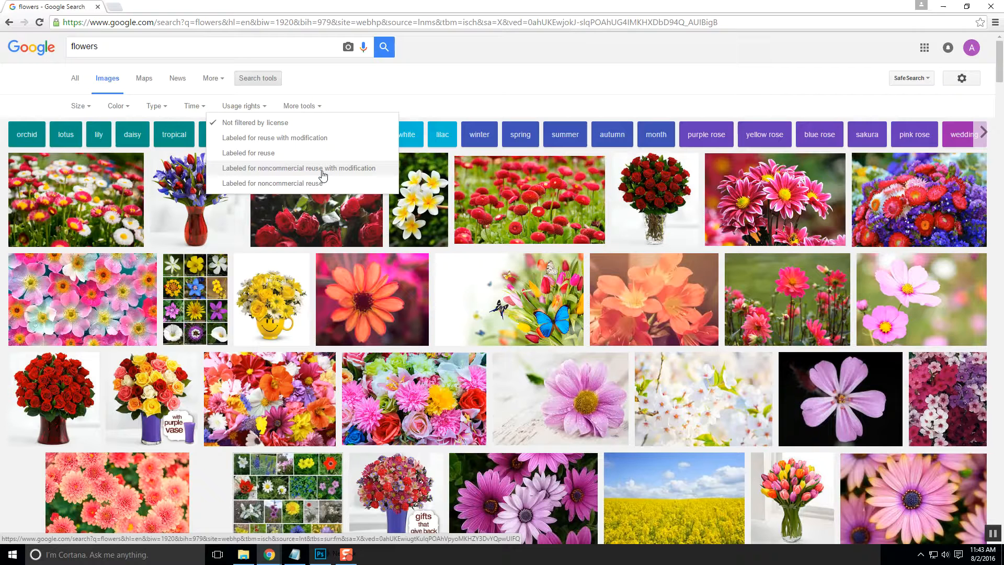
mouse_move(336, 184)
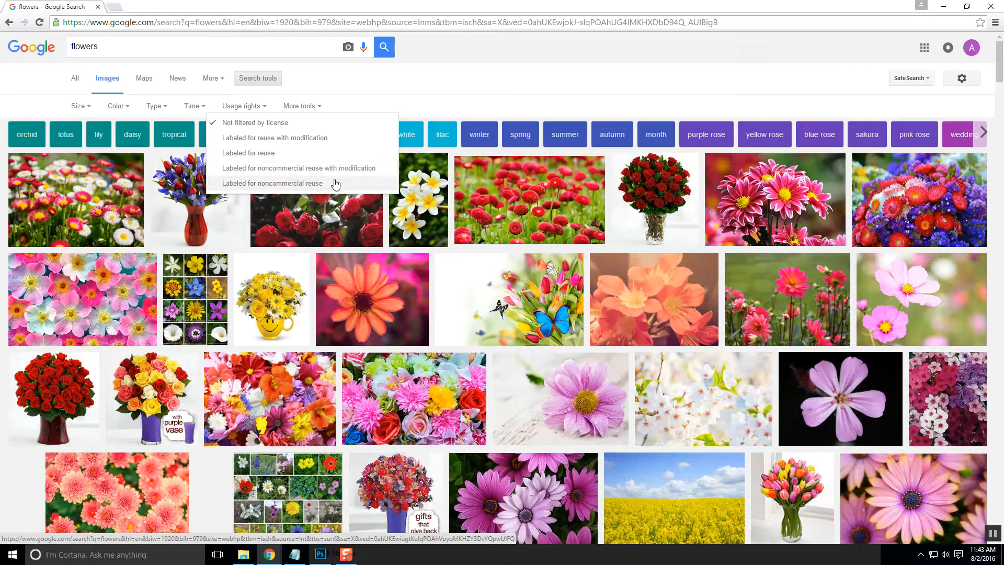
mouse_move(339, 190)
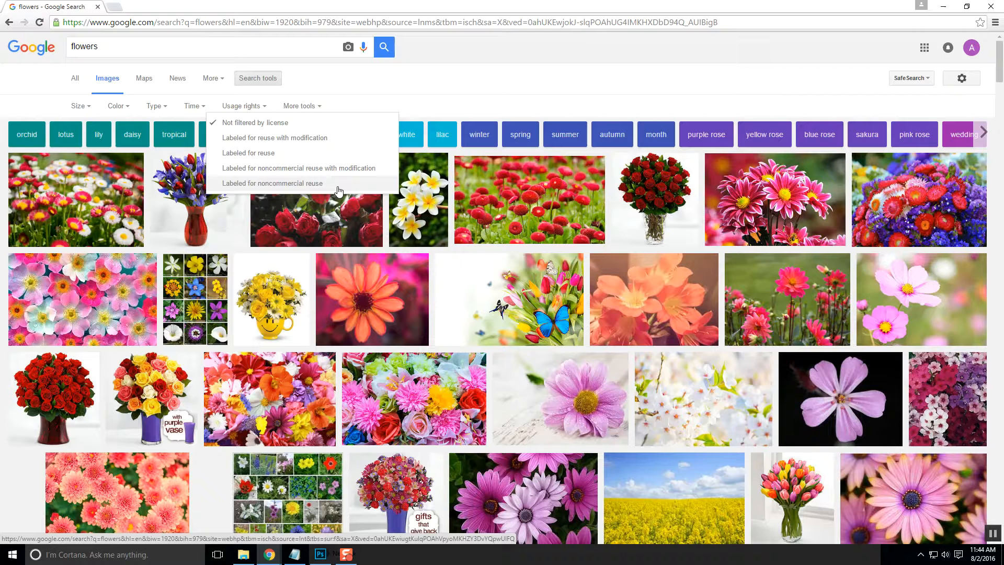
mouse_move(330, 186)
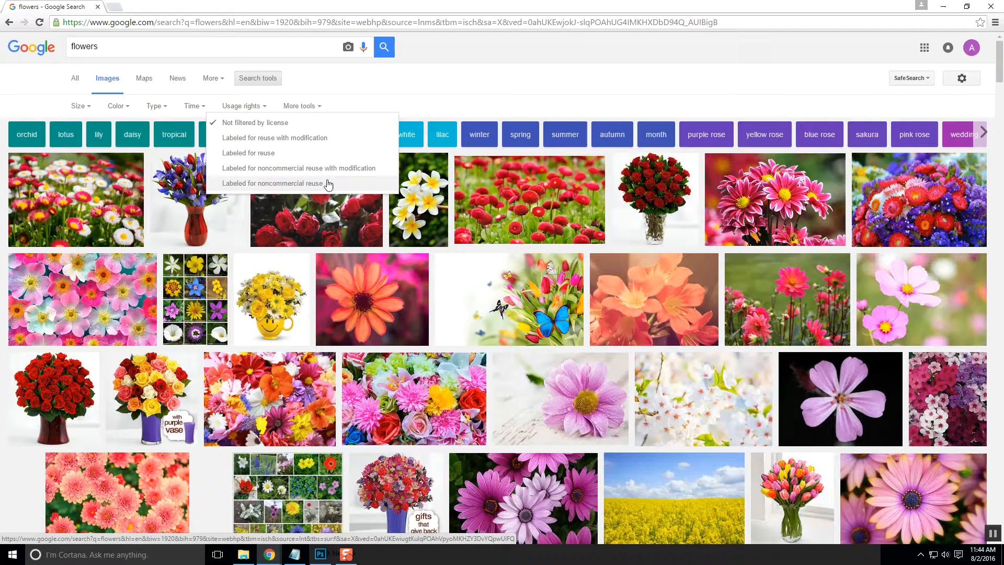
mouse_move(268, 129)
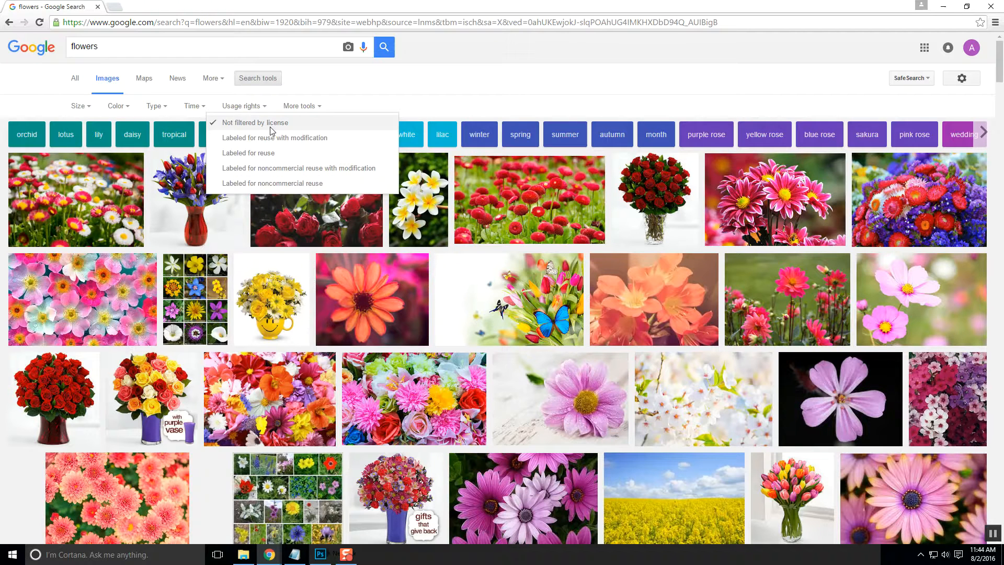
mouse_move(122, 106)
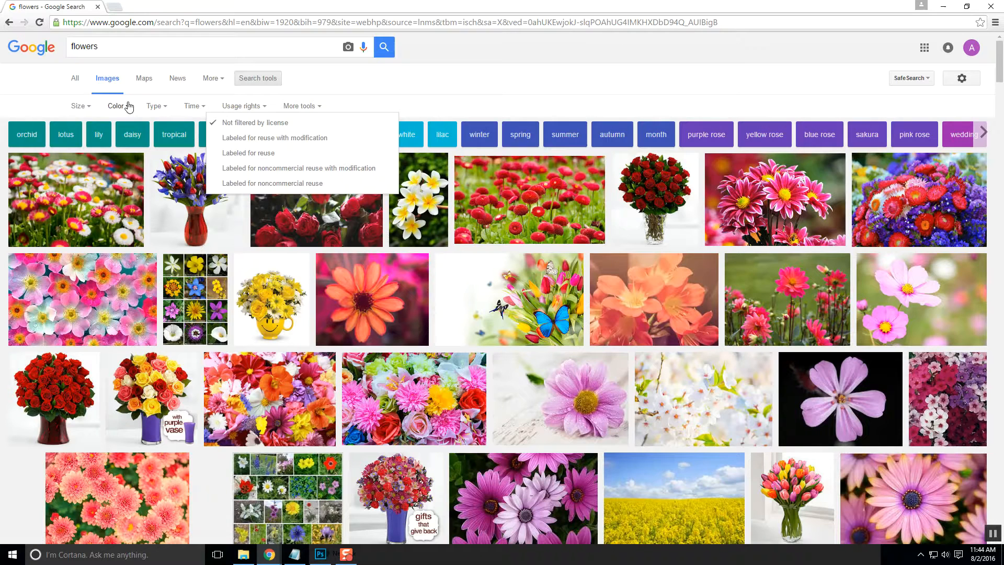
- Review the Color, Type, Time and Size filter dropdowns, then go to the vase document in Photoshop
left_click(116, 106)
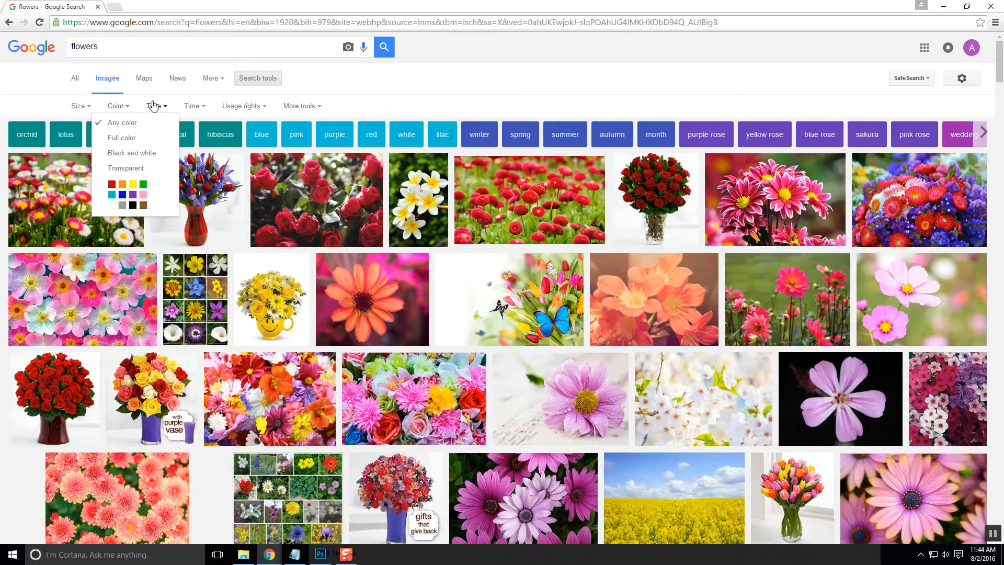
left_click(154, 105)
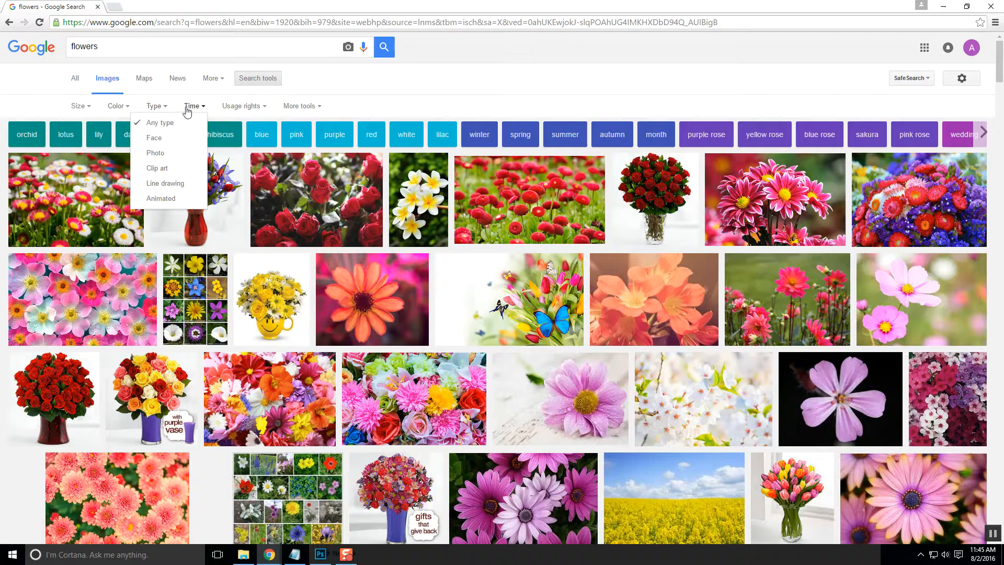
left_click(192, 106)
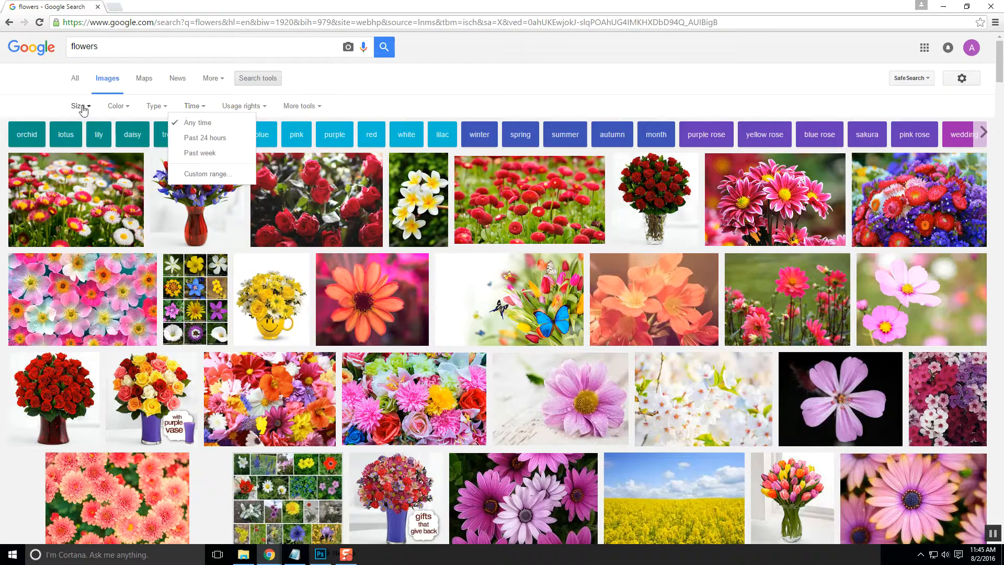
left_click(79, 106)
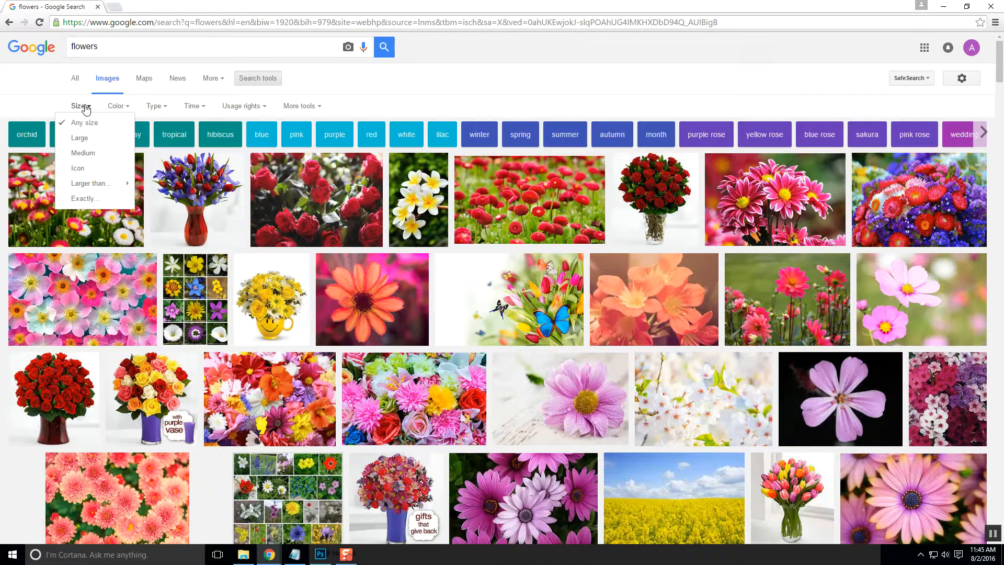
left_click(320, 554)
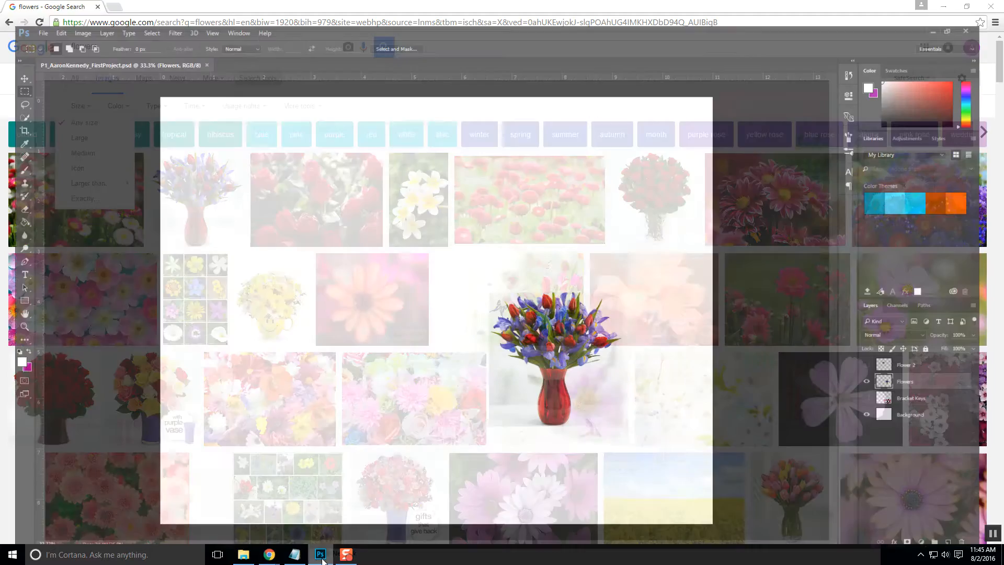
- Check Google's minimum size options, return to the vase document and show the Image menu commands
left_click(320, 555)
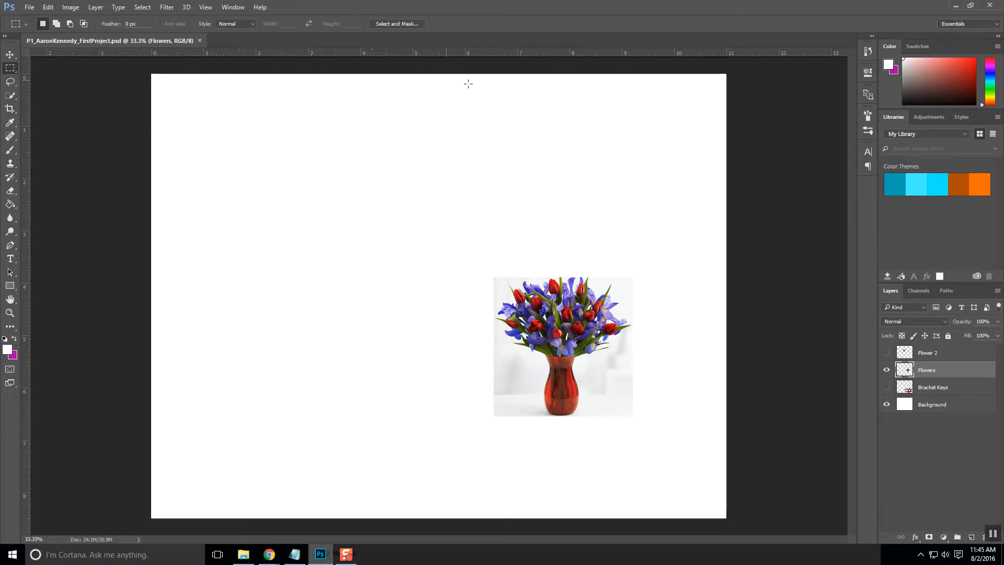
mouse_move(149, 514)
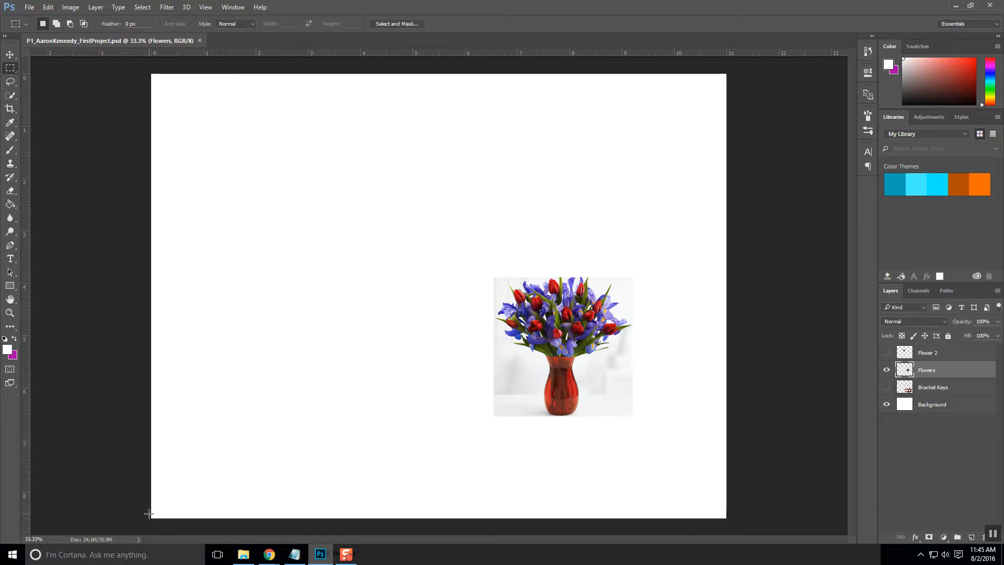
mouse_move(70, 7)
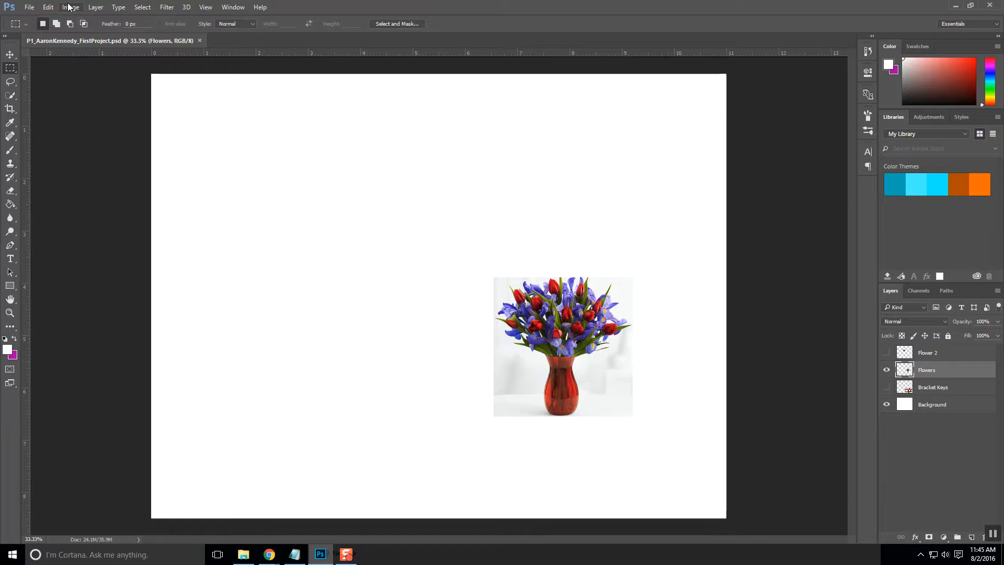
left_click(268, 554)
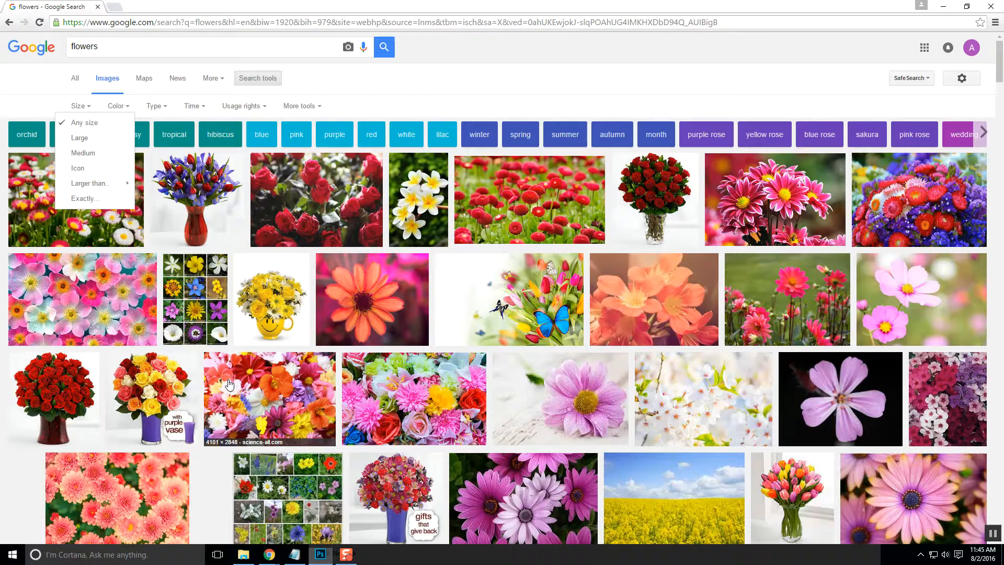
left_click(90, 183)
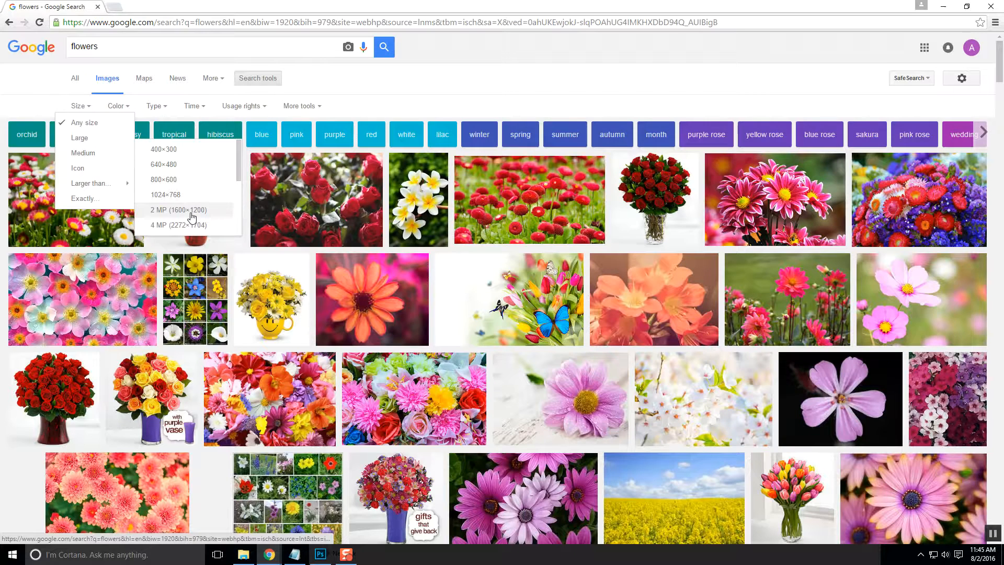
left_click(320, 554)
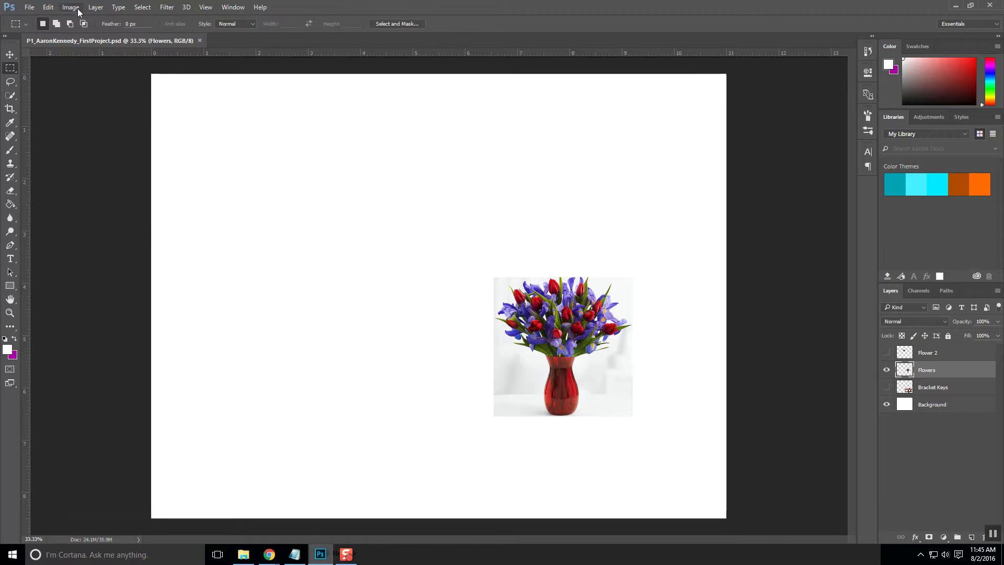
left_click(70, 8)
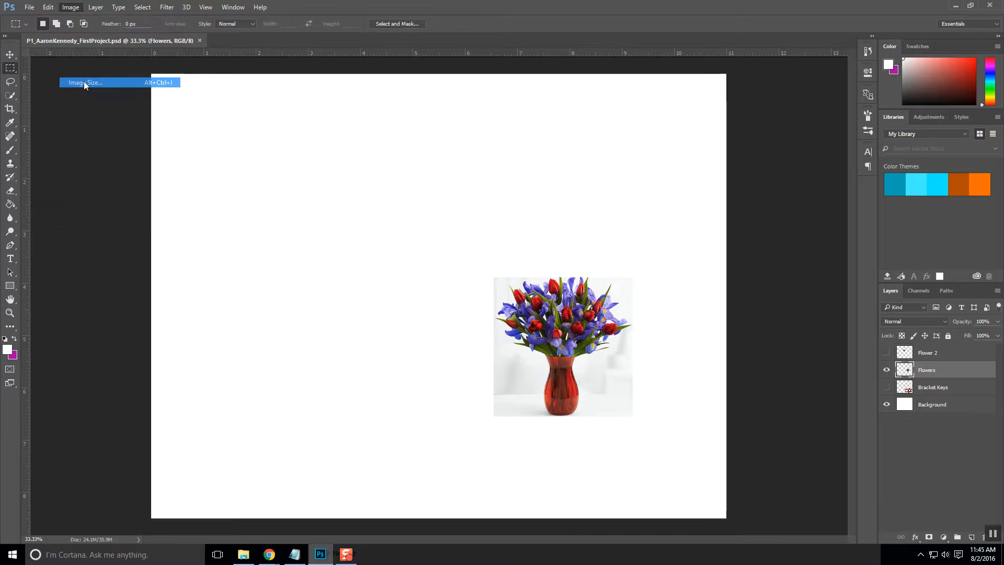
left_click(84, 82)
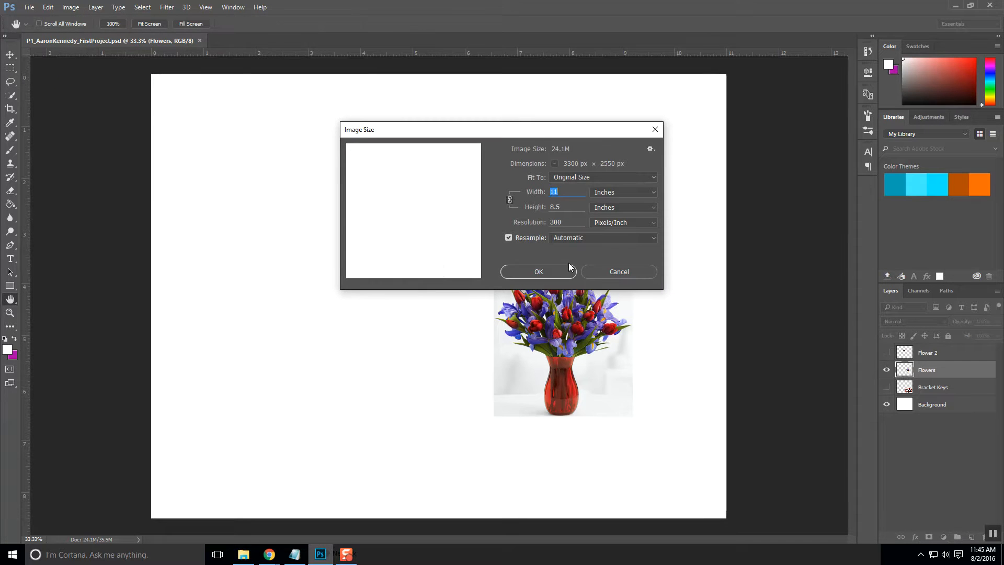
mouse_move(569, 167)
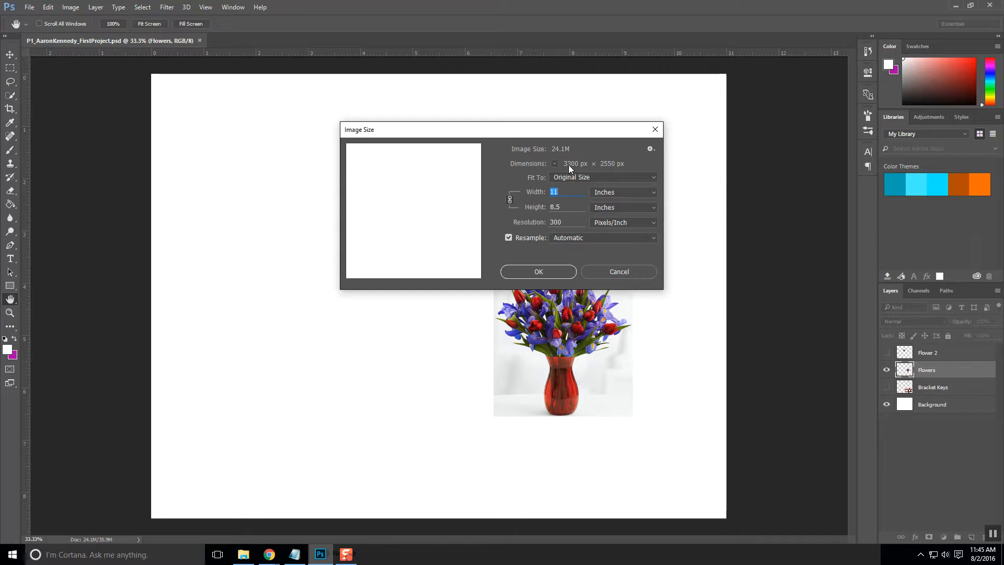
mouse_move(606, 170)
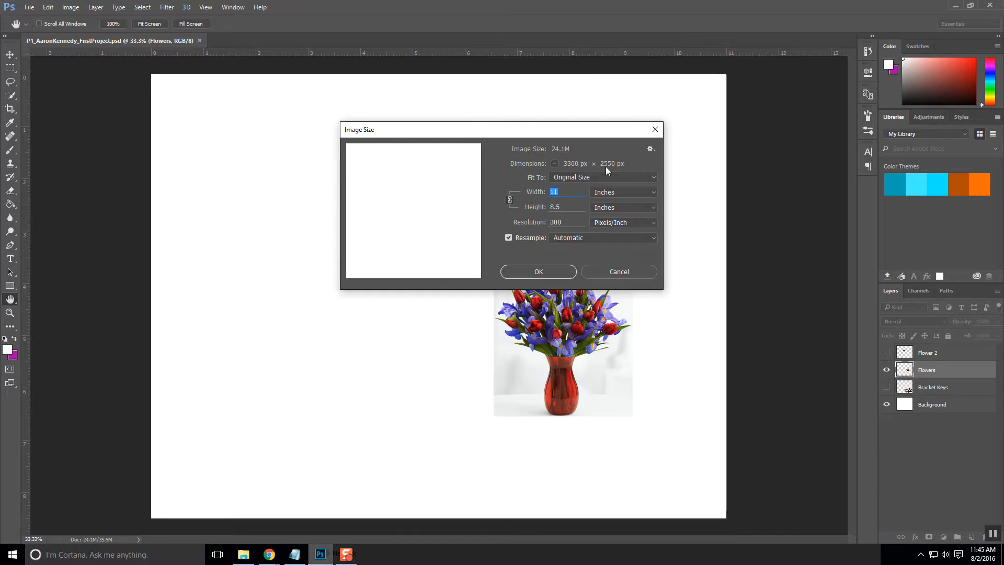
mouse_move(614, 169)
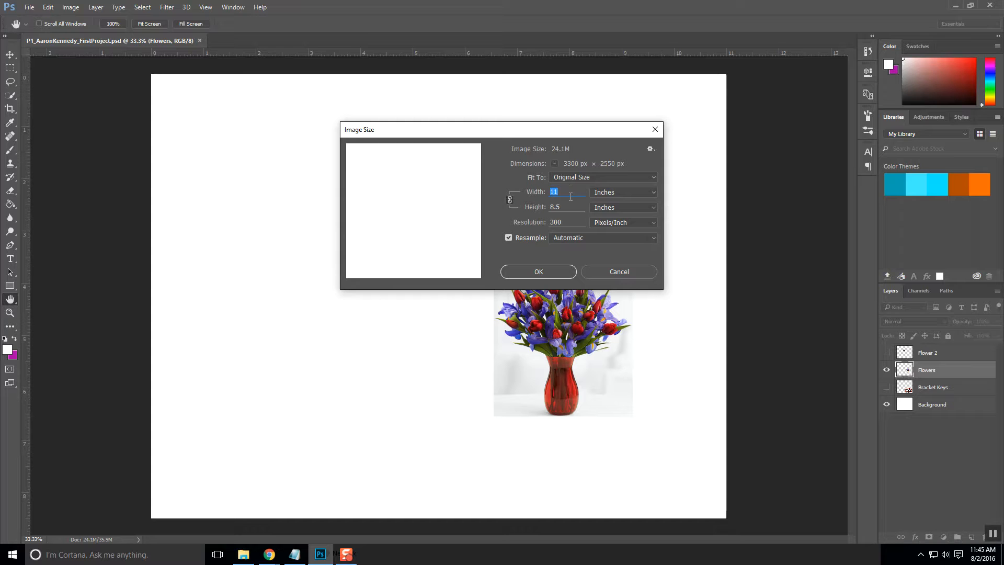
mouse_move(569, 202)
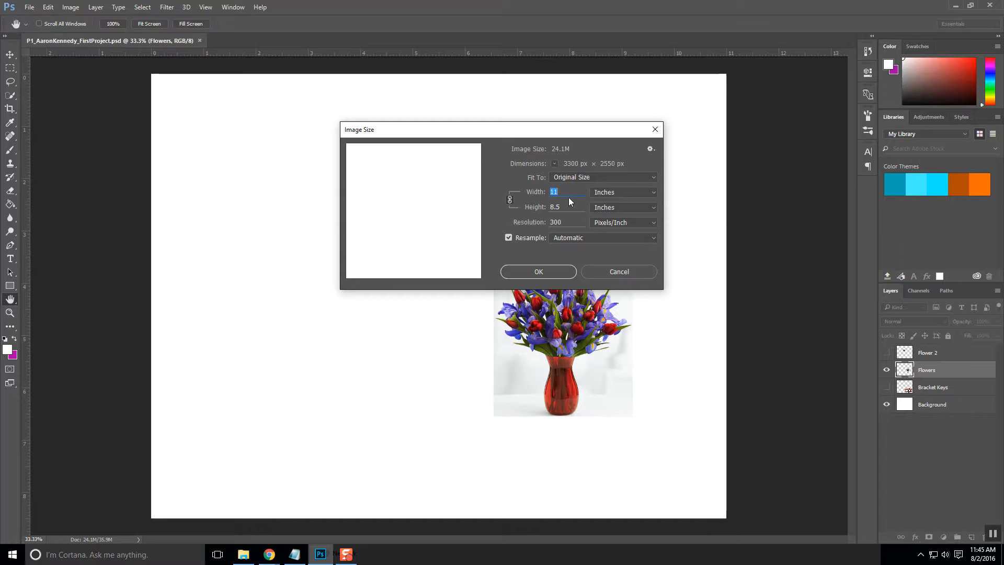
mouse_move(569, 201)
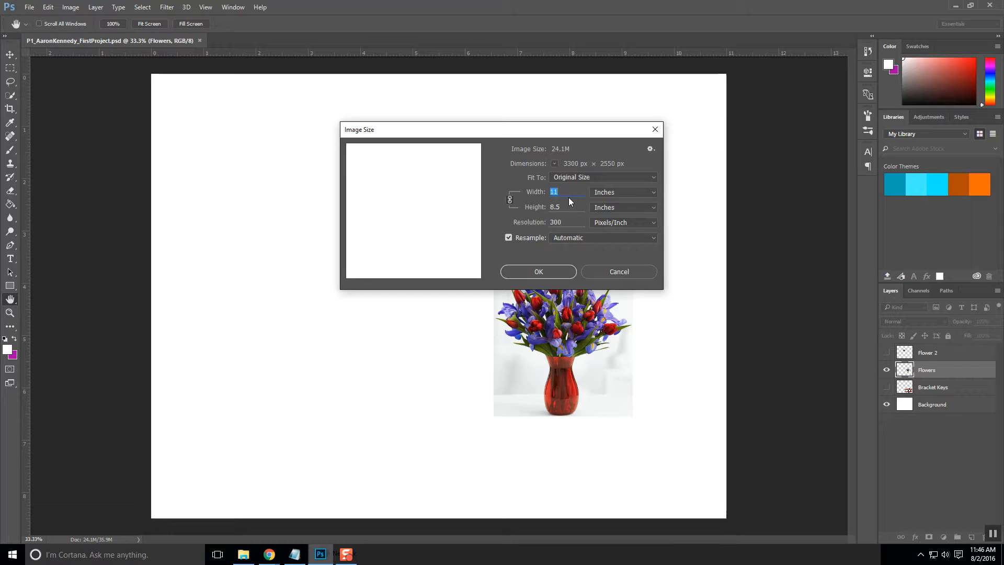
mouse_move(583, 170)
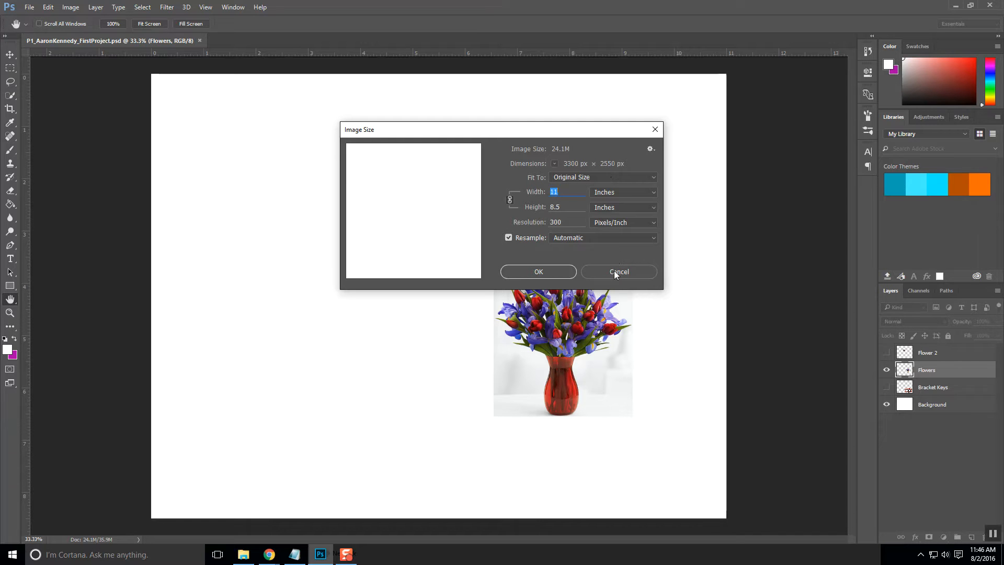
left_click(617, 272)
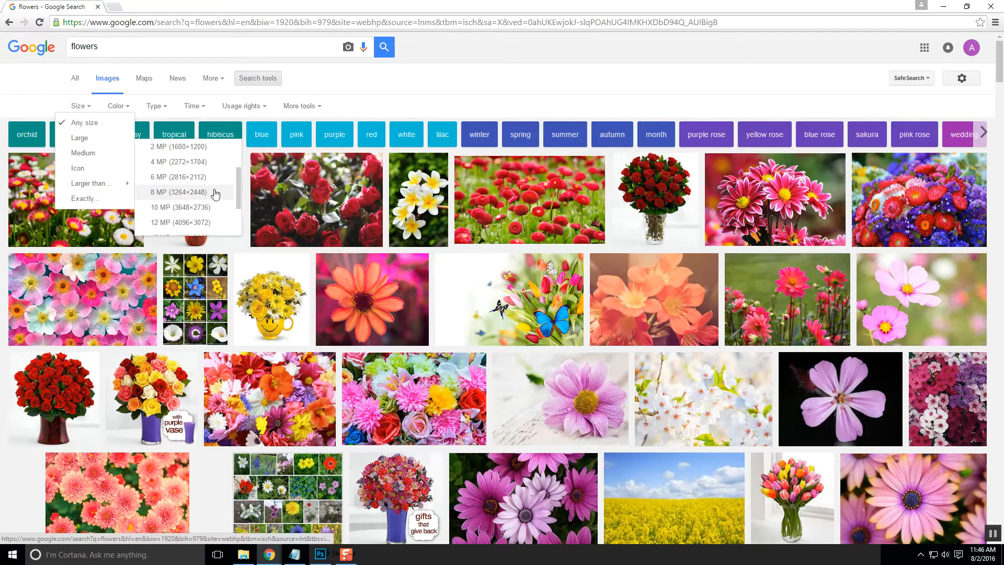
mouse_move(215, 193)
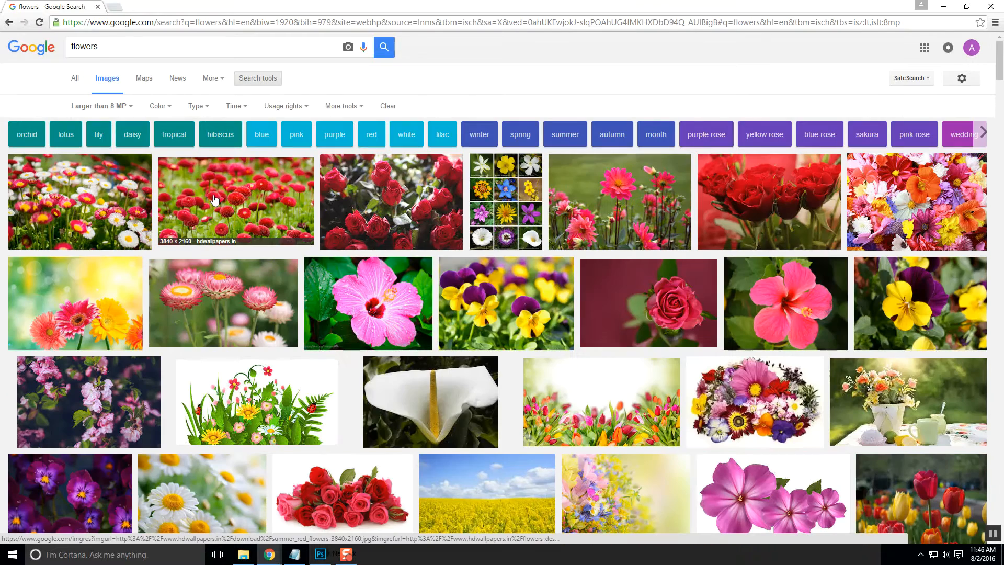
mouse_move(144, 204)
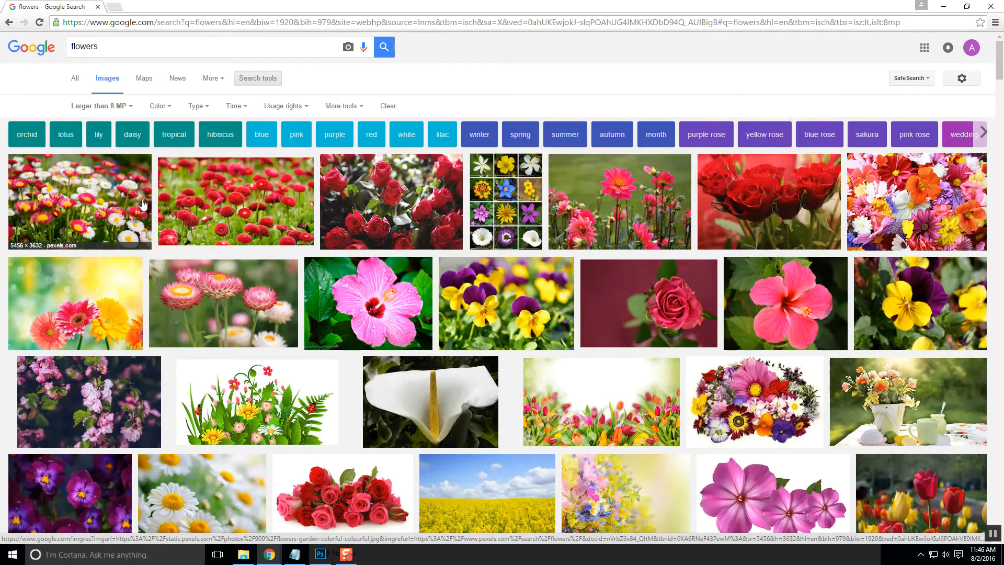
mouse_move(190, 206)
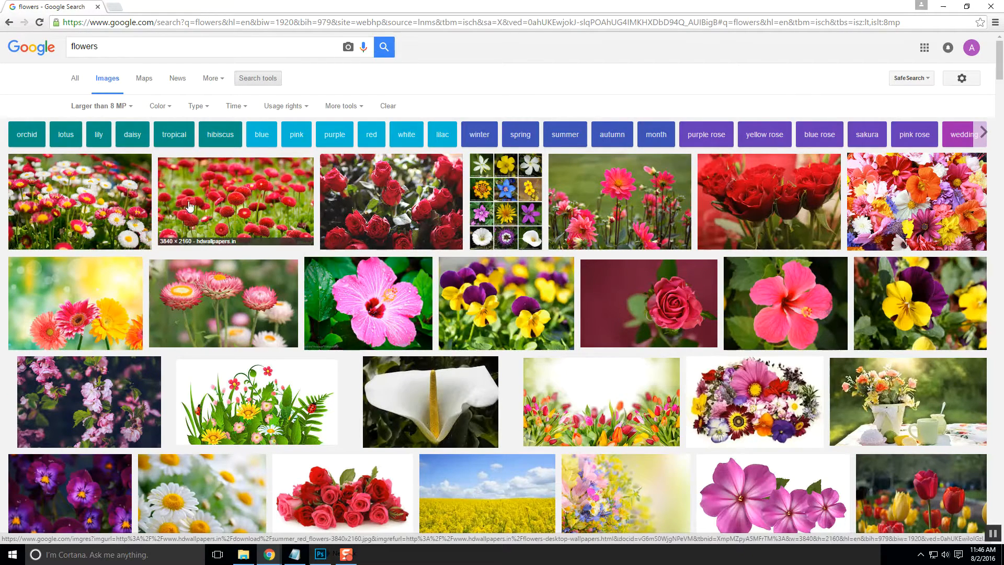
mouse_move(363, 211)
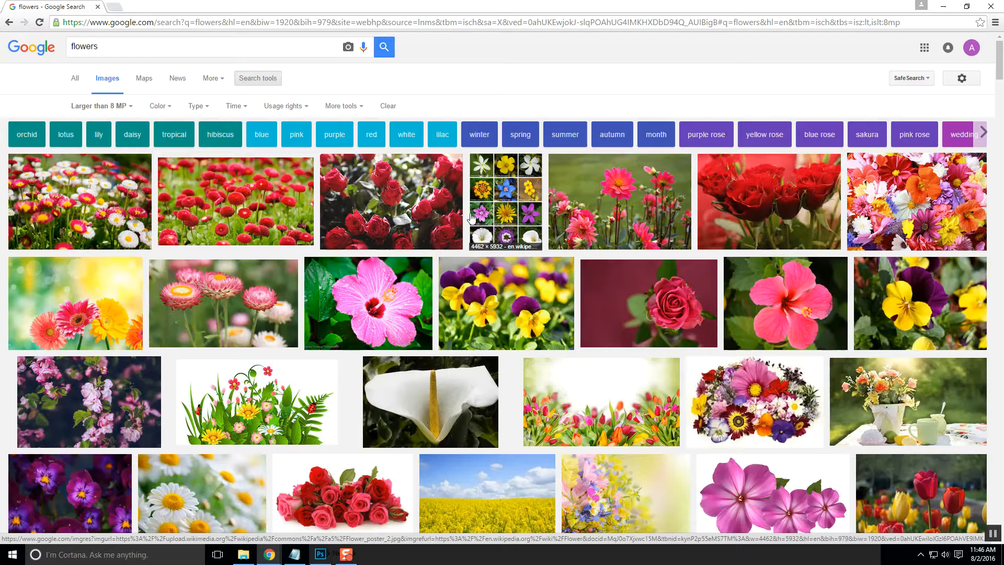
mouse_move(84, 199)
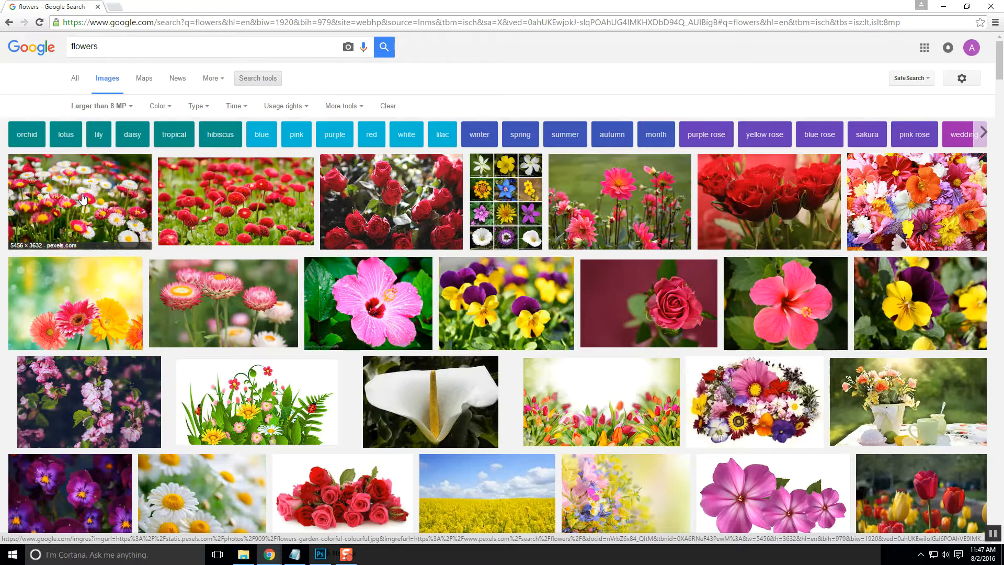
- Preview the red-and-white daisy photo from the larger-than-8 MP results
left_click(78, 201)
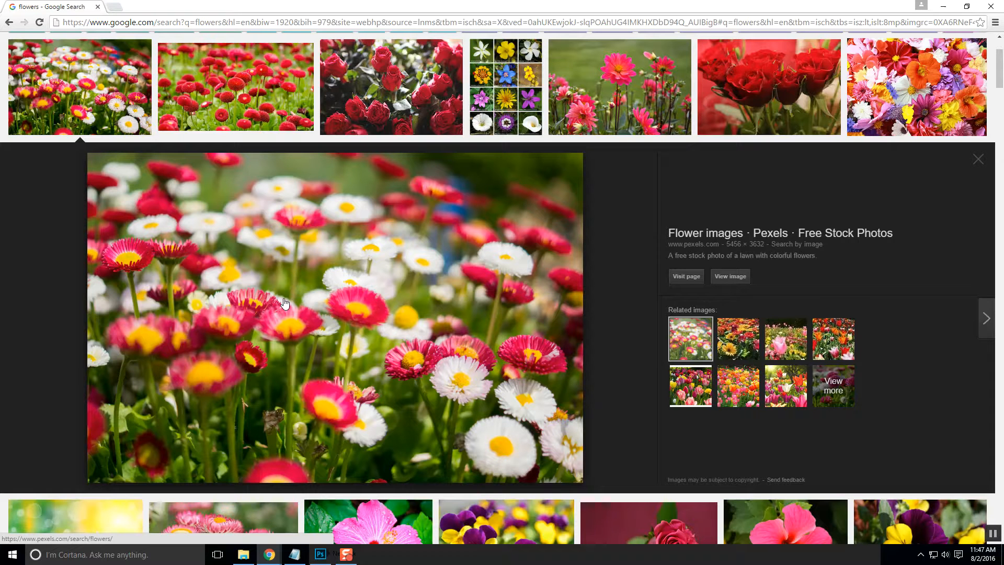
mouse_move(332, 328)
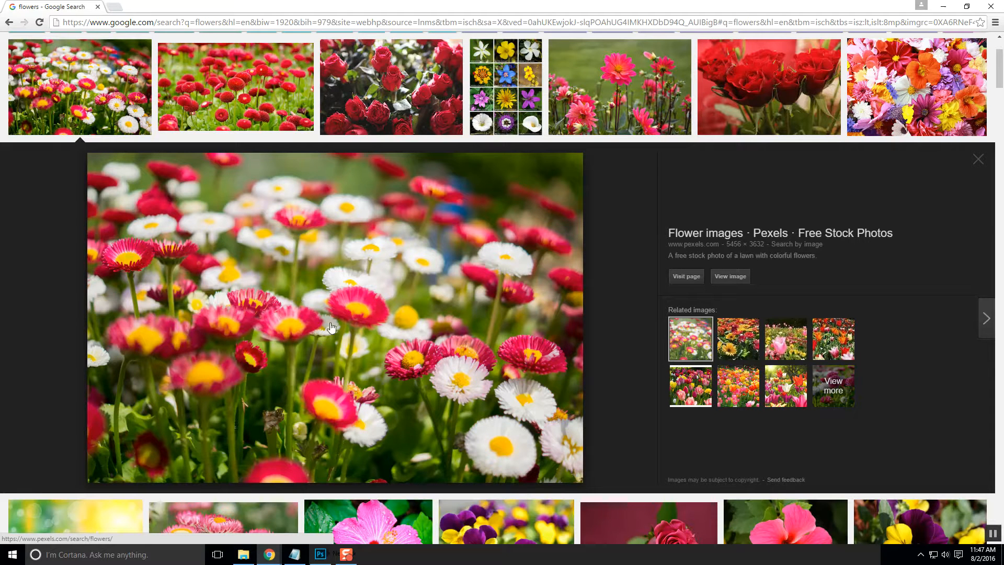
mouse_move(351, 339)
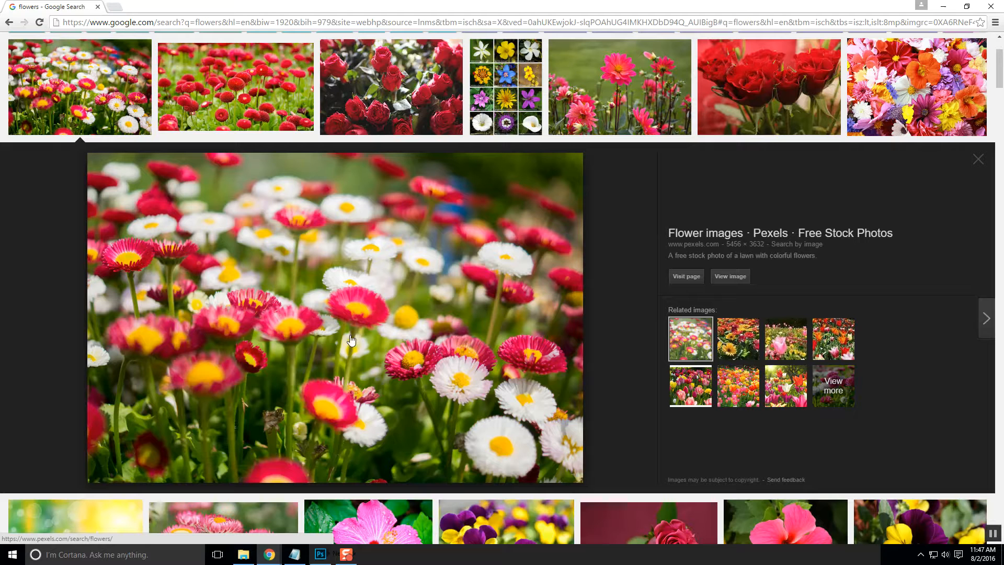
mouse_move(758, 256)
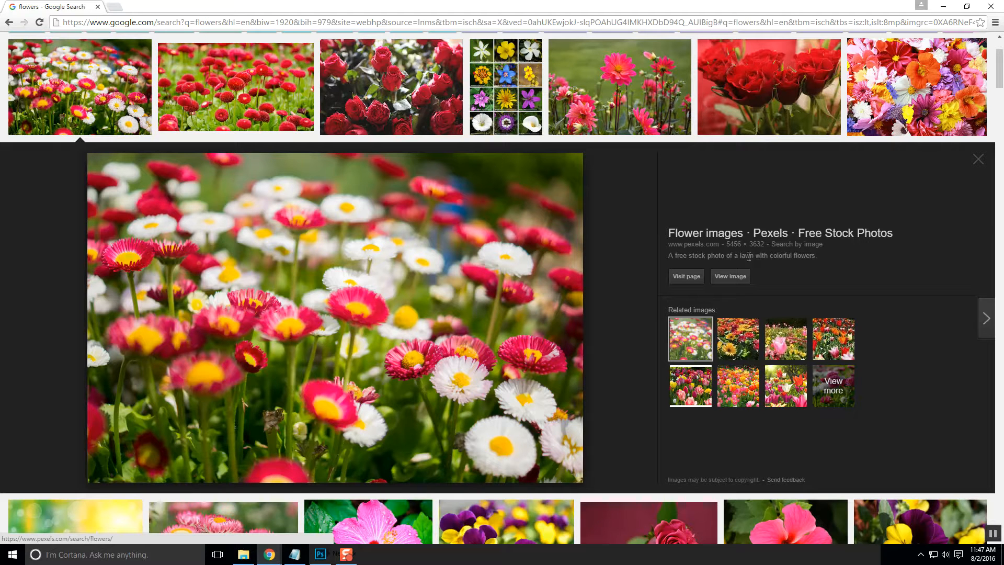
mouse_move(731, 276)
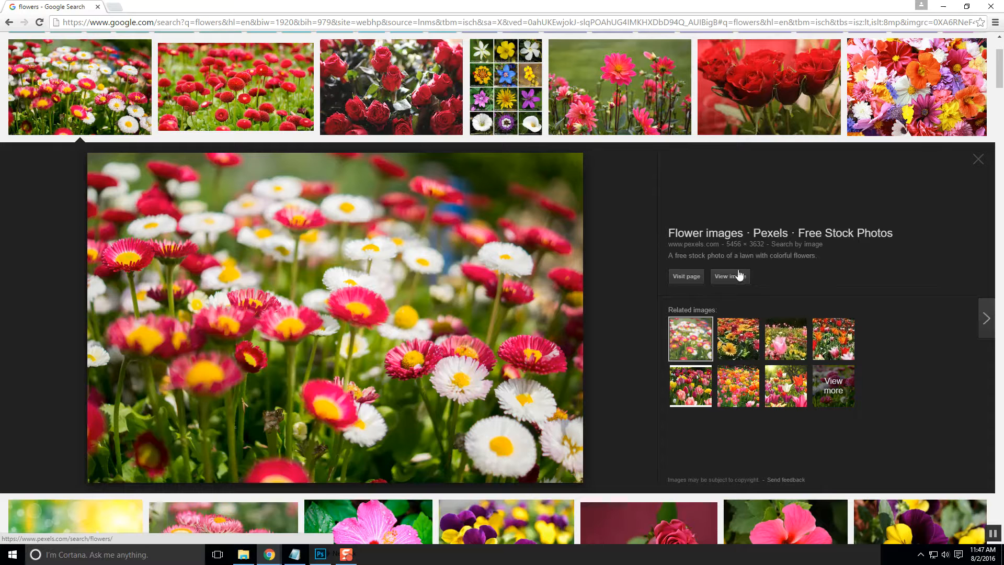
- Show the full-size Pexels daisy photo in its own tab, zoomed in on the flowers
left_click(729, 276)
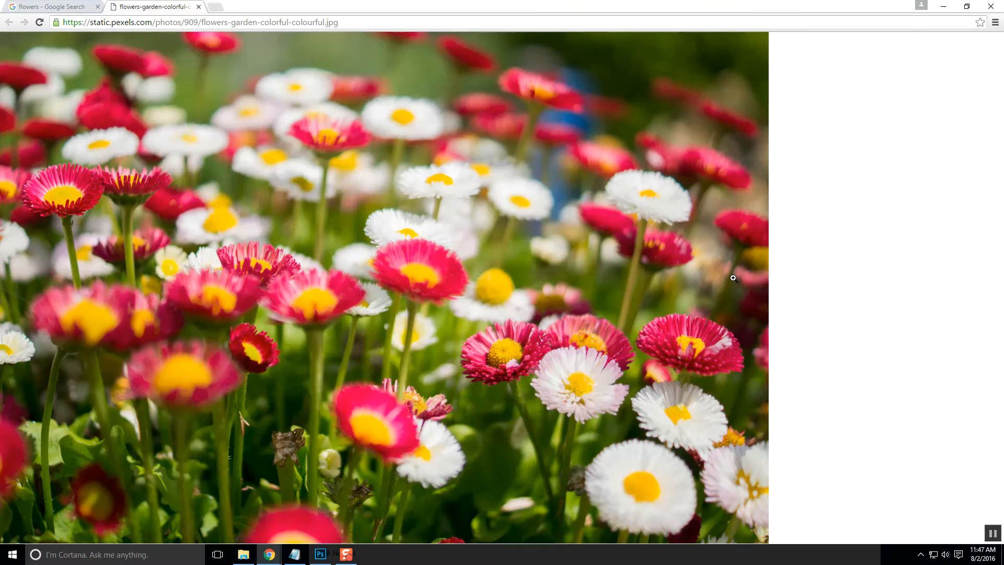
mouse_move(727, 278)
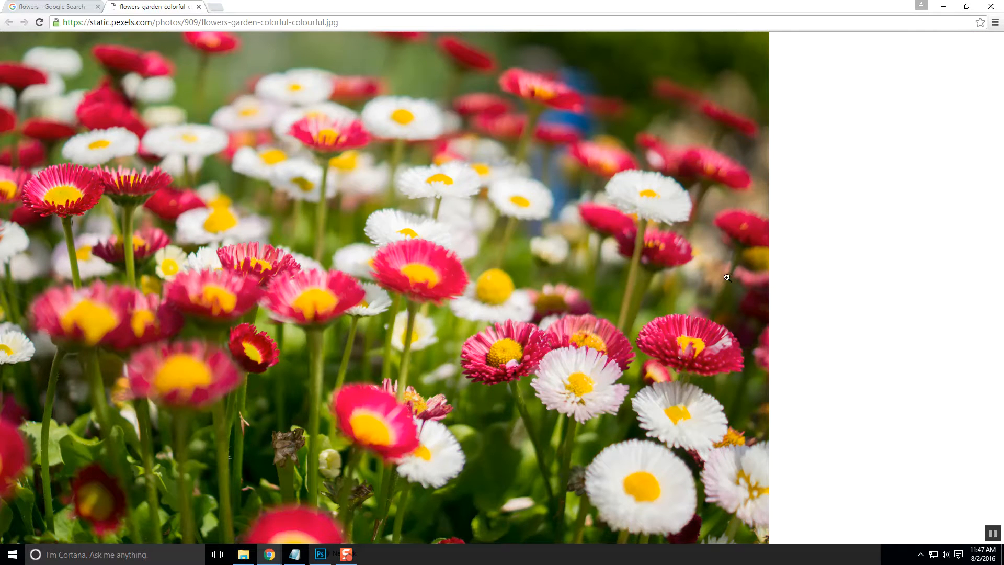
mouse_move(683, 280)
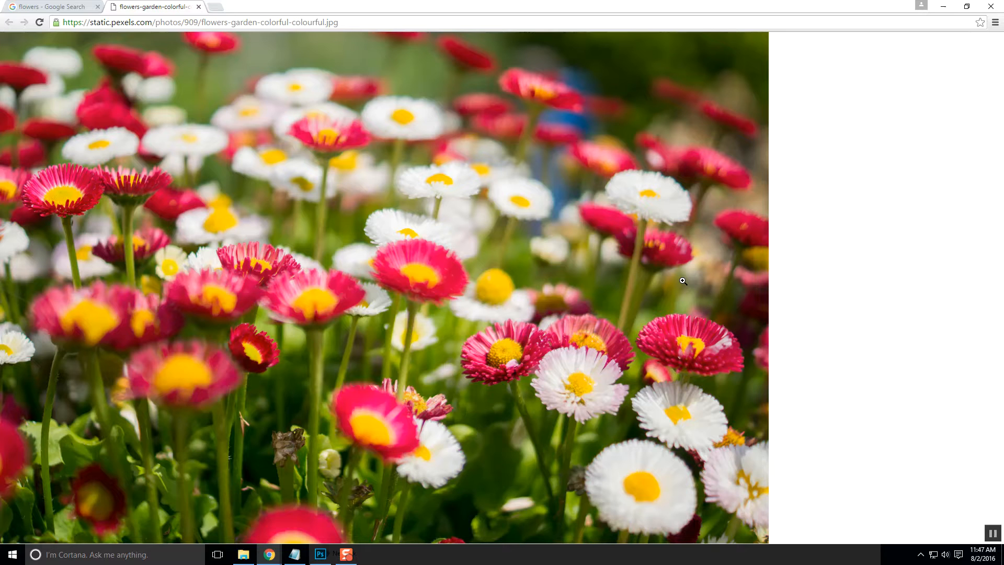
mouse_move(474, 269)
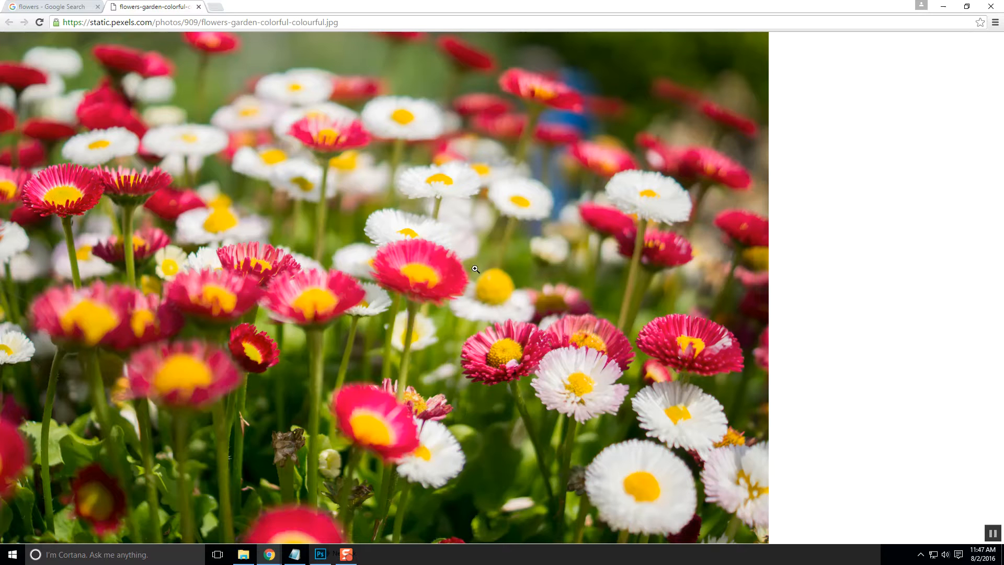
mouse_move(462, 251)
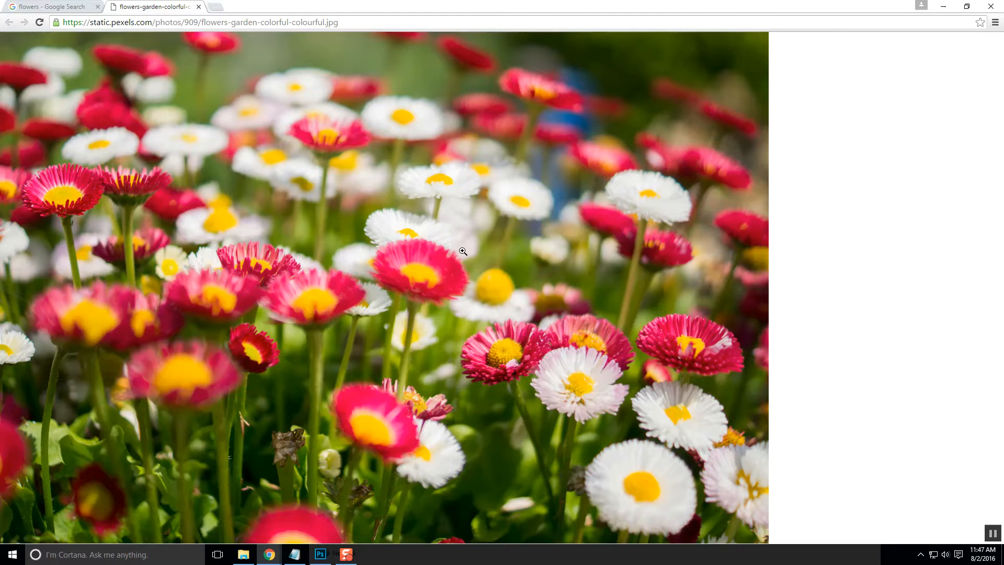
left_click(462, 251)
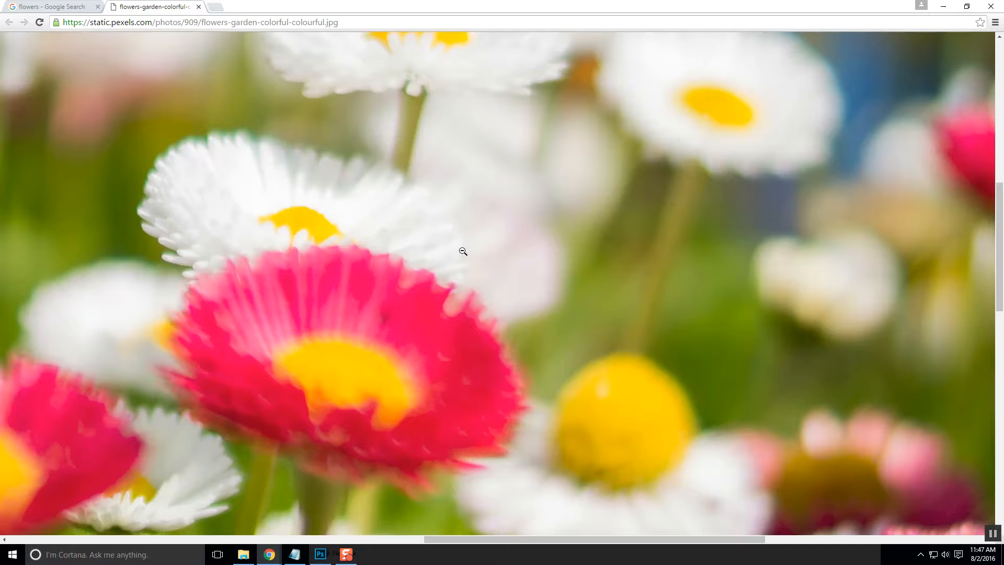
mouse_move(434, 227)
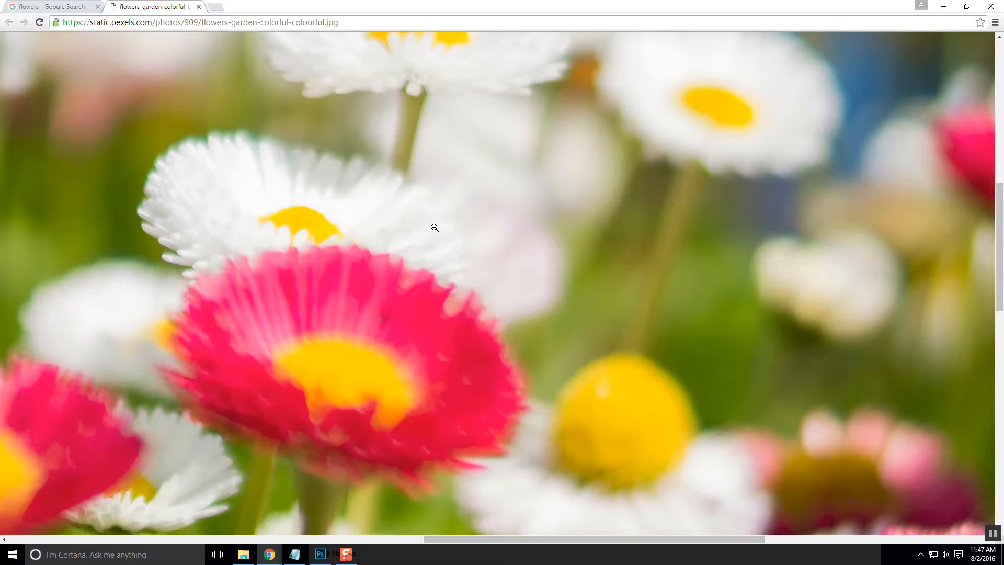
- Save the daisy photo to the Desktop as a JPEG and return to the Photoshop vase project
right_click(435, 228)
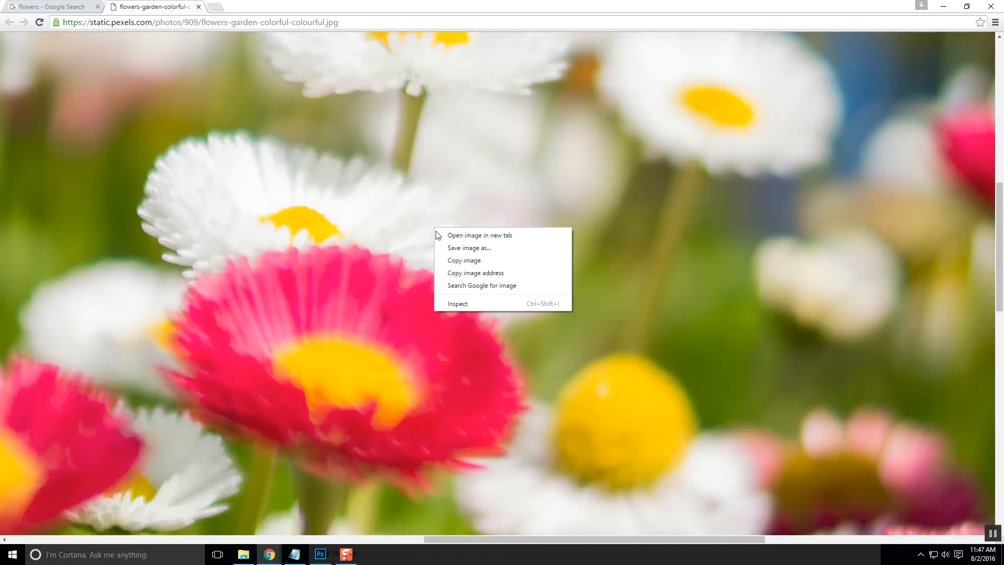
mouse_move(468, 248)
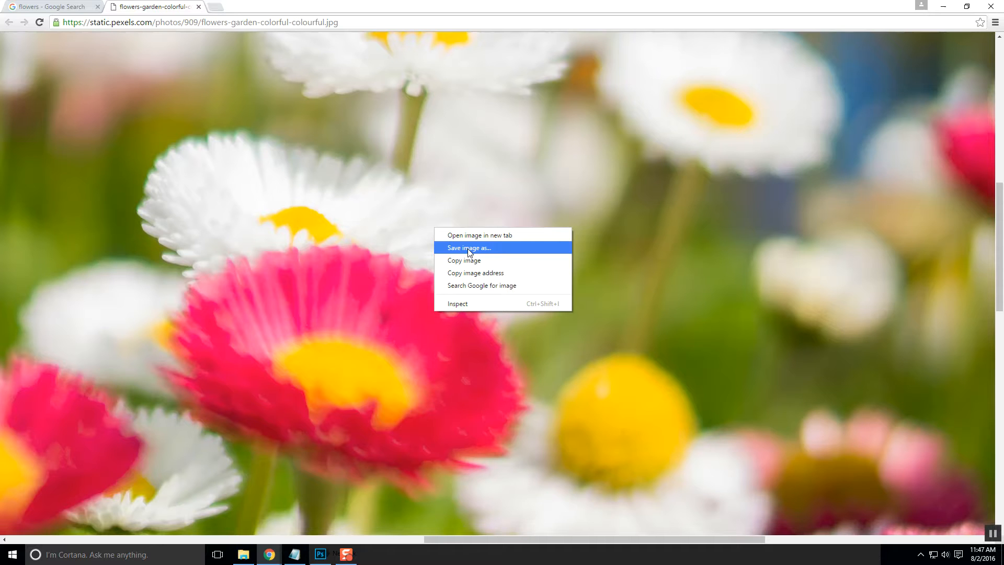
left_click(469, 248)
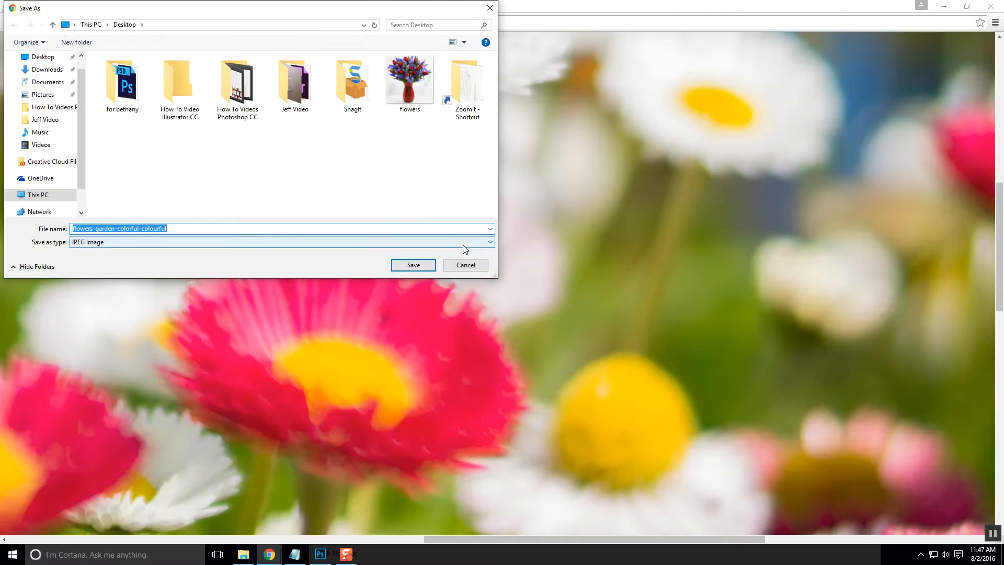
mouse_move(181, 228)
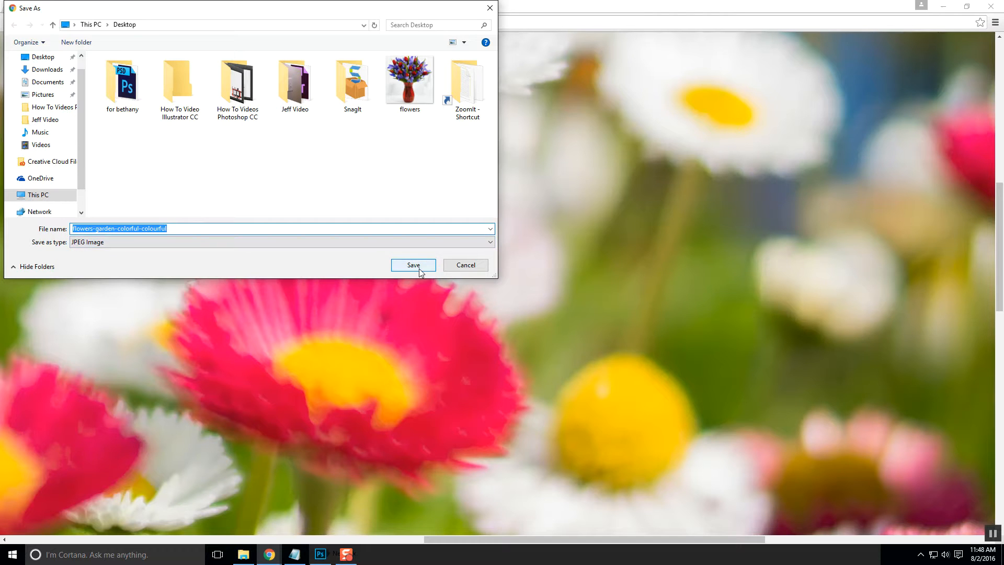
left_click(413, 265)
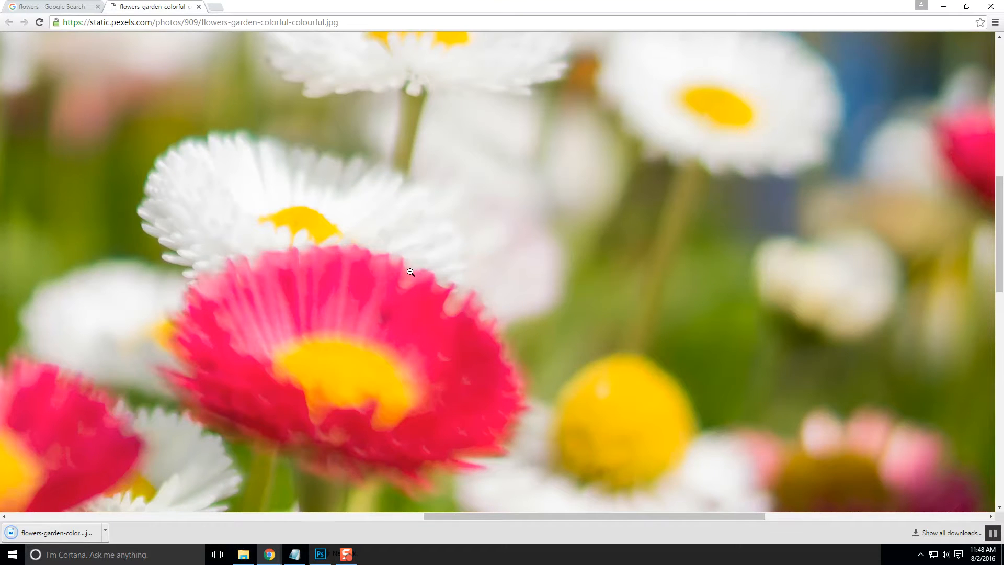
left_click(320, 554)
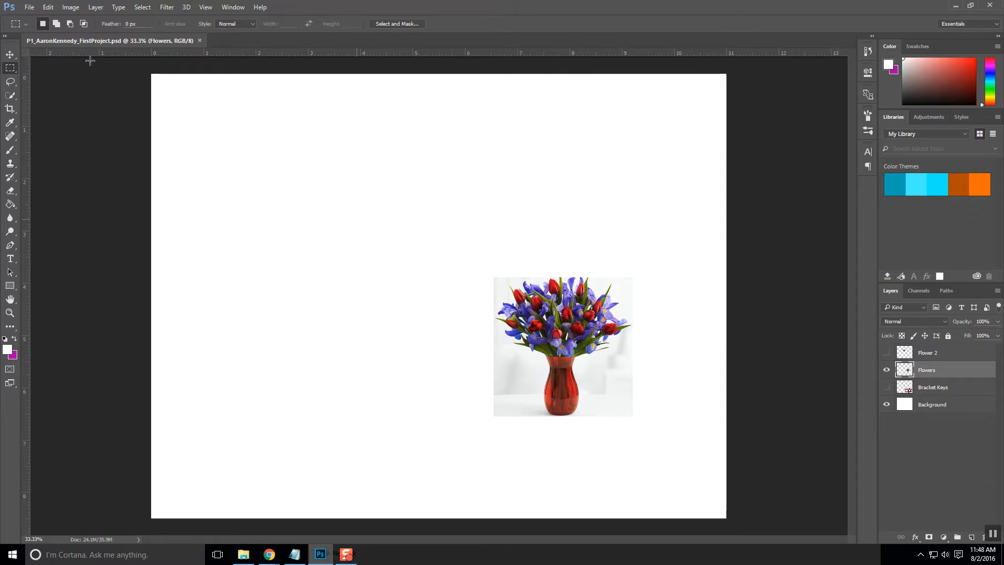
mouse_move(30, 7)
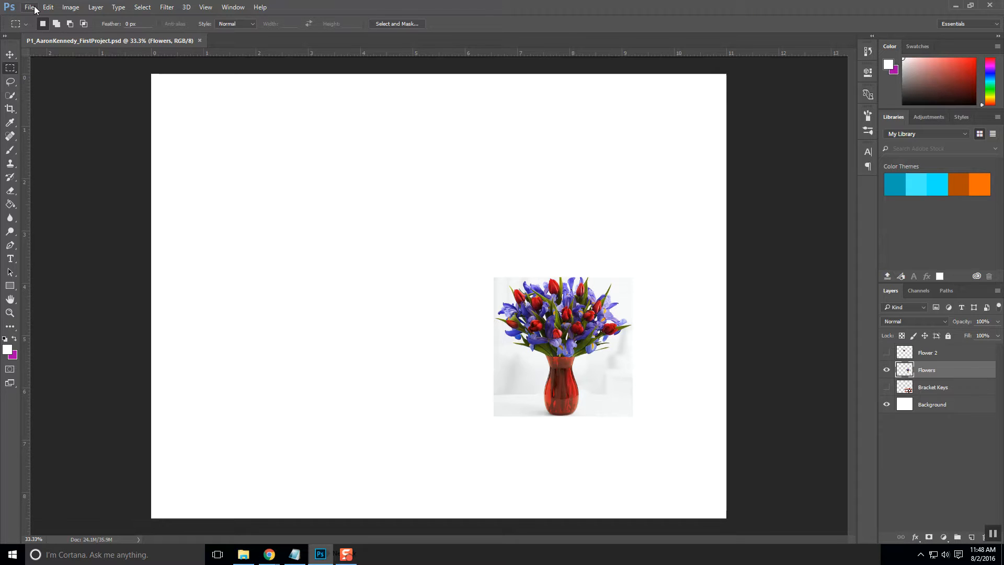
left_click(29, 8)
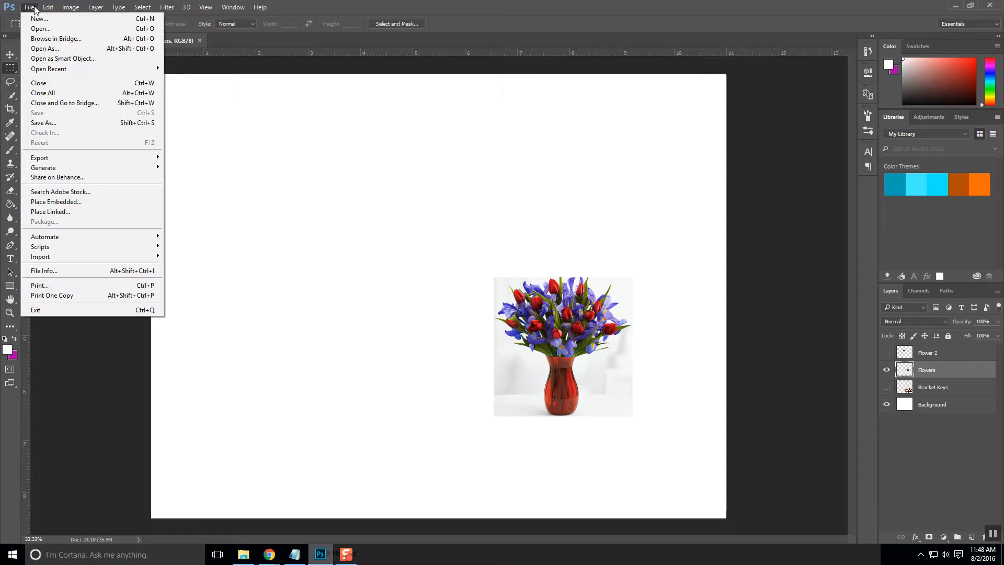
left_click(41, 28)
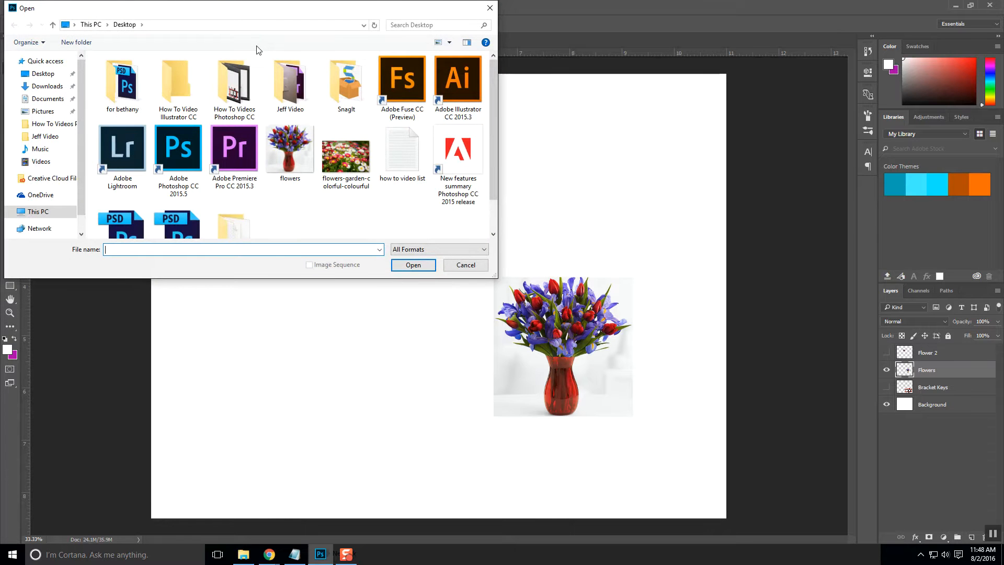
mouse_move(464, 265)
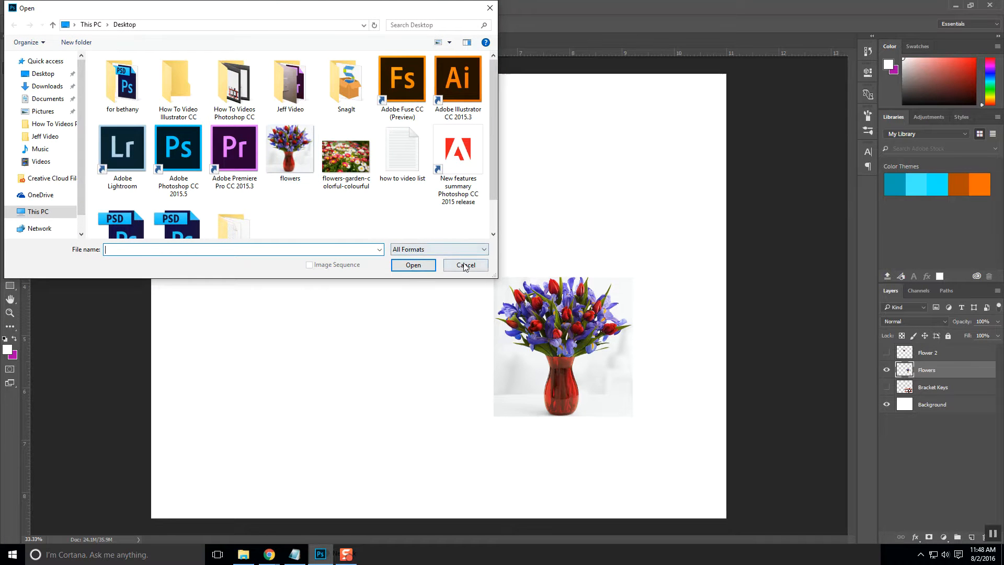
left_click(464, 264)
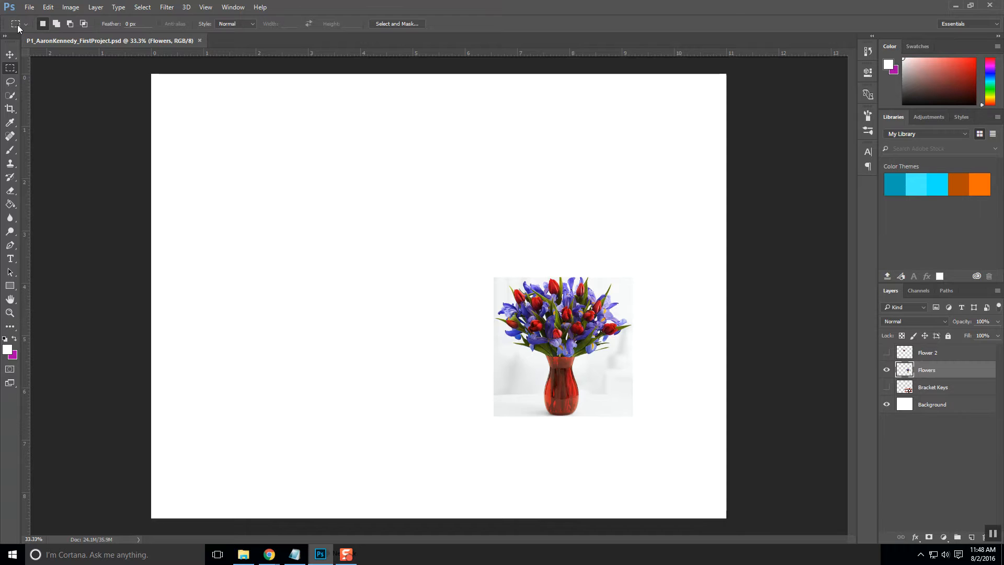
left_click(29, 7)
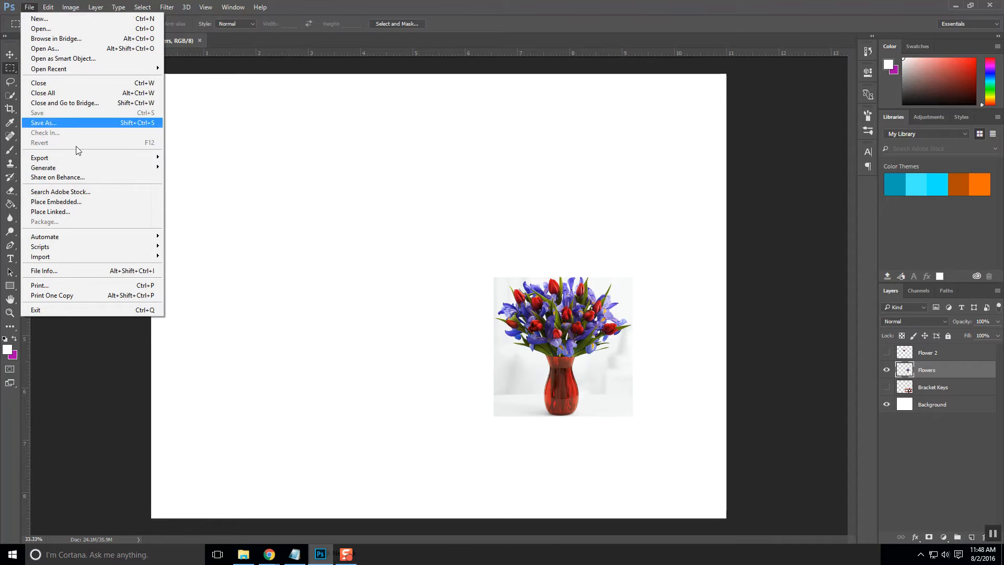
mouse_move(93, 202)
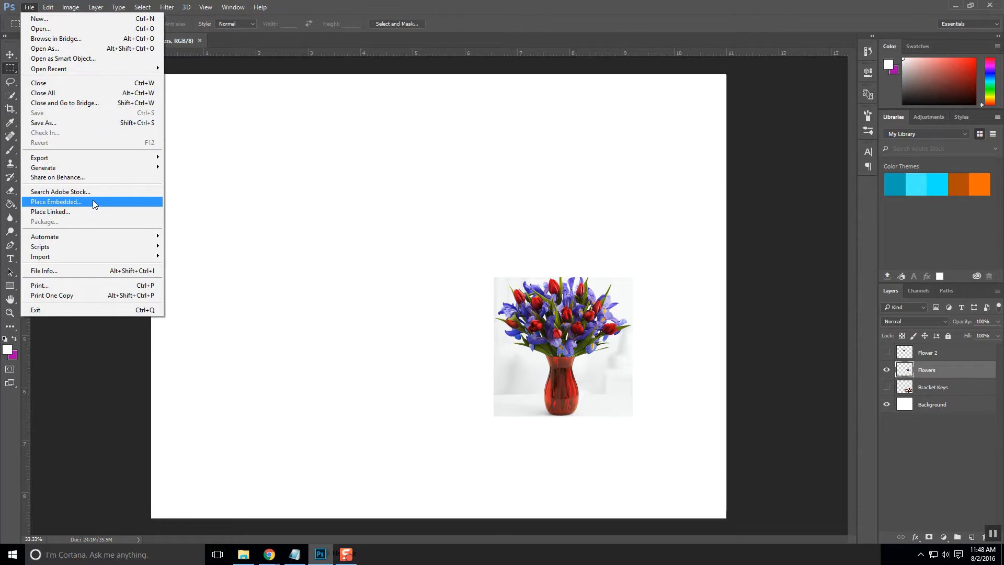
mouse_move(93, 212)
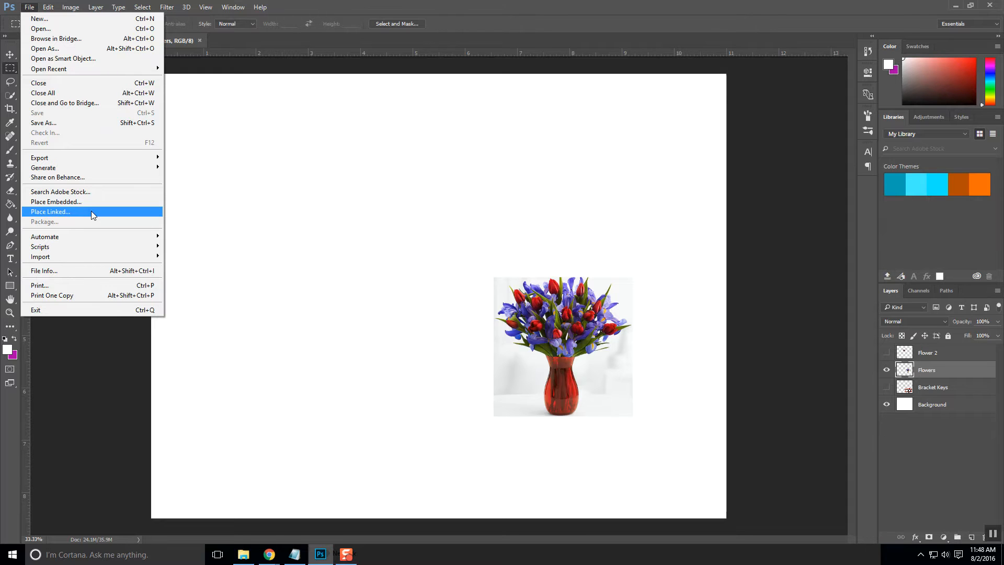
mouse_move(93, 205)
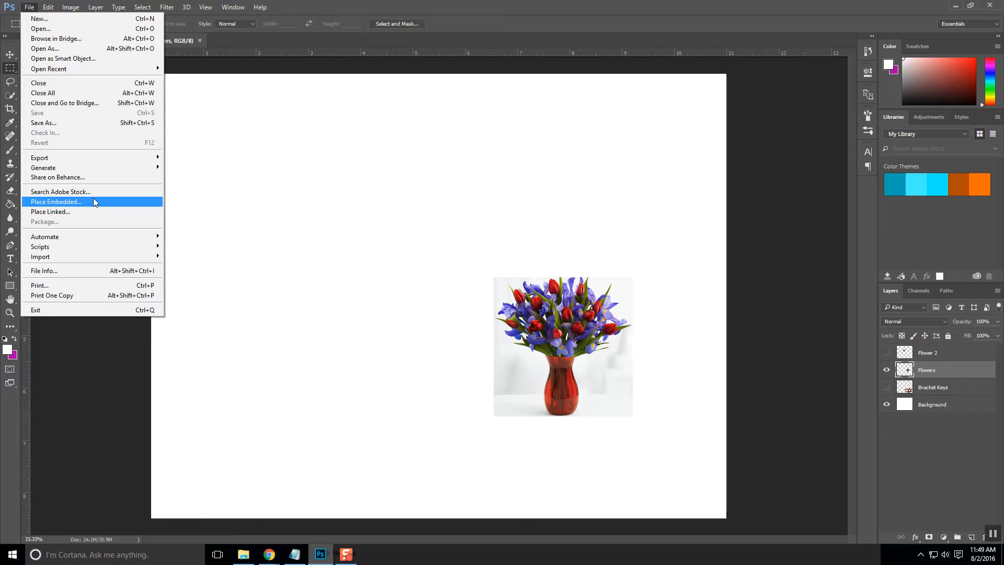
mouse_move(92, 177)
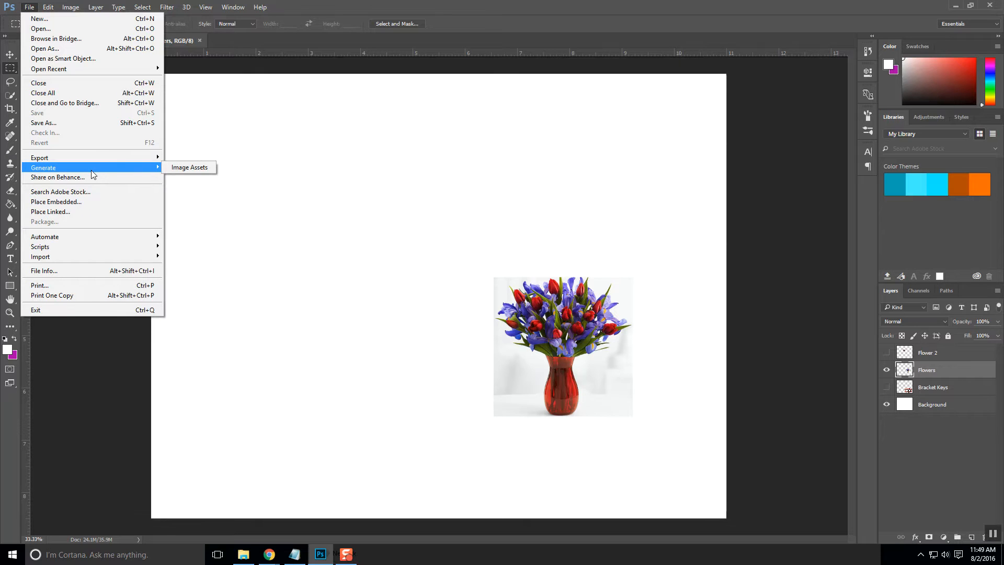
mouse_move(85, 172)
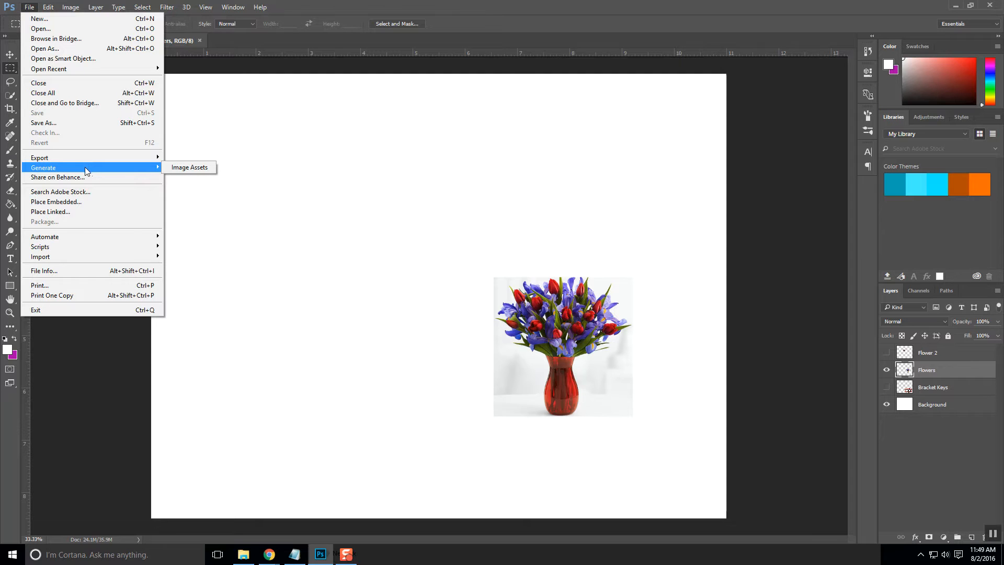
mouse_move(41, 28)
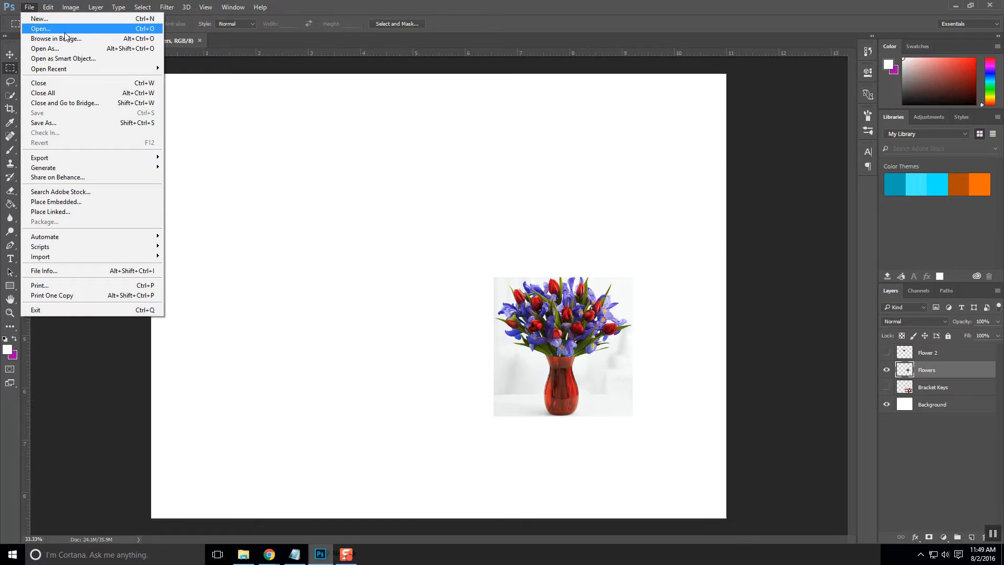
- Open flowers-garden-colorful-colourful from the Desktop as its own document and choose the Move tool
left_click(41, 28)
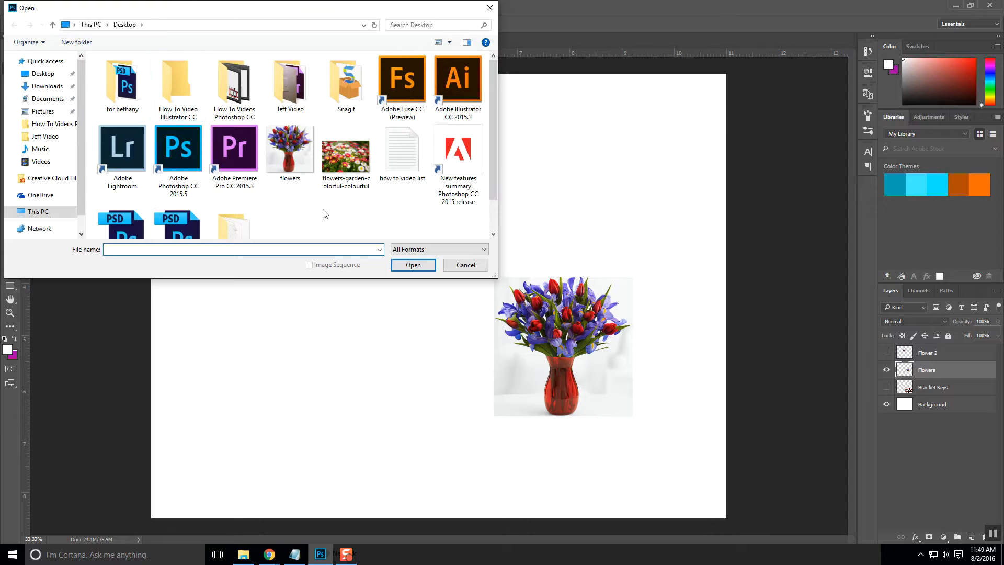
left_click(346, 152)
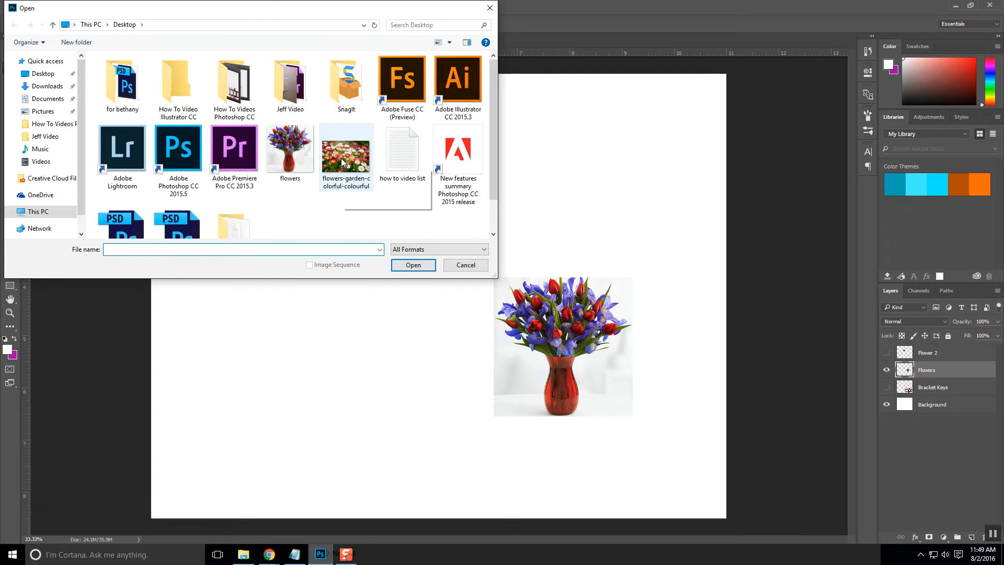
left_click(346, 151)
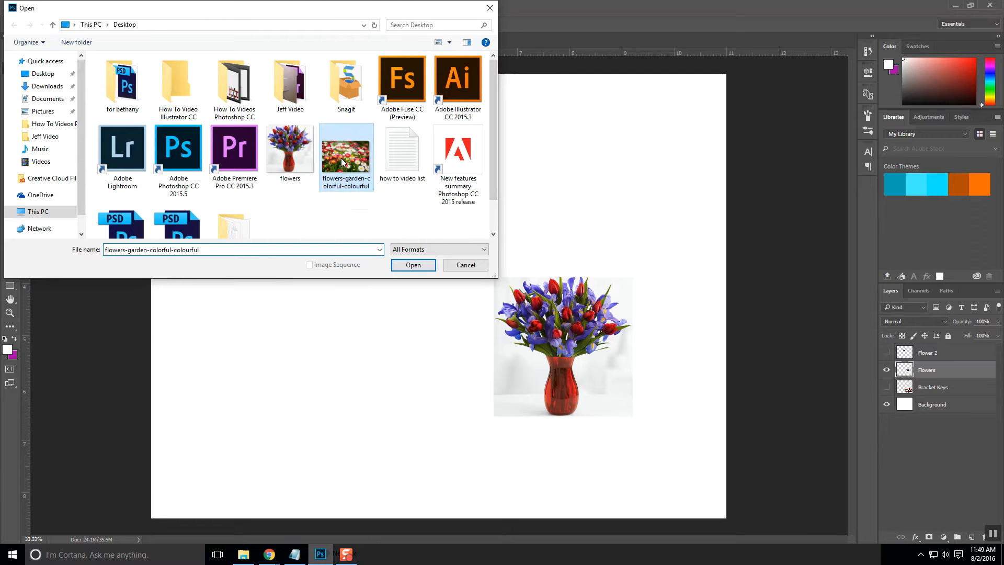
left_click(412, 264)
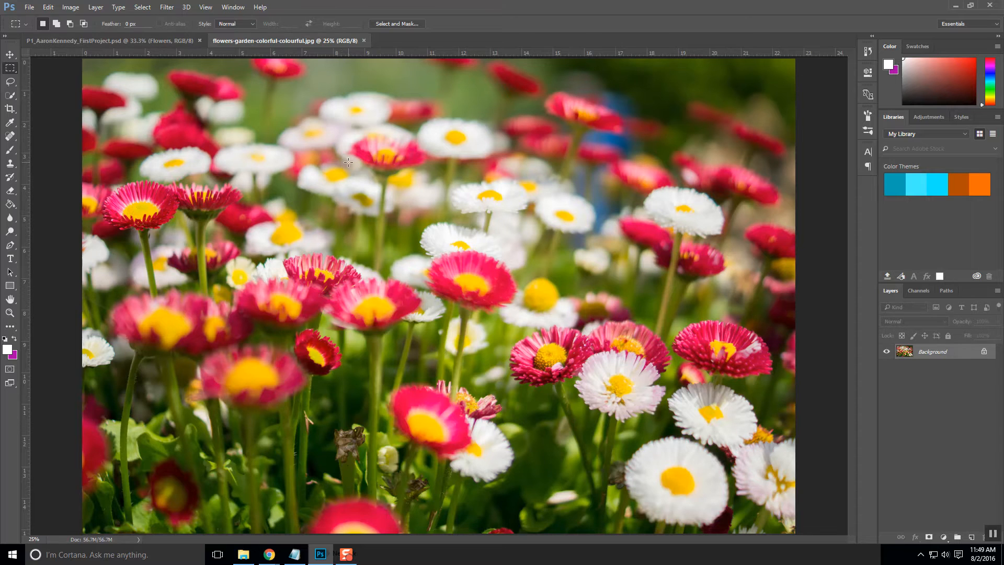
left_click(10, 54)
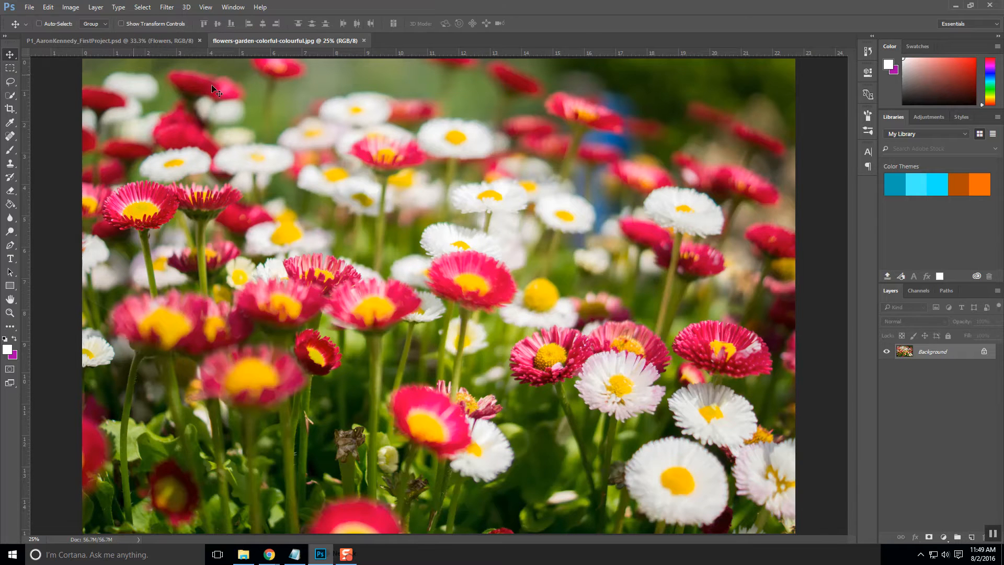
mouse_move(295, 45)
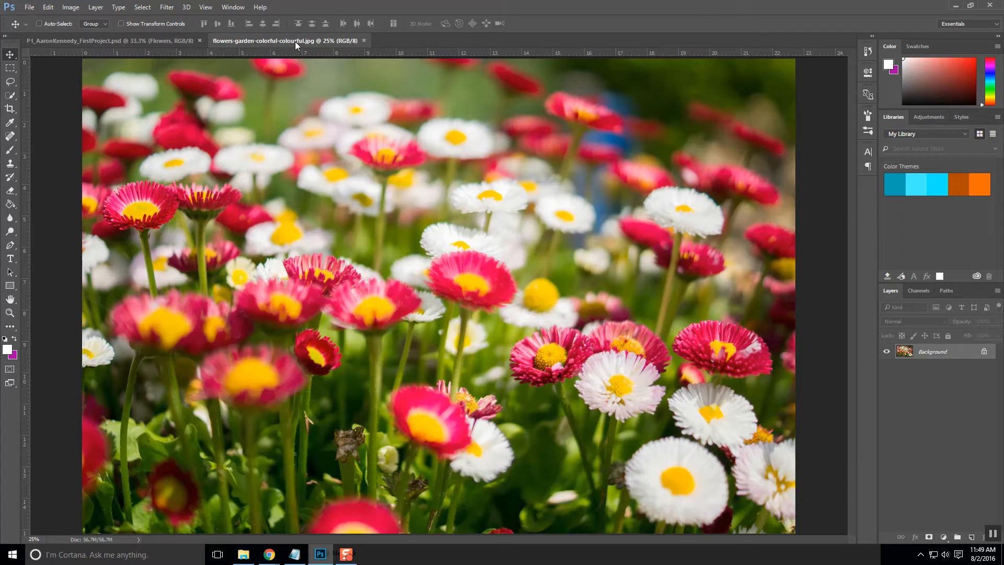
mouse_move(281, 75)
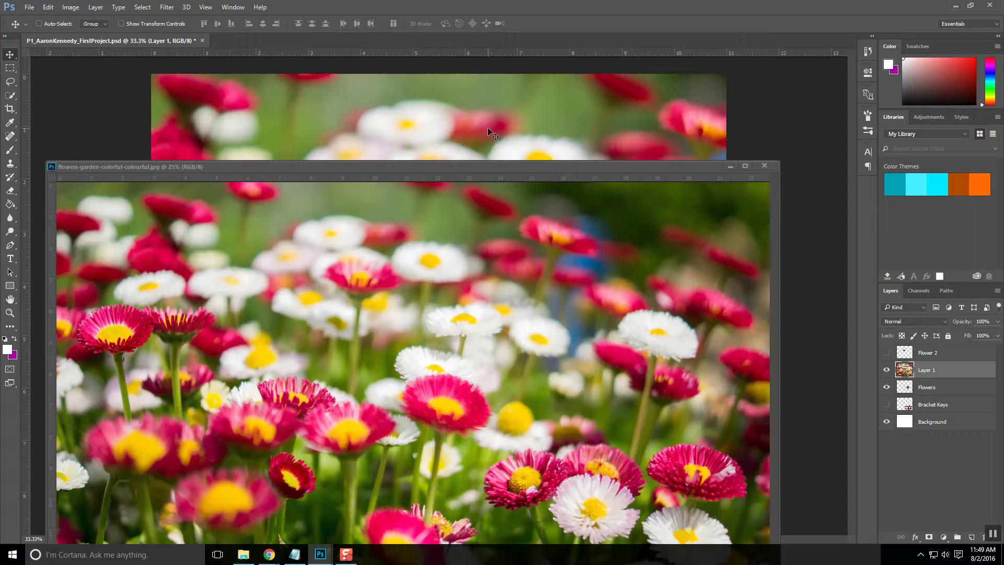
mouse_move(800, 184)
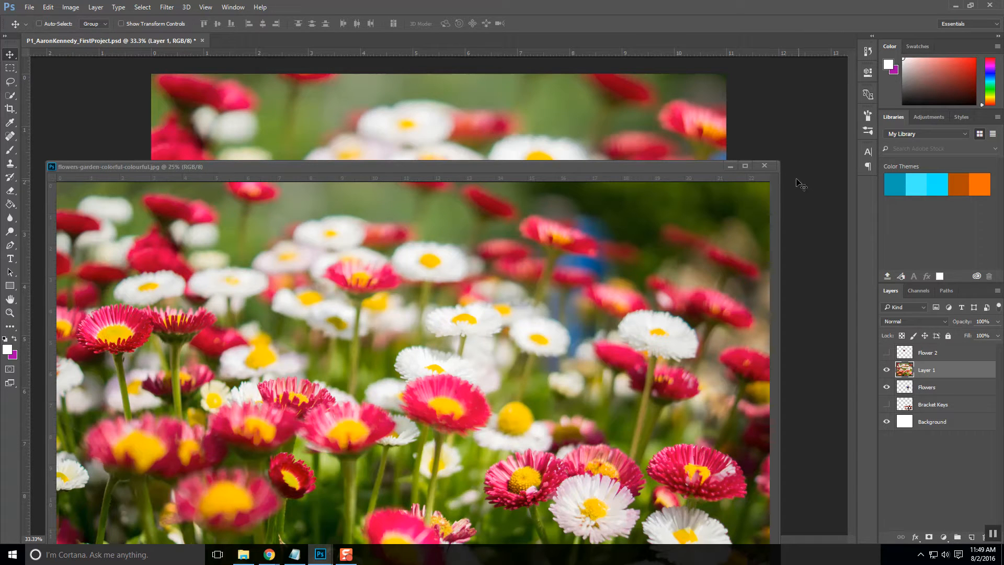
mouse_move(763, 166)
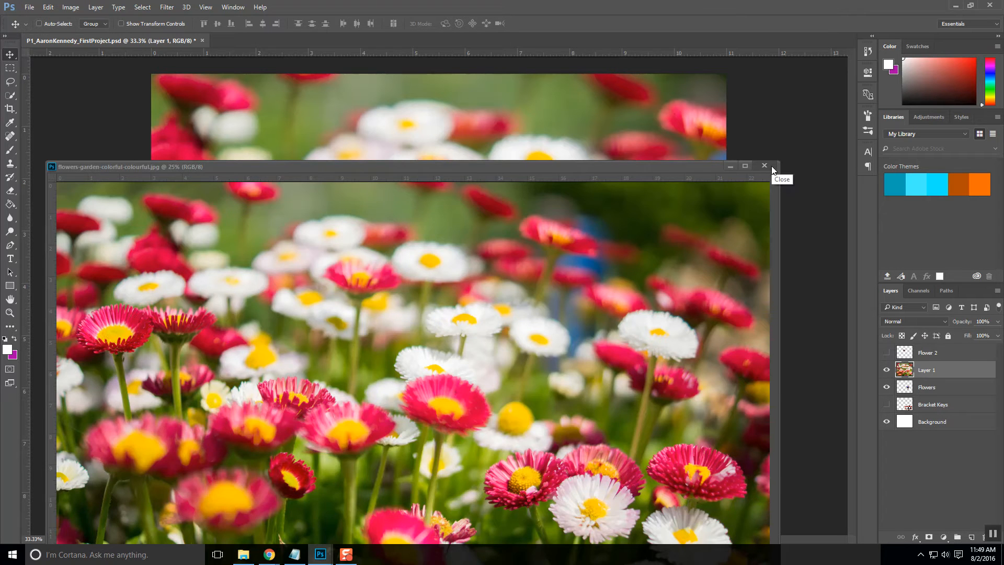
- Close the flowers-garden-colorful-colourful.jpg window, keeping its copy layered over the vase project
left_click(763, 166)
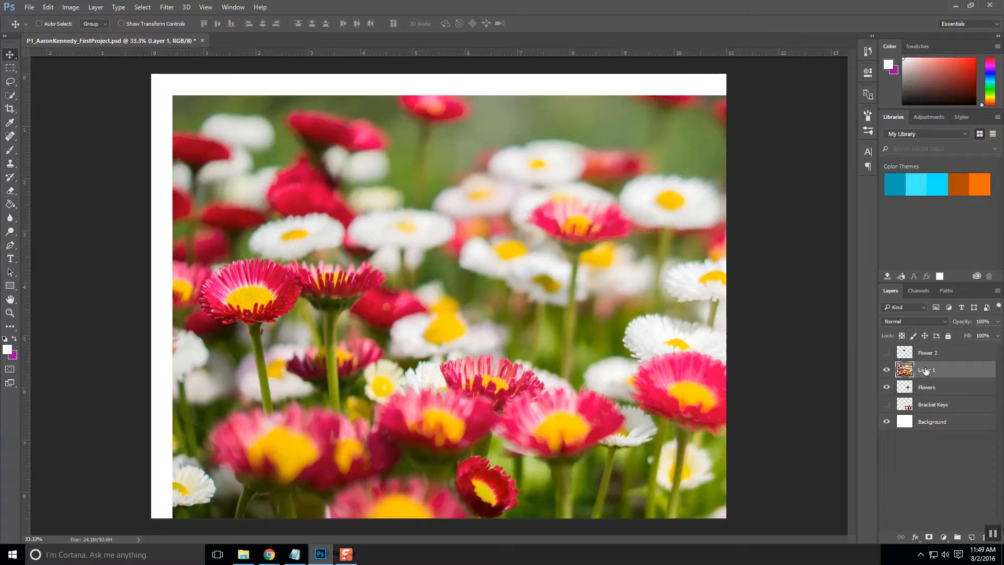
mouse_move(926, 370)
type("new flowers")
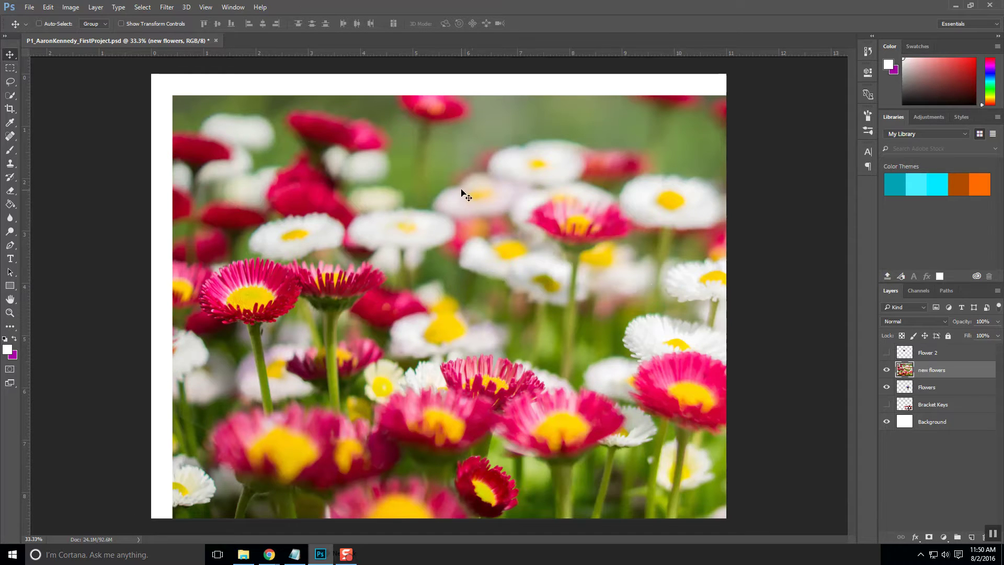
mouse_move(475, 194)
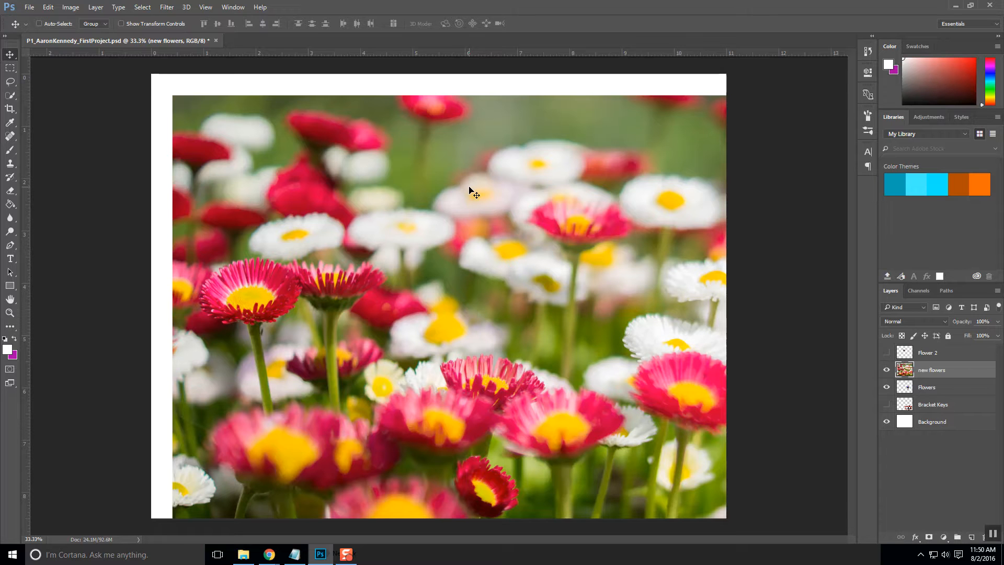
mouse_move(240, 96)
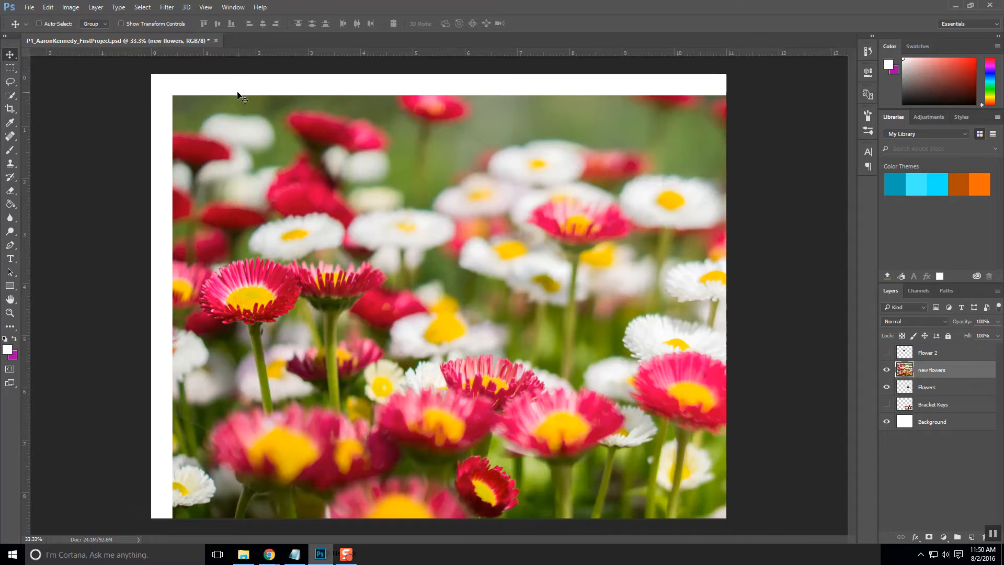
mouse_move(238, 158)
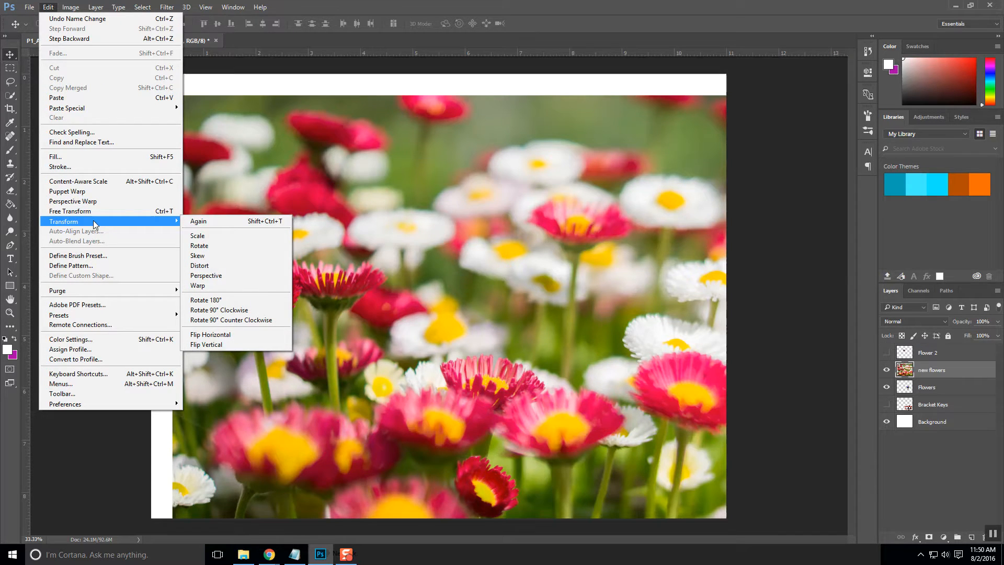
mouse_move(69, 210)
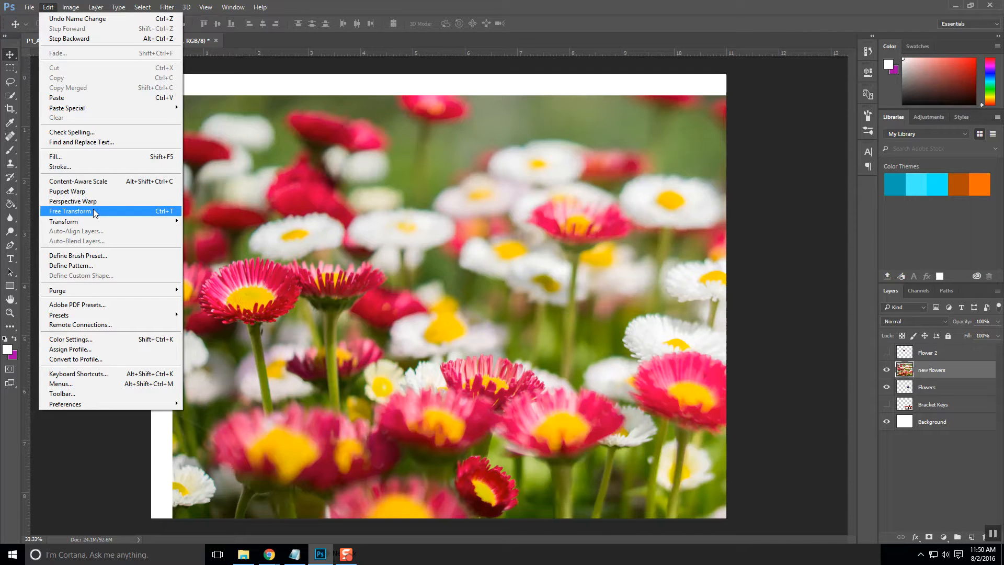
mouse_move(64, 220)
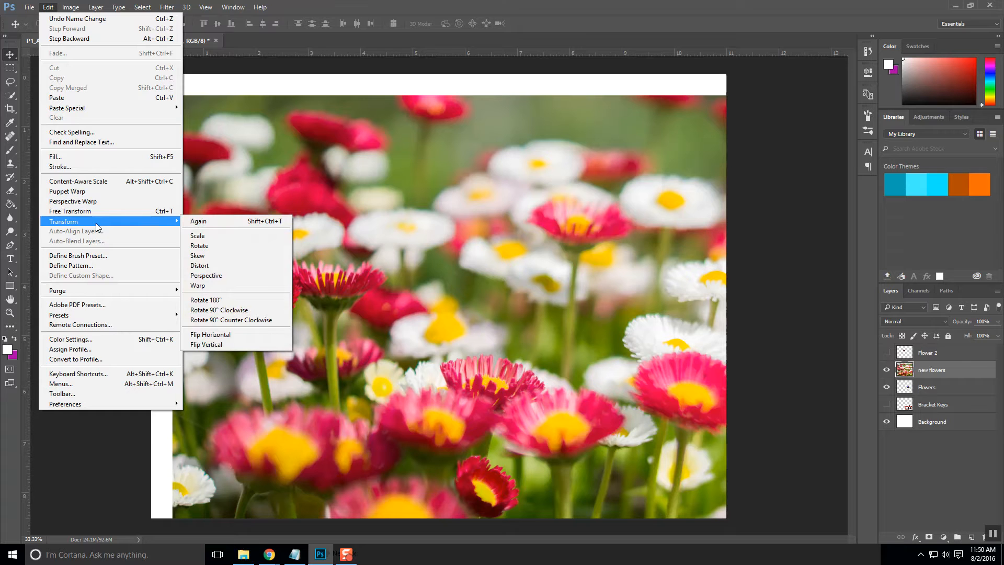
mouse_move(168, 223)
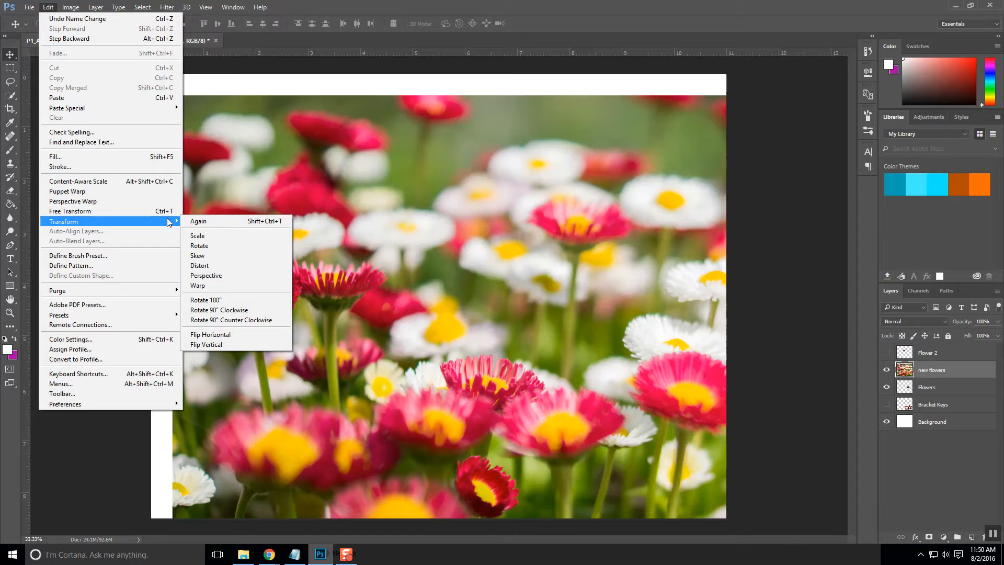
mouse_move(224, 235)
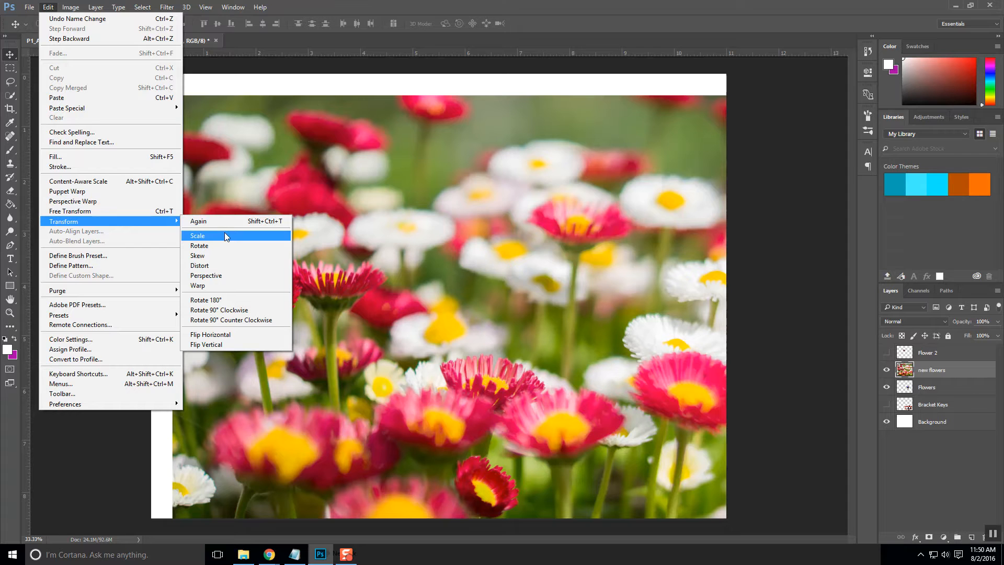
mouse_move(218, 246)
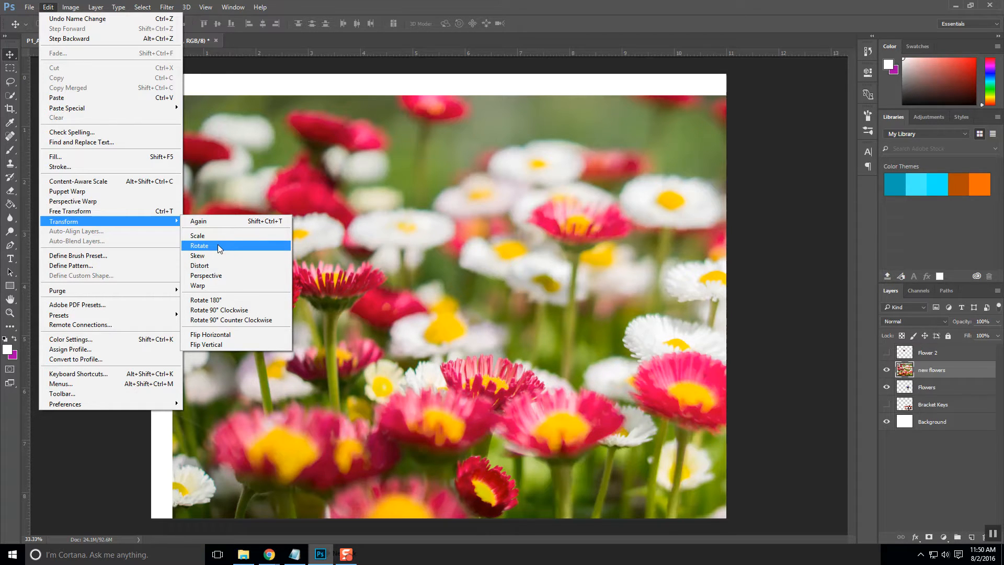
mouse_move(217, 235)
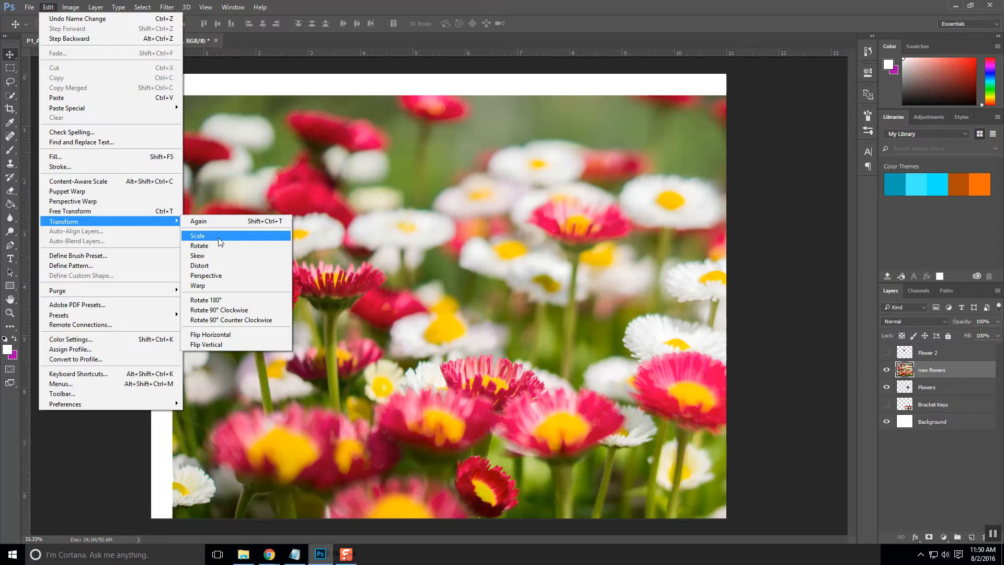
- Scale the new flowers layer down proportionally to about 72% from its corner handles
left_click(198, 236)
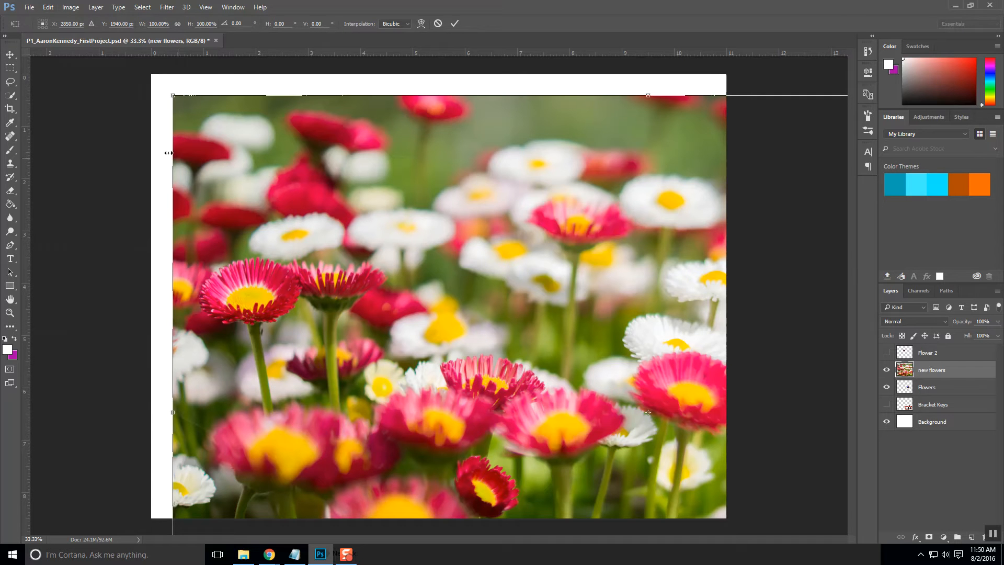
mouse_move(618, 142)
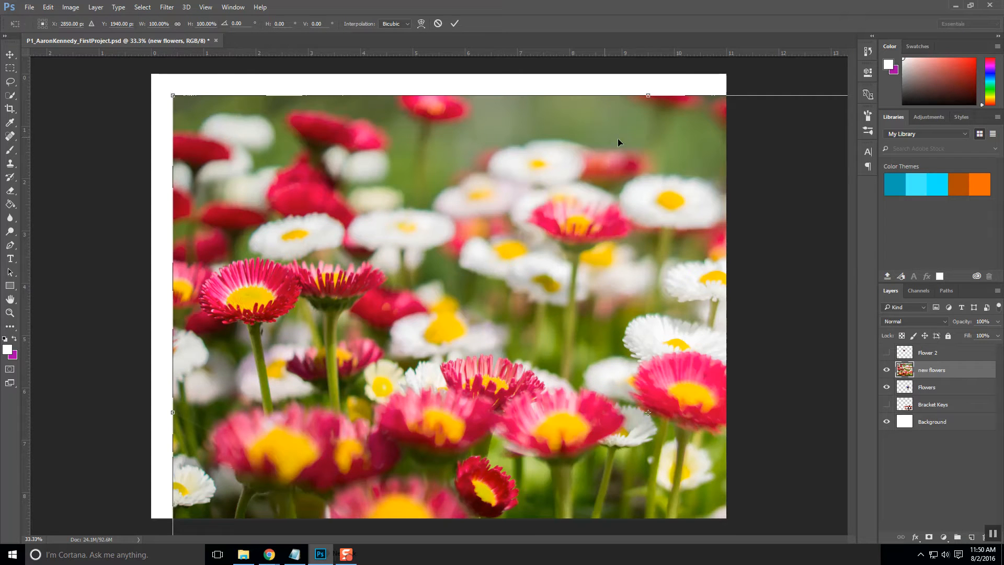
mouse_move(148, 244)
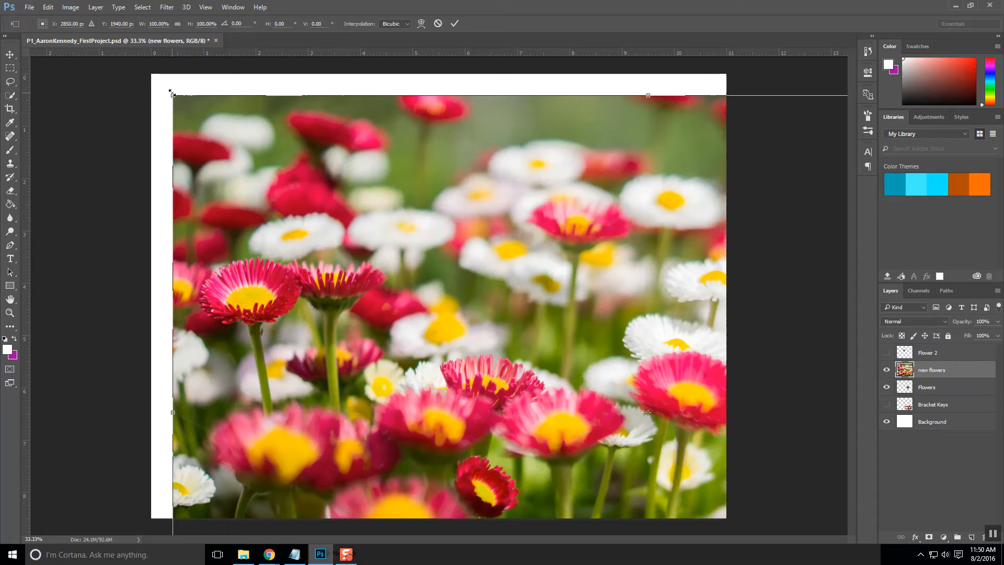
left_click_drag(171, 94, 165, 144)
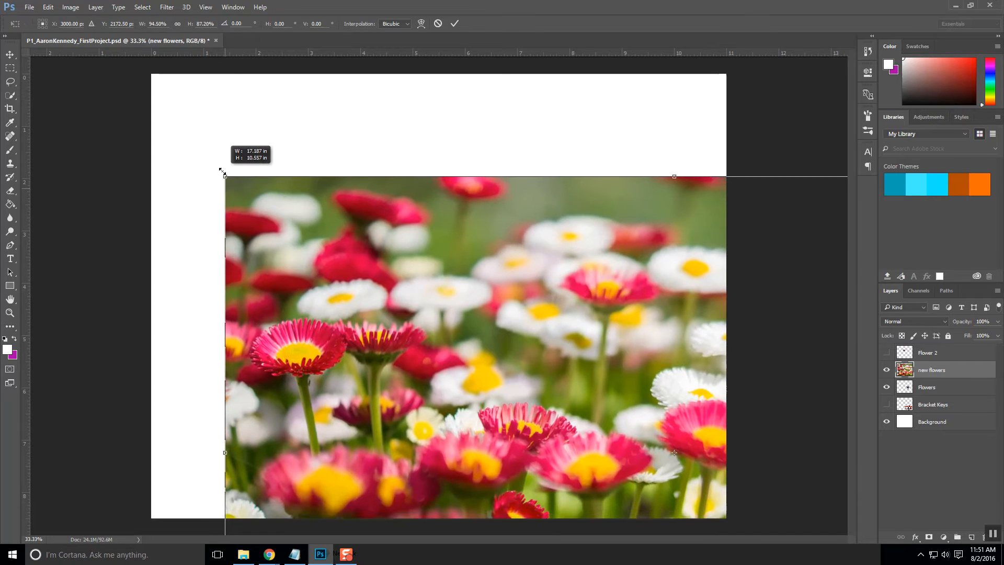
left_click_drag(224, 175, 224, 152)
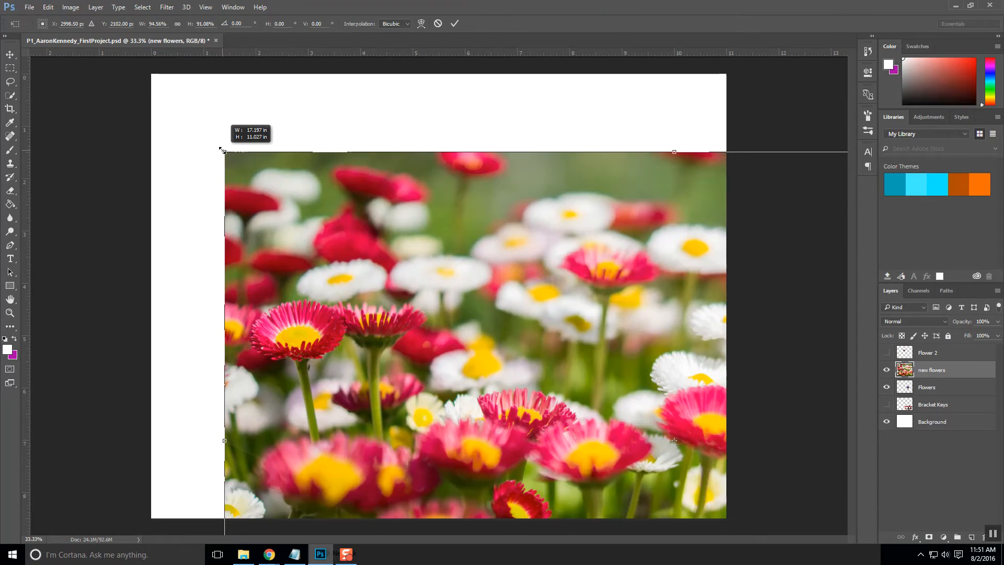
left_click_drag(224, 150, 214, 230)
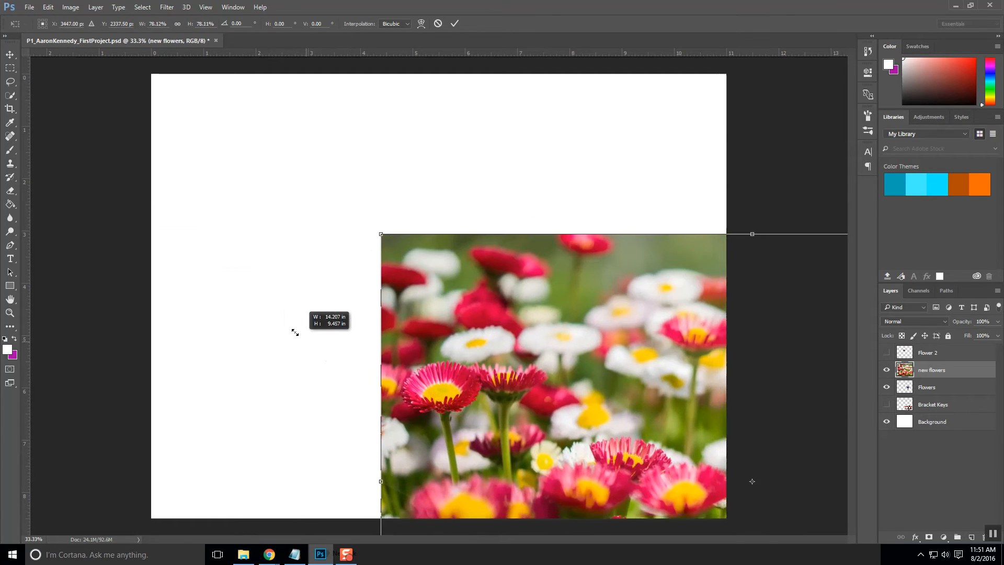
left_click_drag(381, 233, 301, 180)
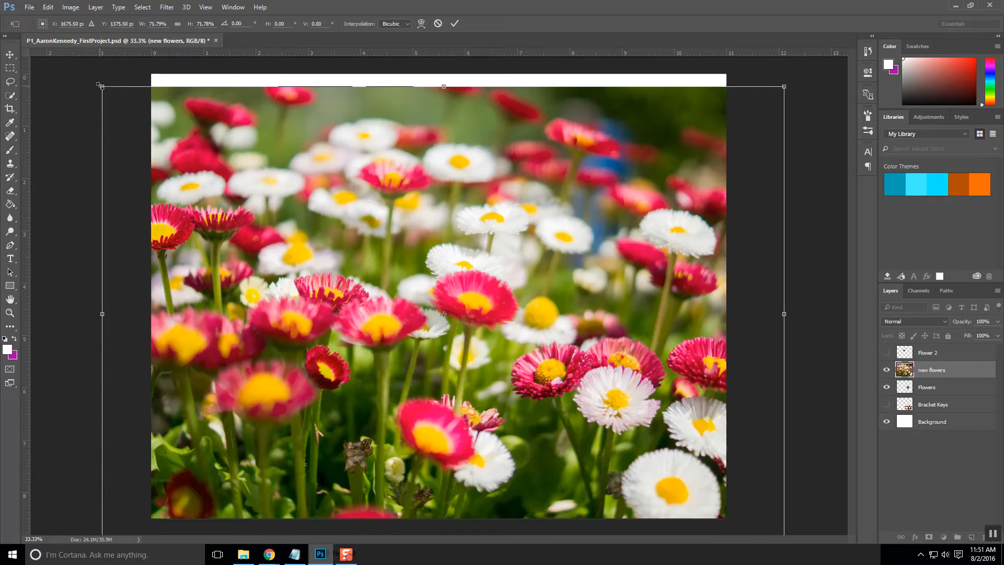
- Shrink the flower photo to about a third at the upper left and commit the transform
left_click_drag(99, 85, 123, 102)
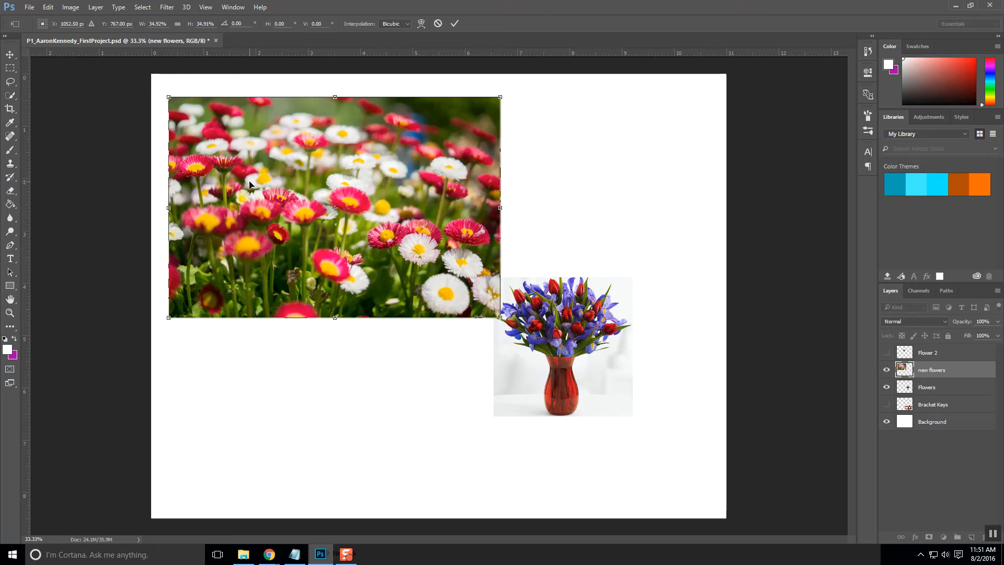
mouse_move(275, 252)
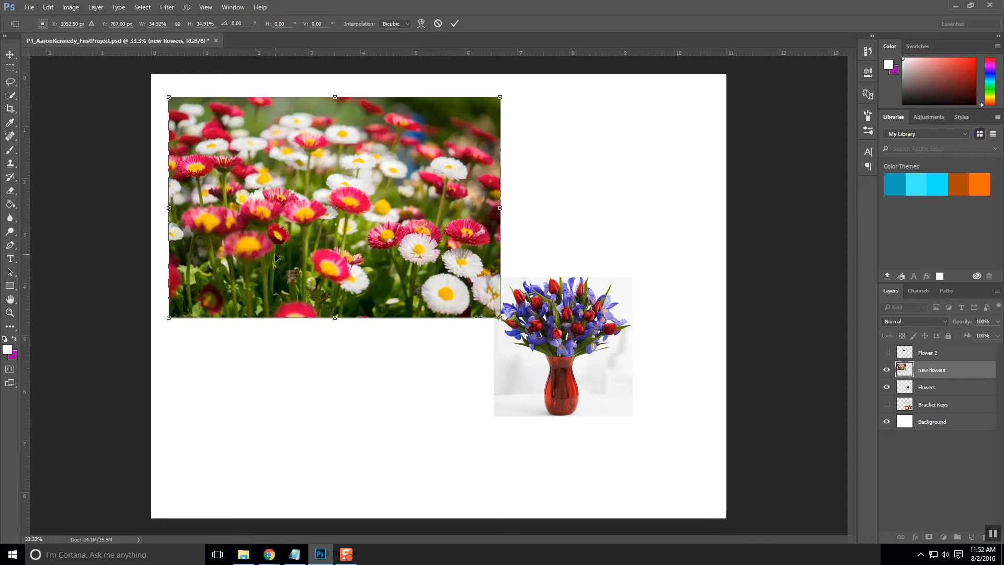
mouse_move(283, 272)
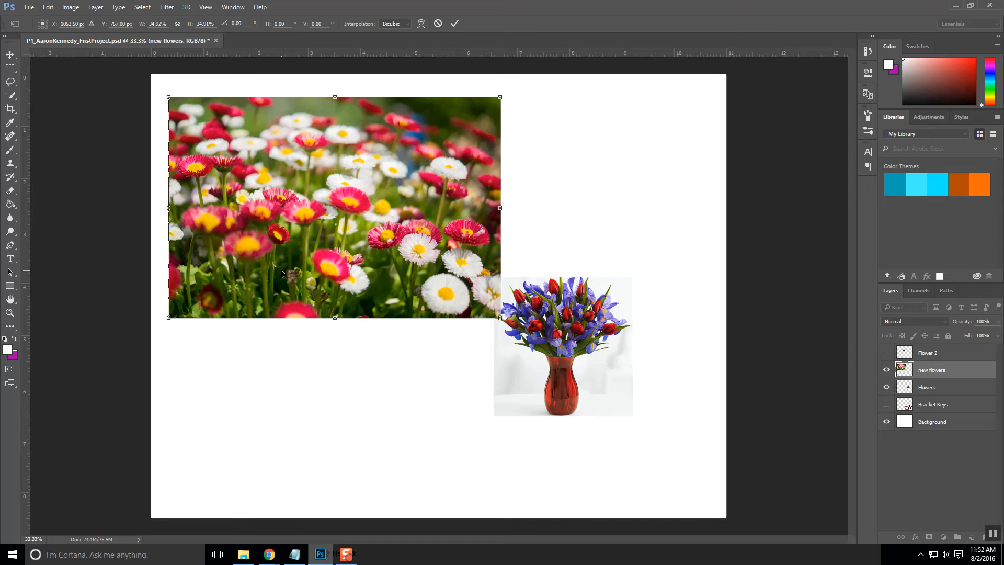
mouse_move(267, 214)
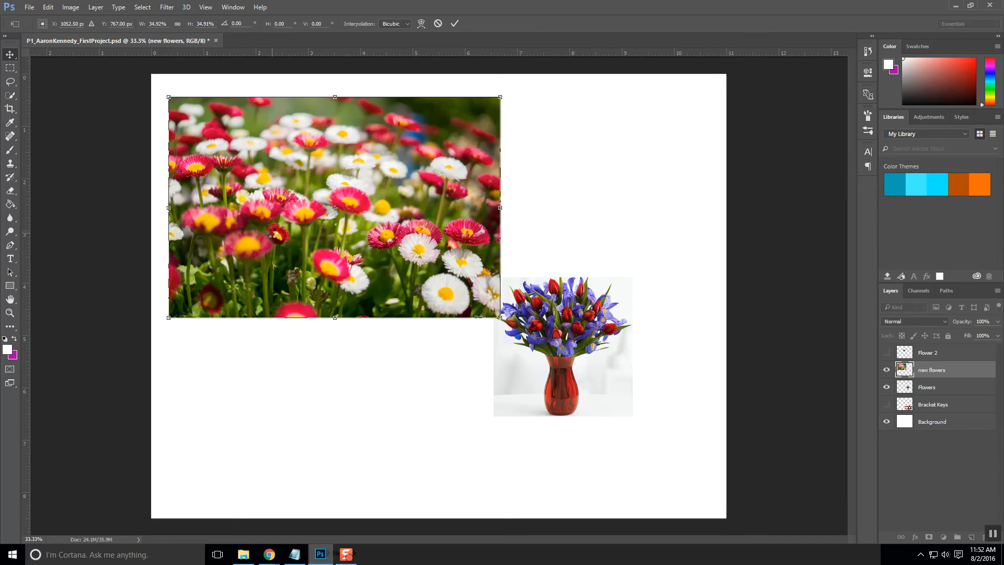
left_click(454, 24)
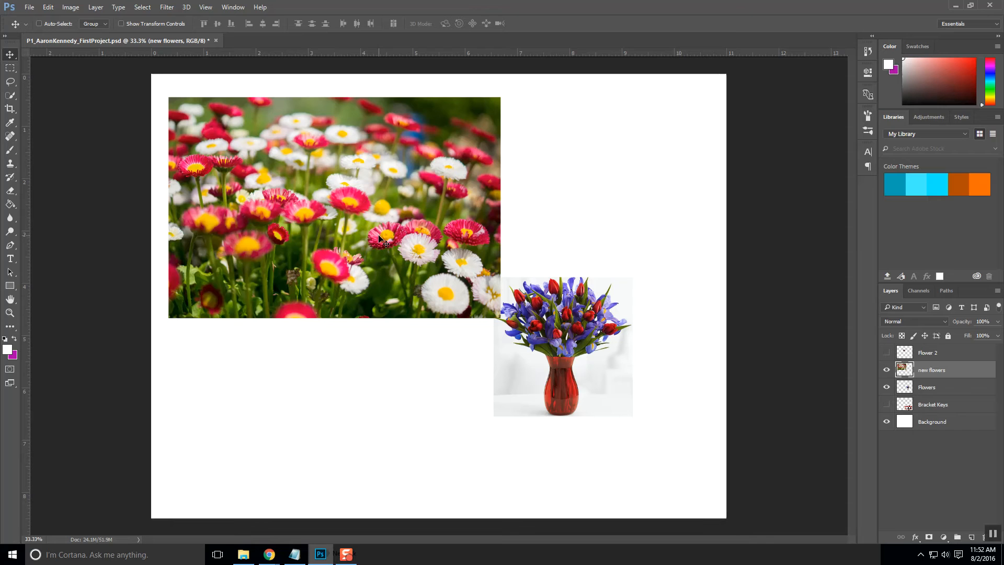
mouse_move(359, 224)
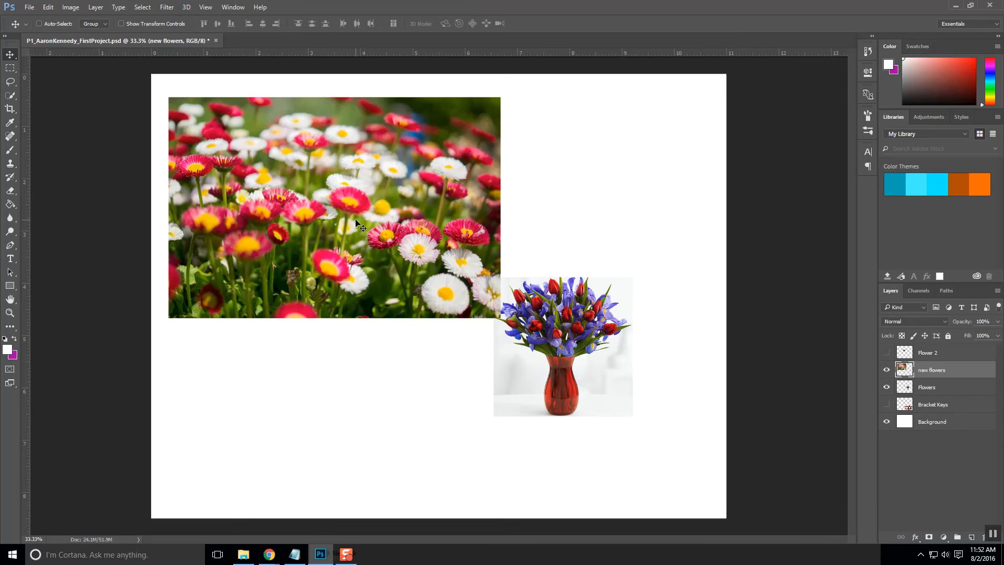
mouse_move(294, 181)
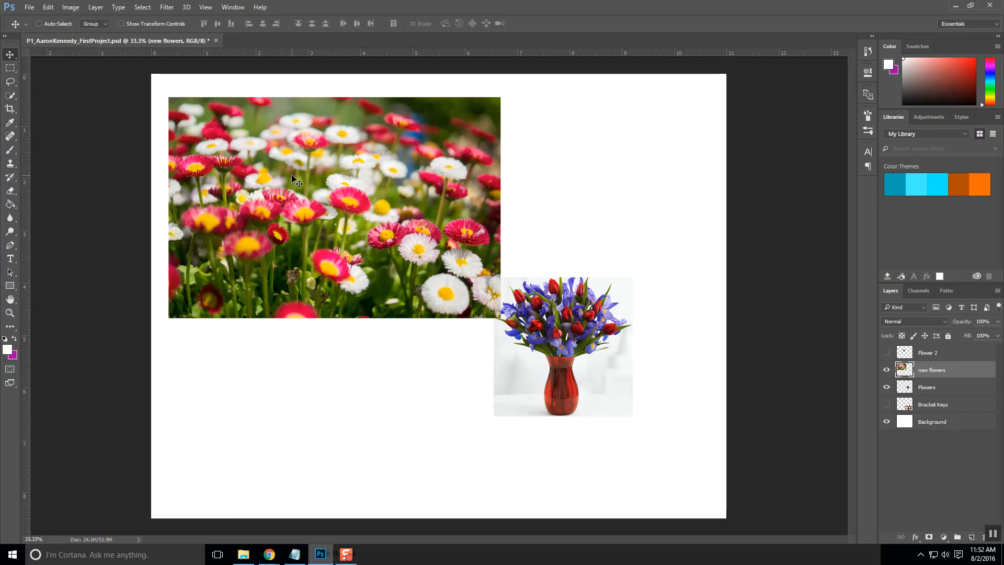
mouse_move(77, 24)
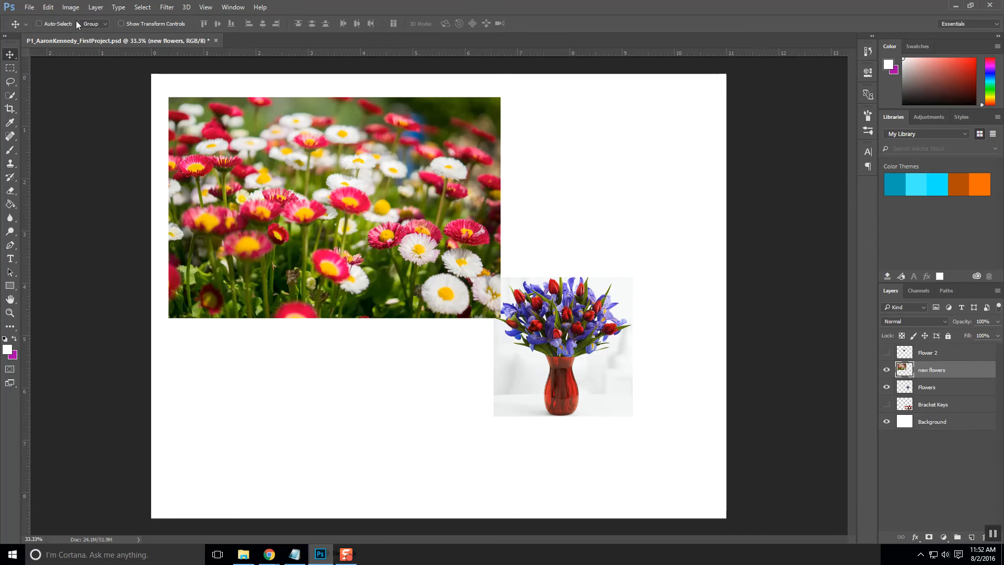
- Skew the new flowers photo by sliding its top edge right into a parallelogram, with History shown
left_click(47, 8)
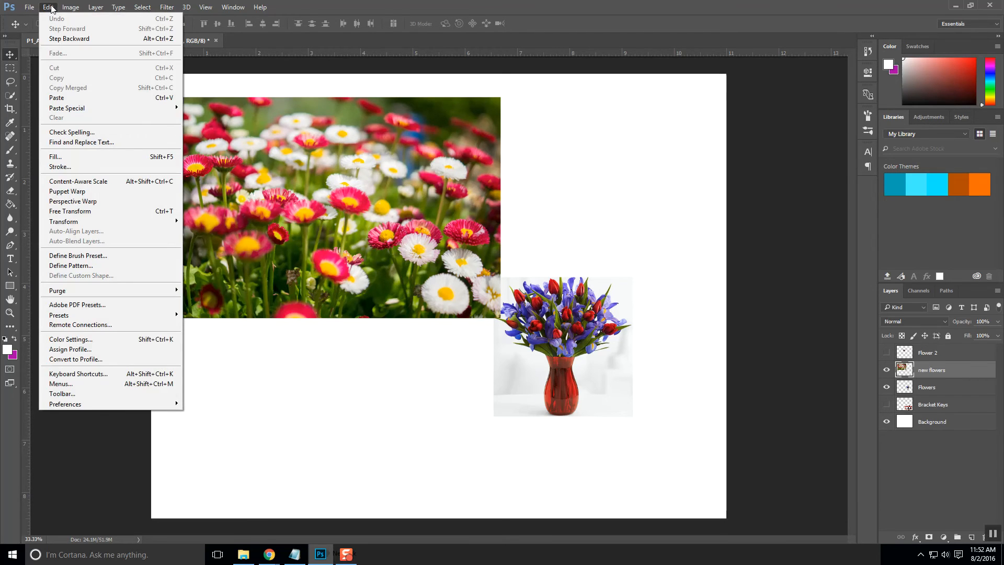
mouse_move(78, 181)
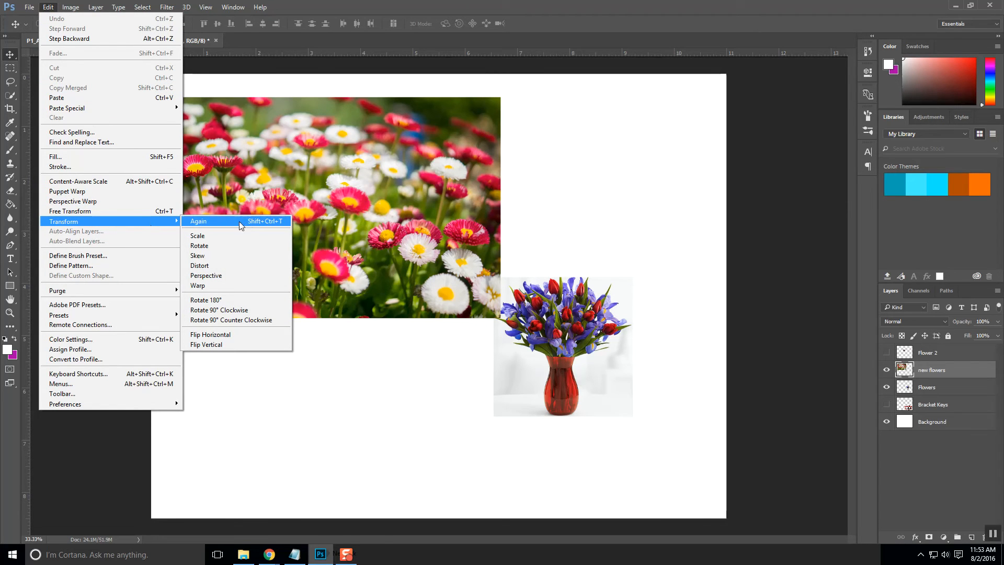
mouse_move(224, 255)
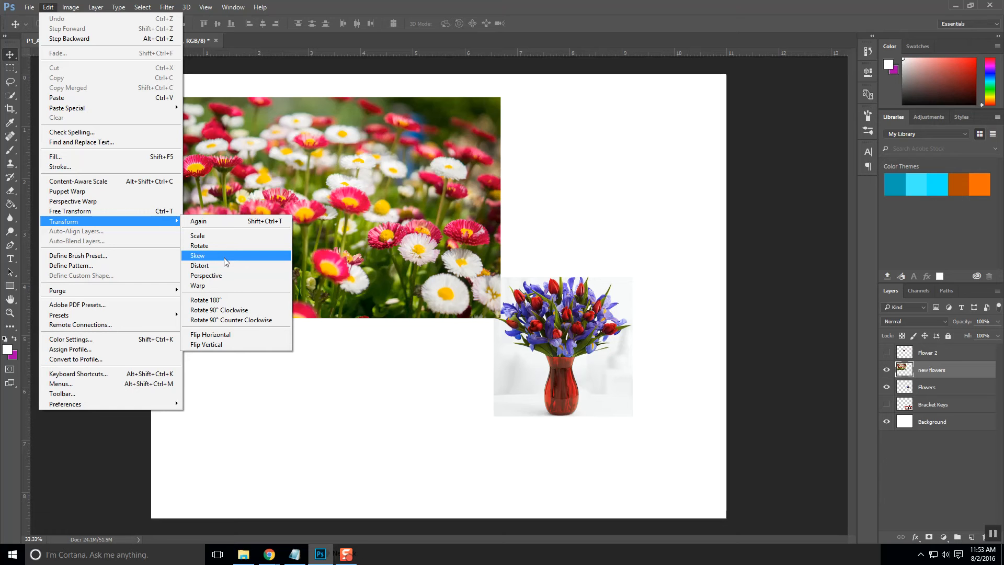
left_click(198, 255)
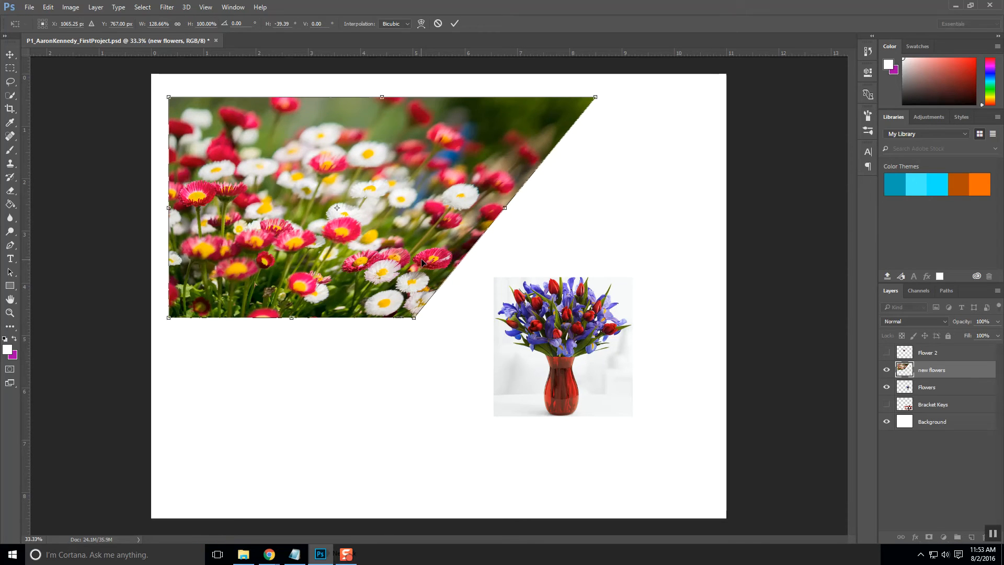
mouse_move(394, 245)
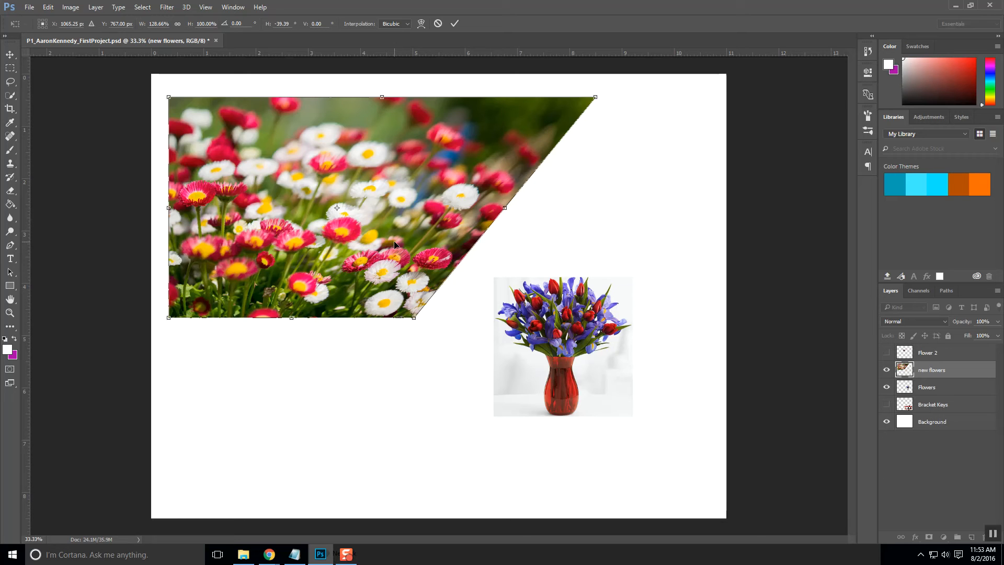
mouse_move(100, 38)
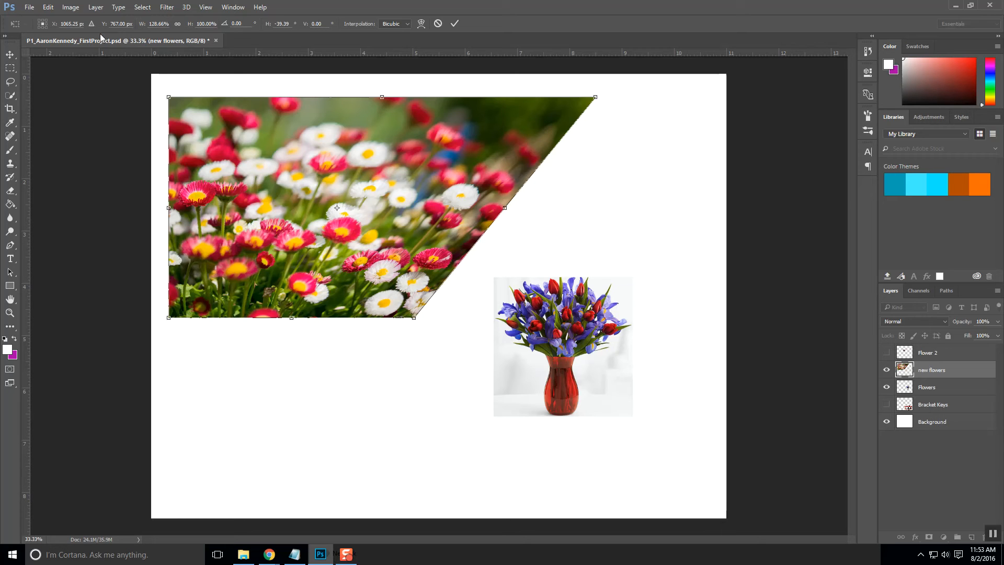
left_click_drag(169, 98, 289, 97)
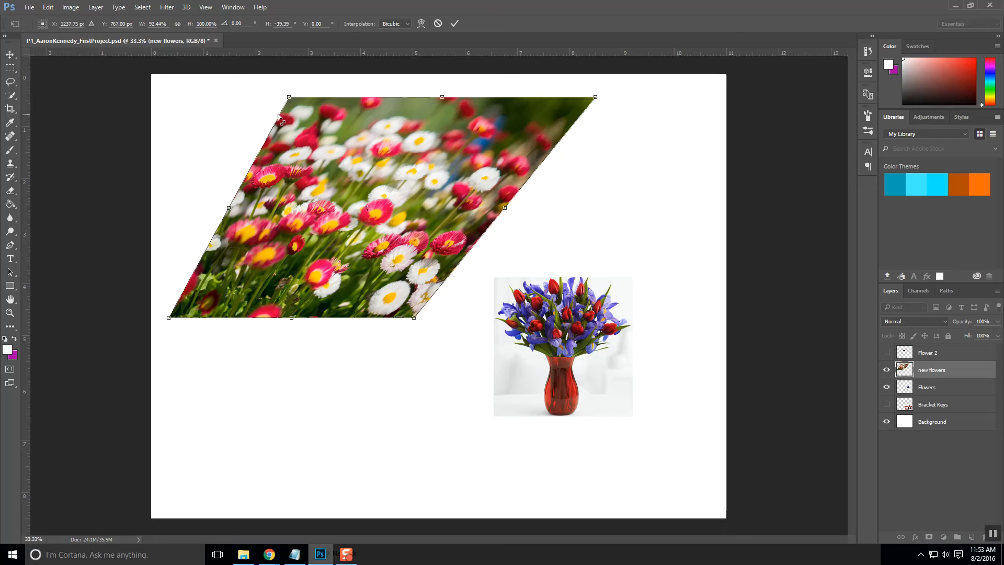
left_click_drag(286, 97, 167, 97)
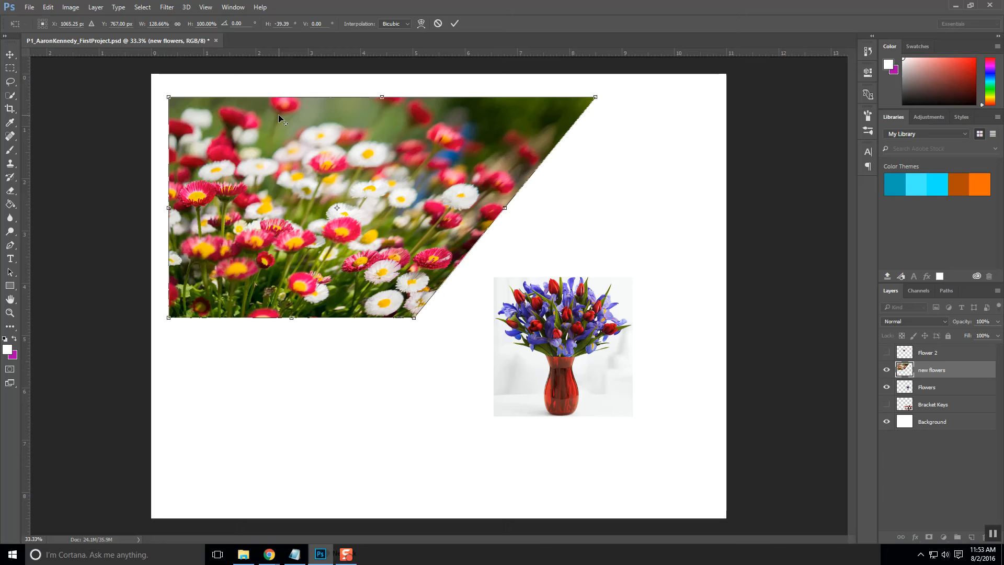
mouse_move(616, 115)
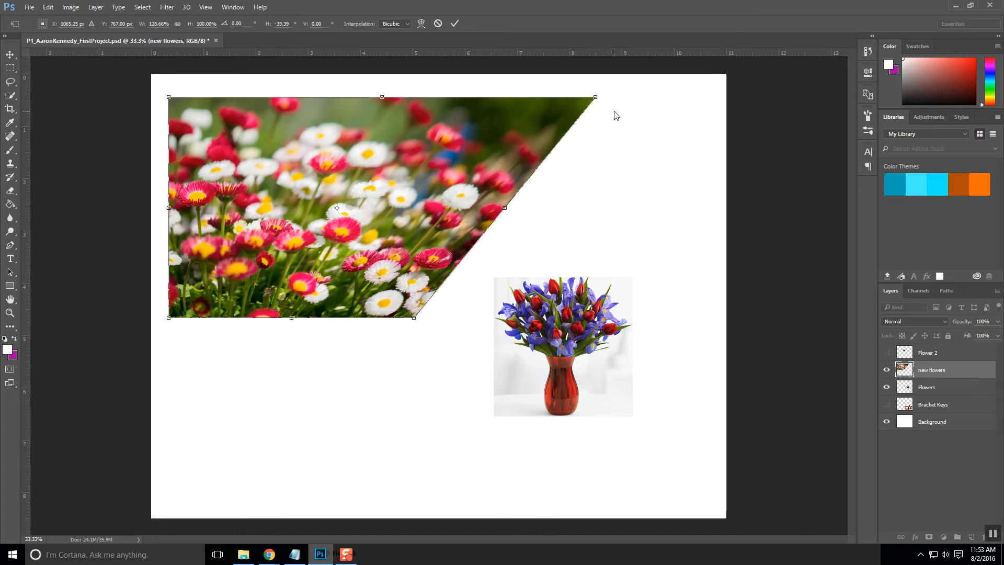
left_click(868, 51)
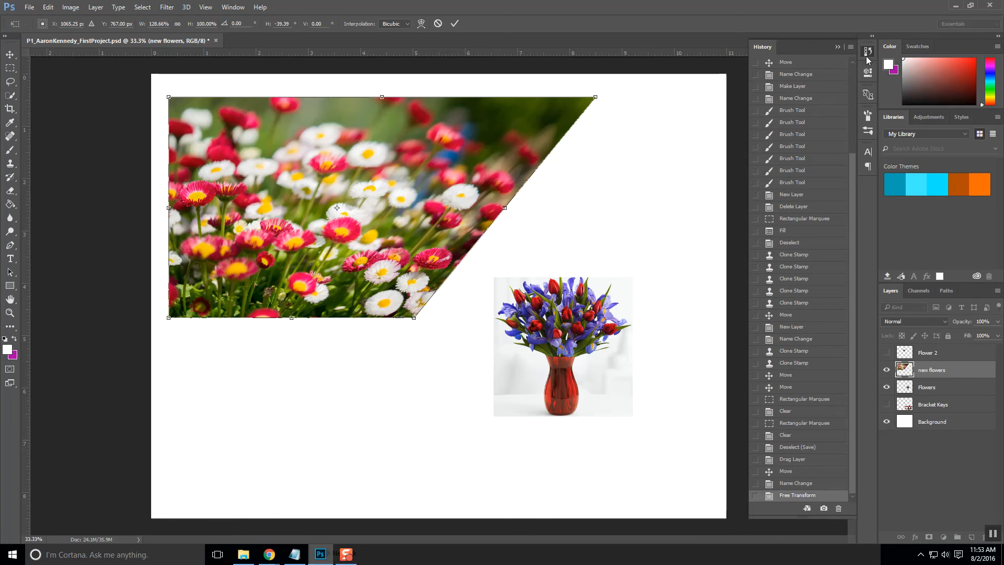
mouse_move(796, 473)
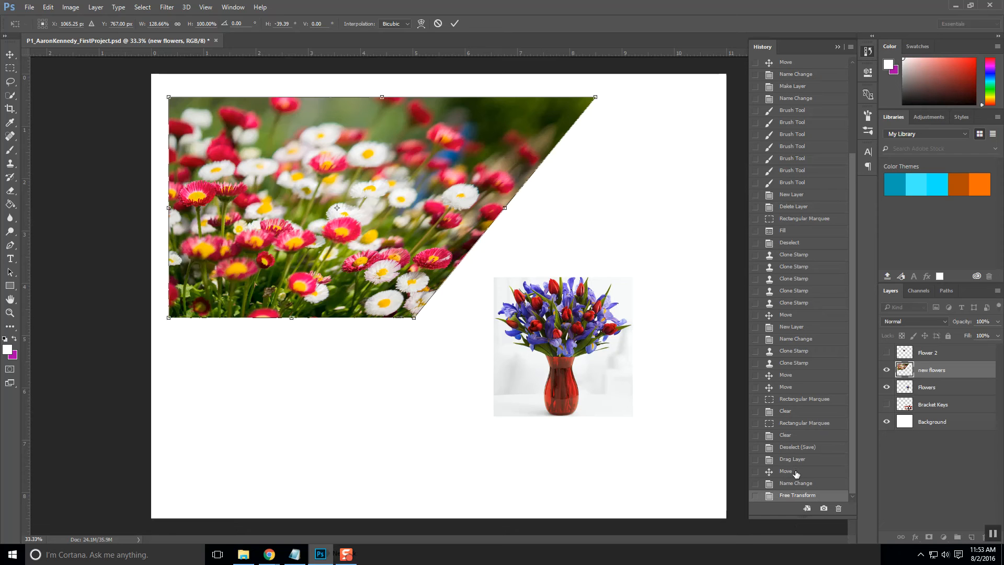
- Cancel the skew so the photo is rectangular again and close the History panel
left_click(455, 24)
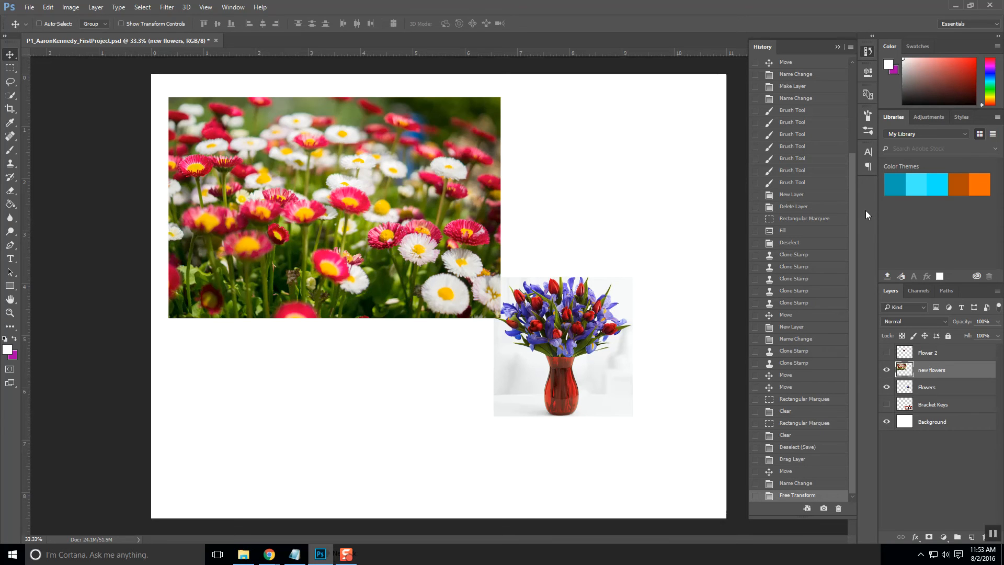
mouse_move(863, 210)
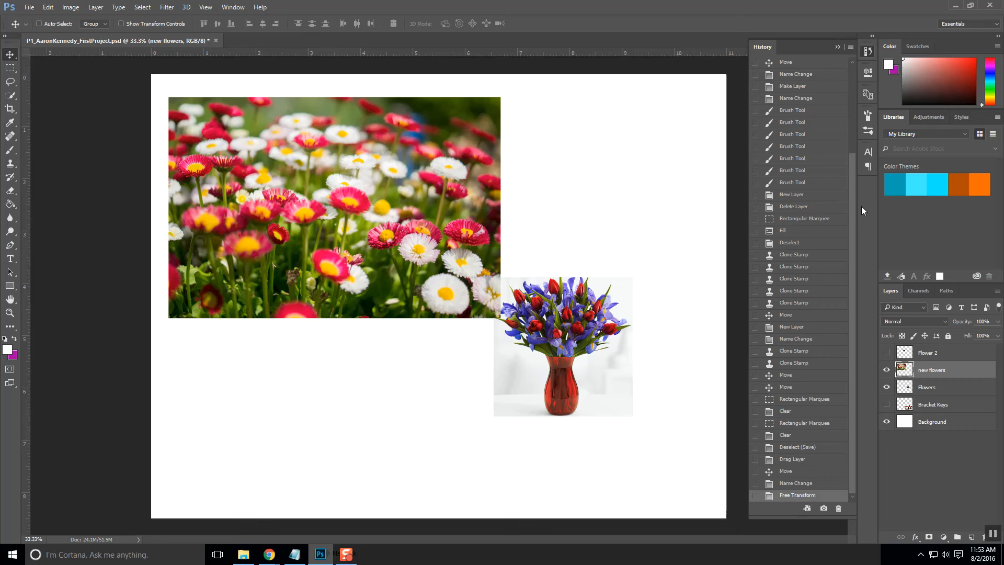
left_click(837, 47)
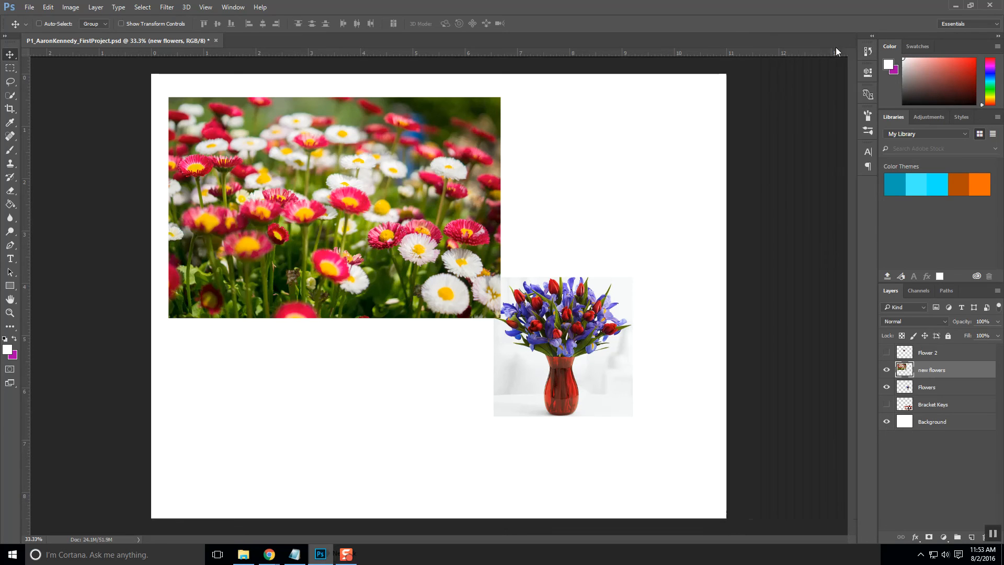
mouse_move(480, 103)
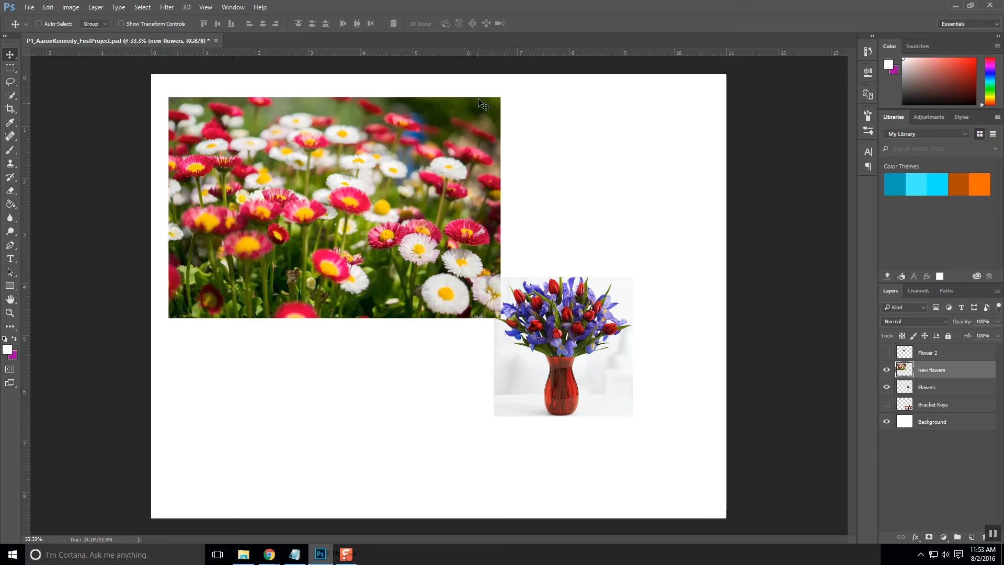
mouse_move(212, 227)
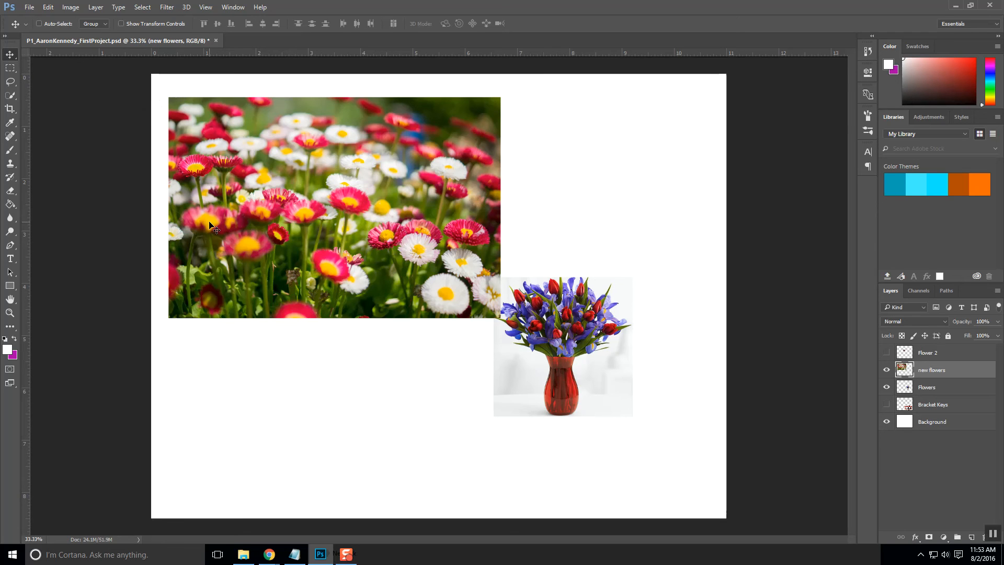
mouse_move(212, 177)
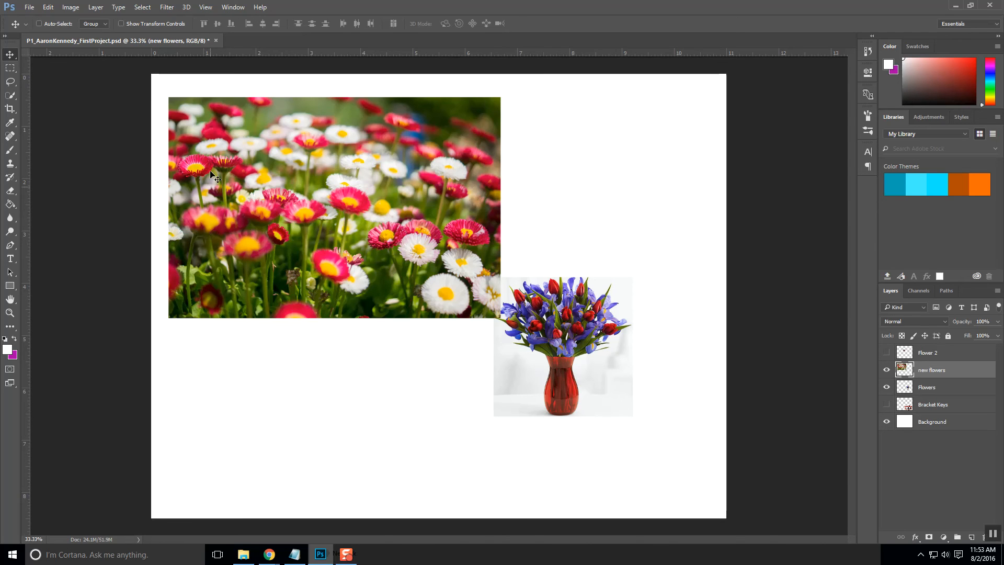
mouse_move(305, 218)
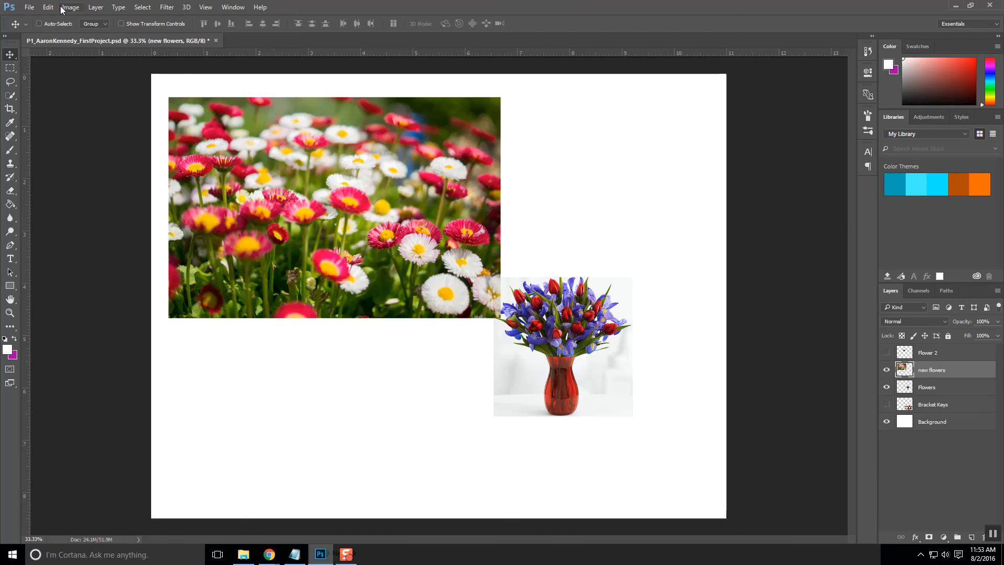
- Start a Perspective transform on the new flowers layer via Edit > Transform
left_click(48, 7)
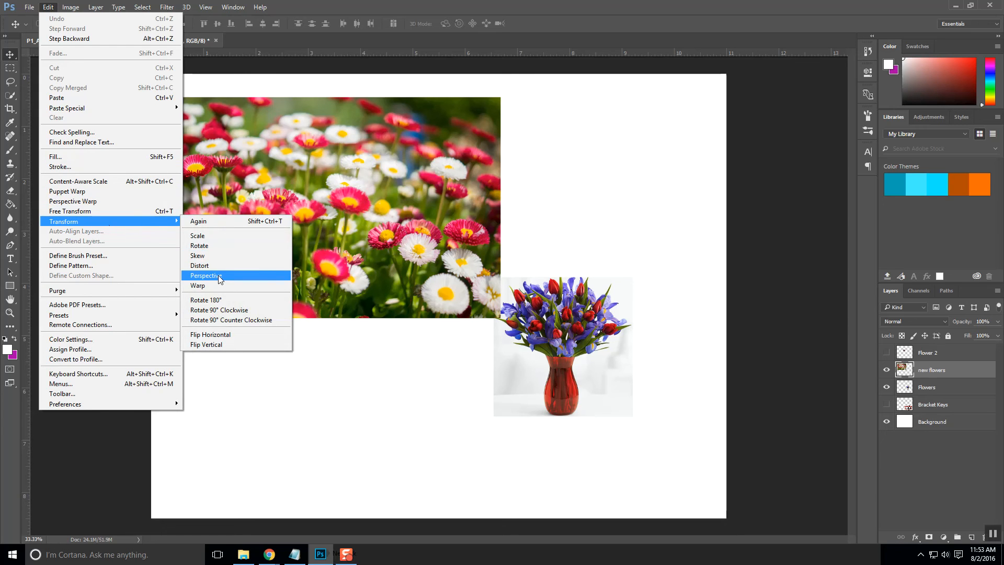
left_click(206, 275)
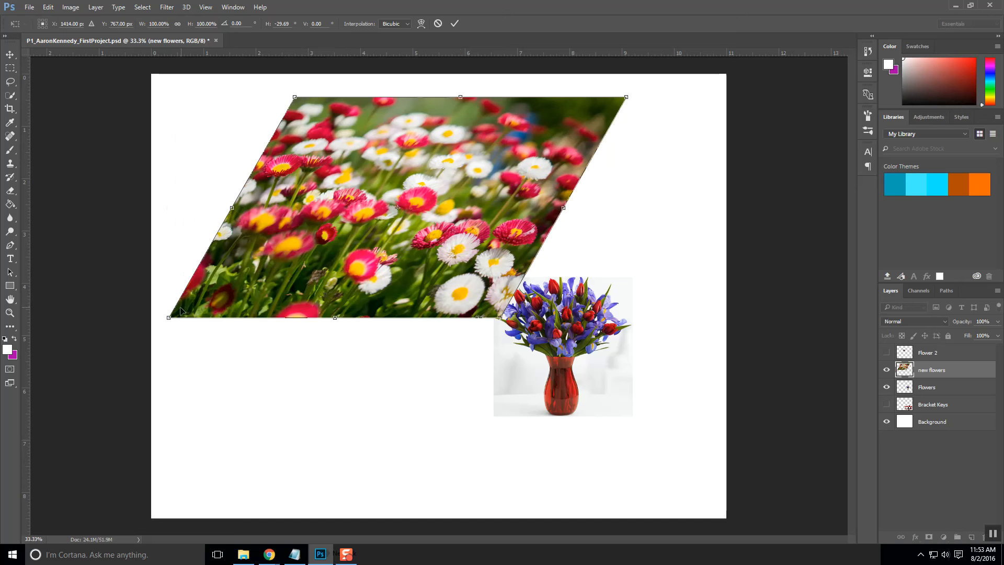
mouse_move(229, 230)
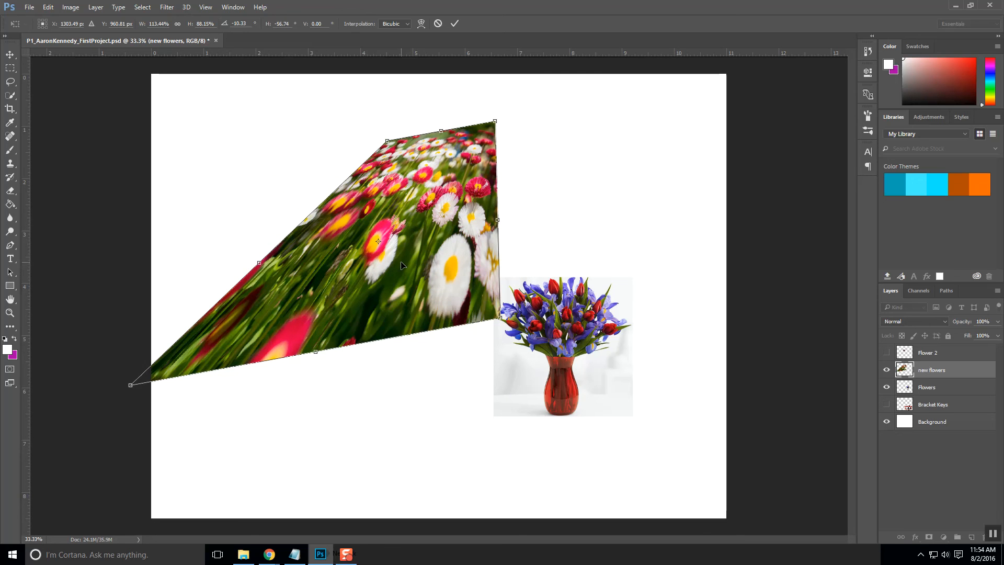
mouse_move(346, 259)
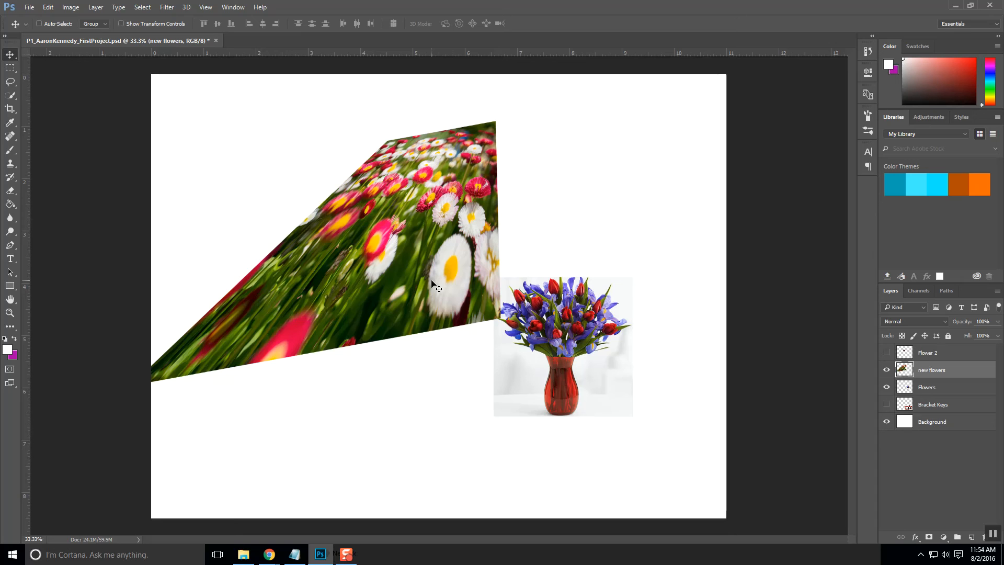
mouse_move(434, 286)
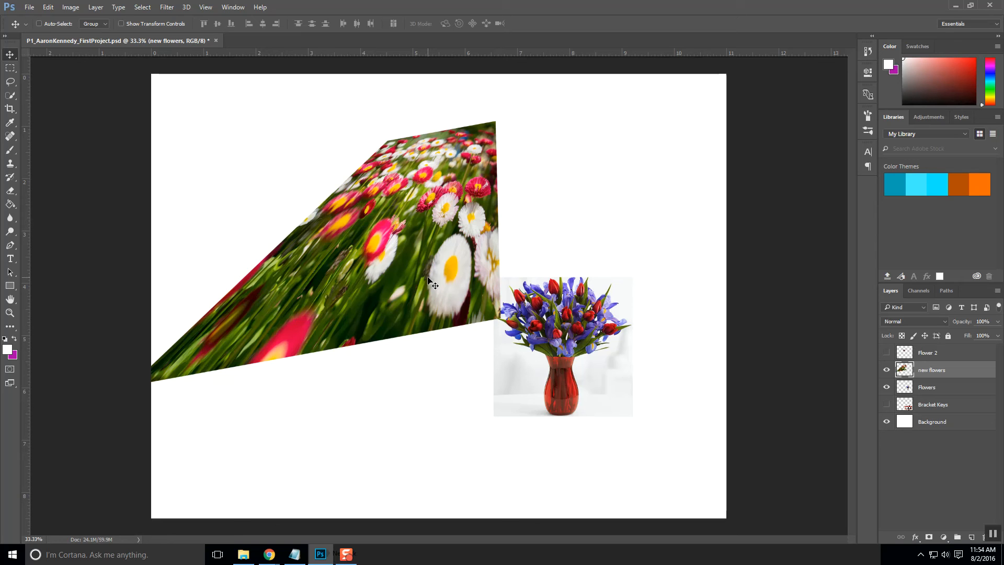
mouse_move(432, 275)
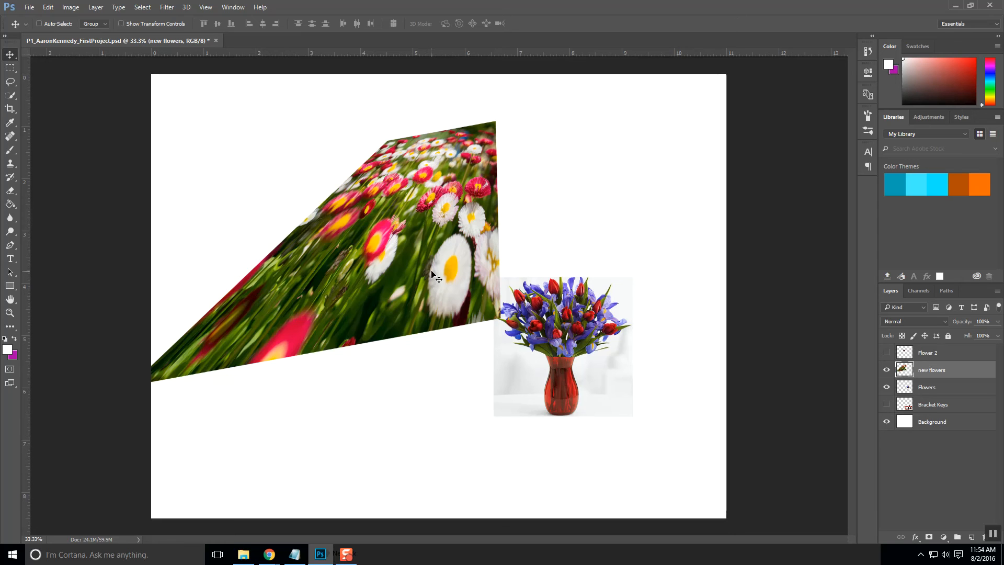
mouse_move(432, 272)
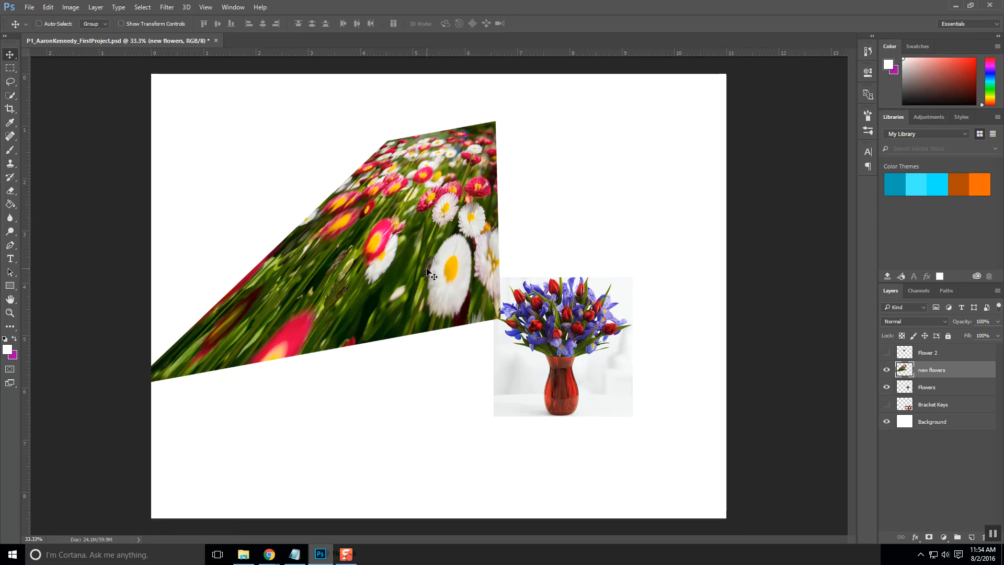
mouse_move(412, 438)
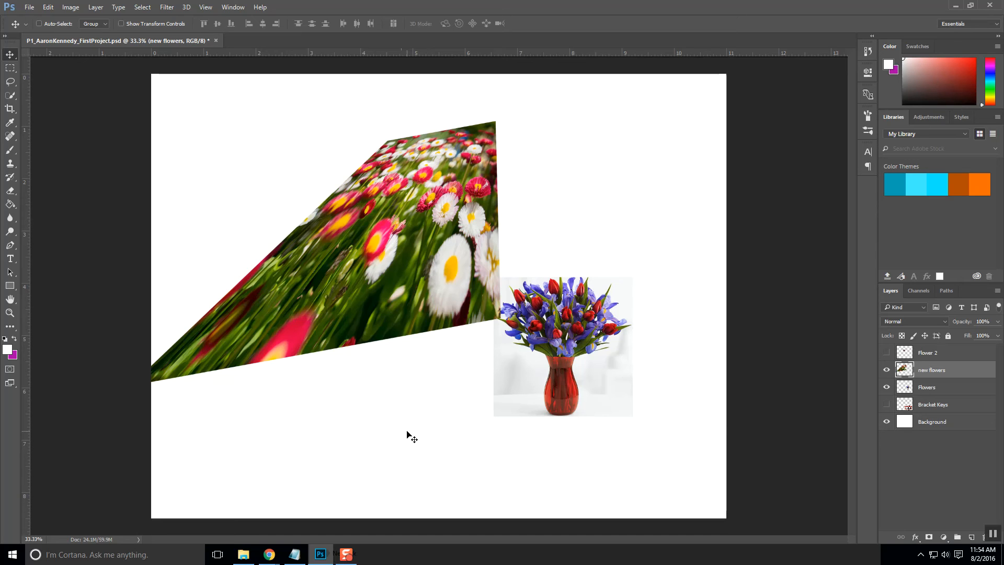